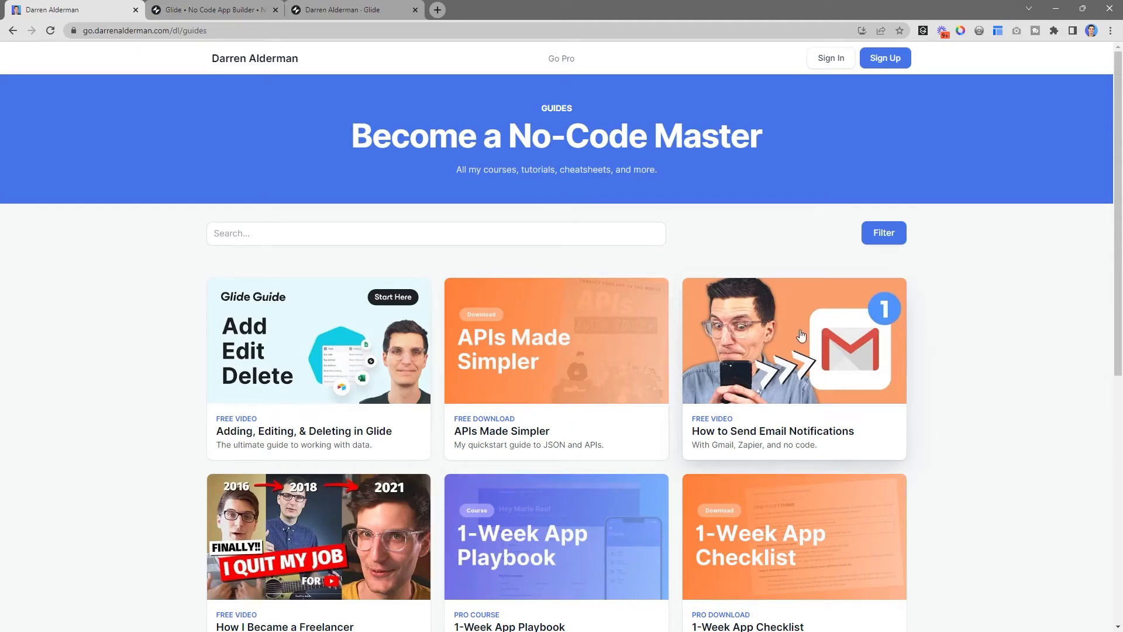
Browse the guides library and try a keyword search for API.
scroll(down, 3)
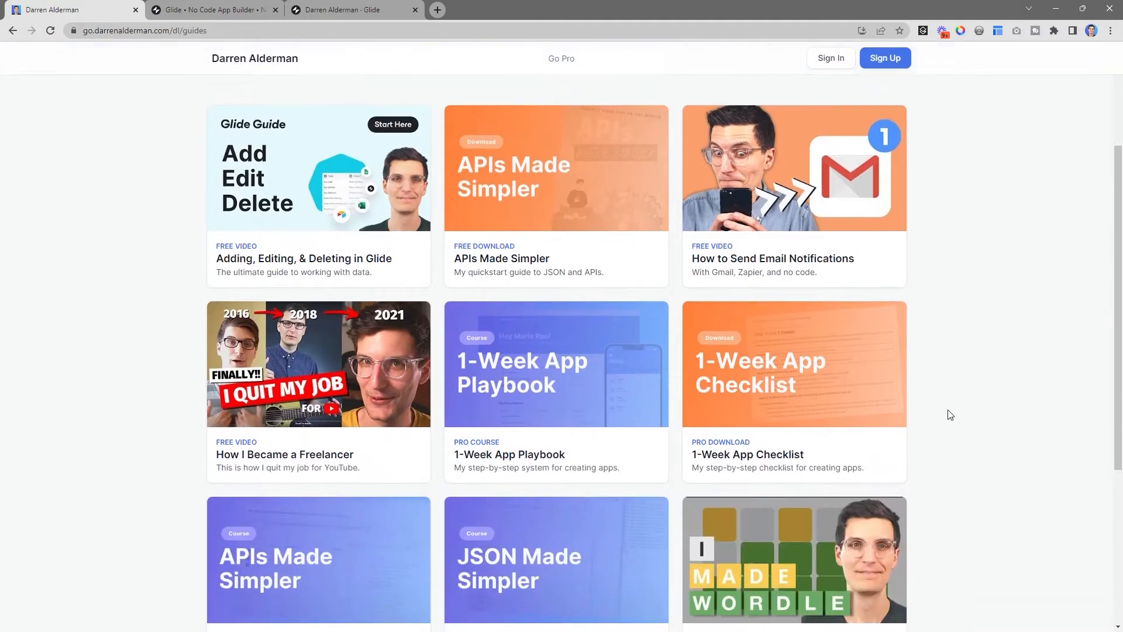
scroll(down, 3)
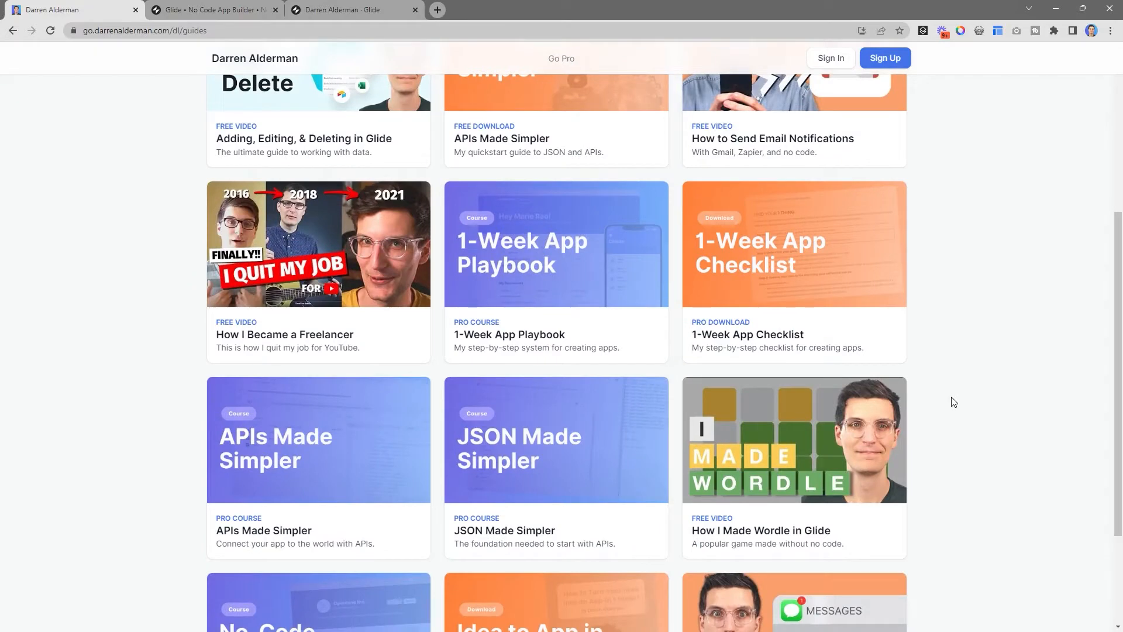
scroll(up, 3)
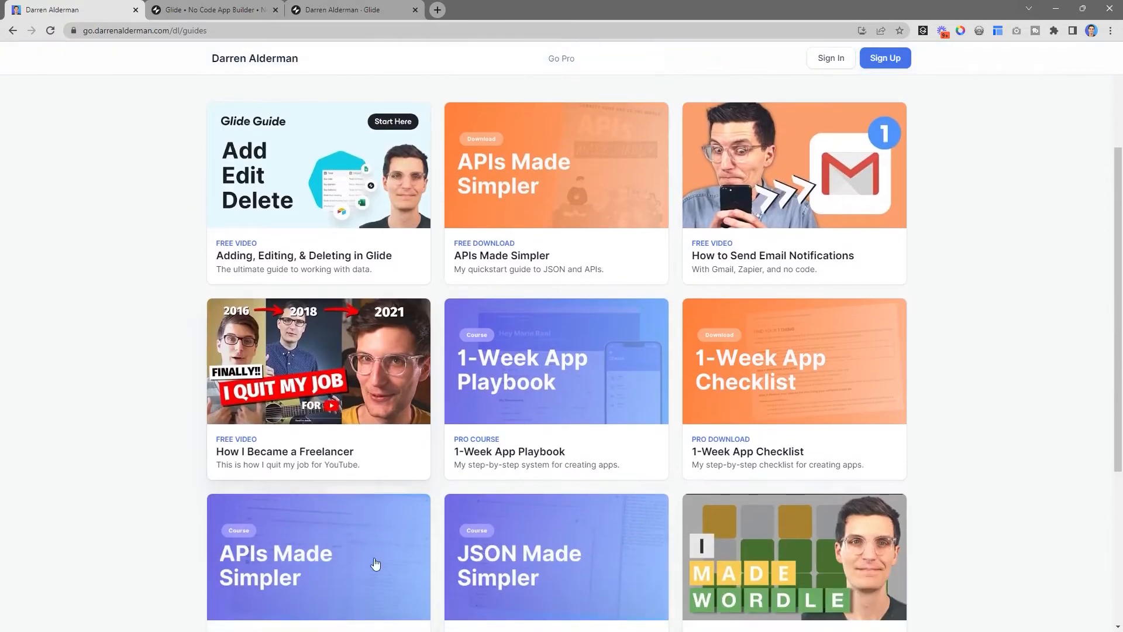
scroll(down, 3)
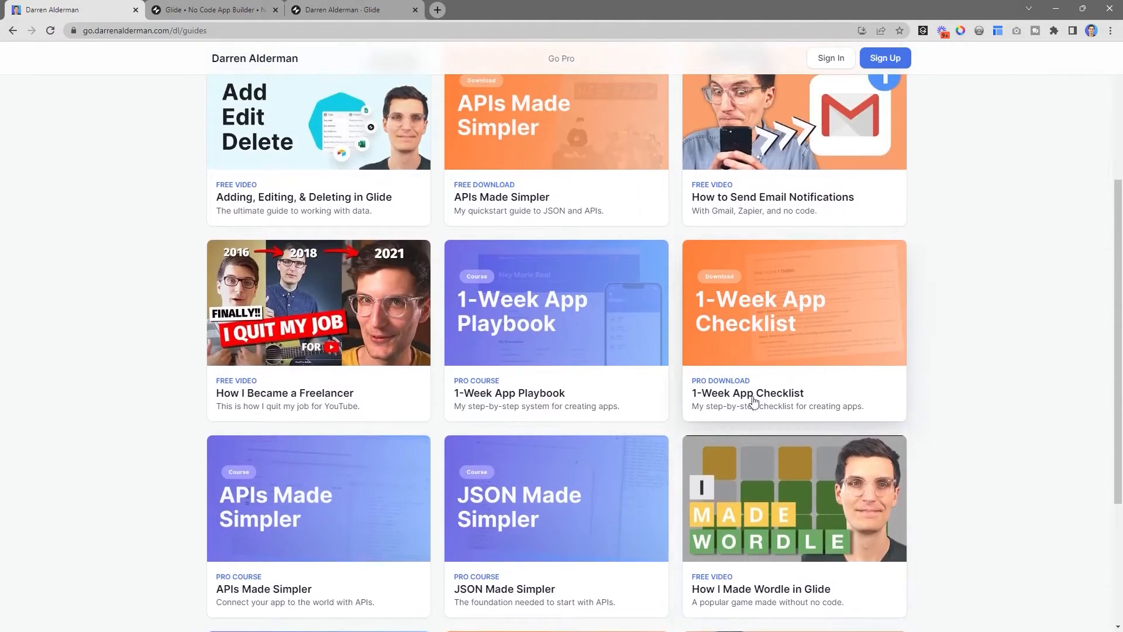
scroll(down, 3)
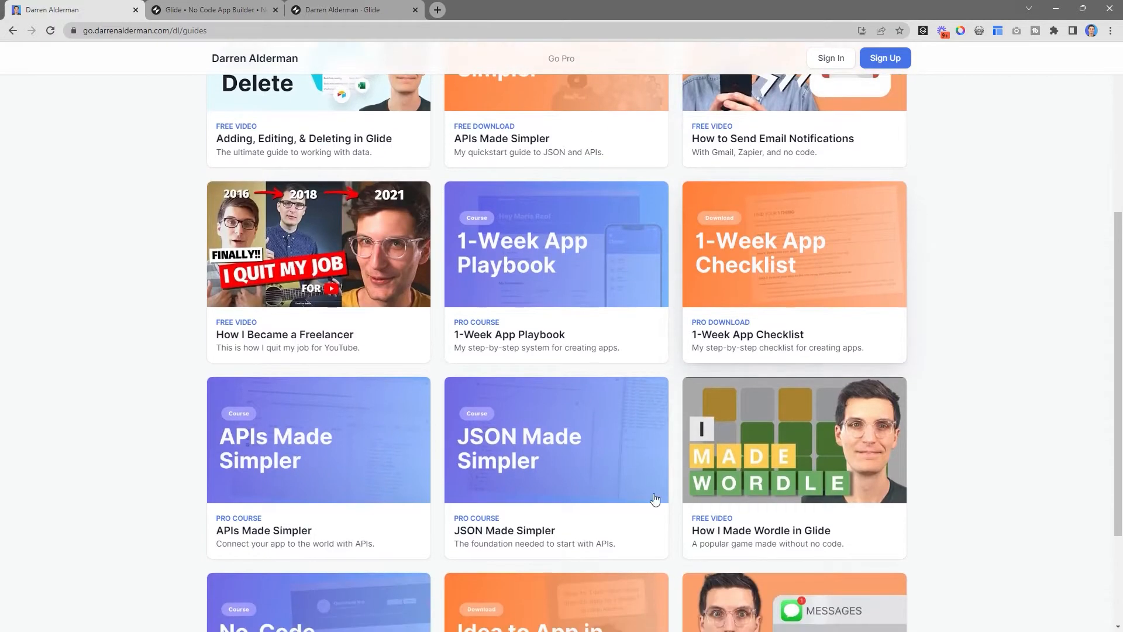
mouse_move(523, 466)
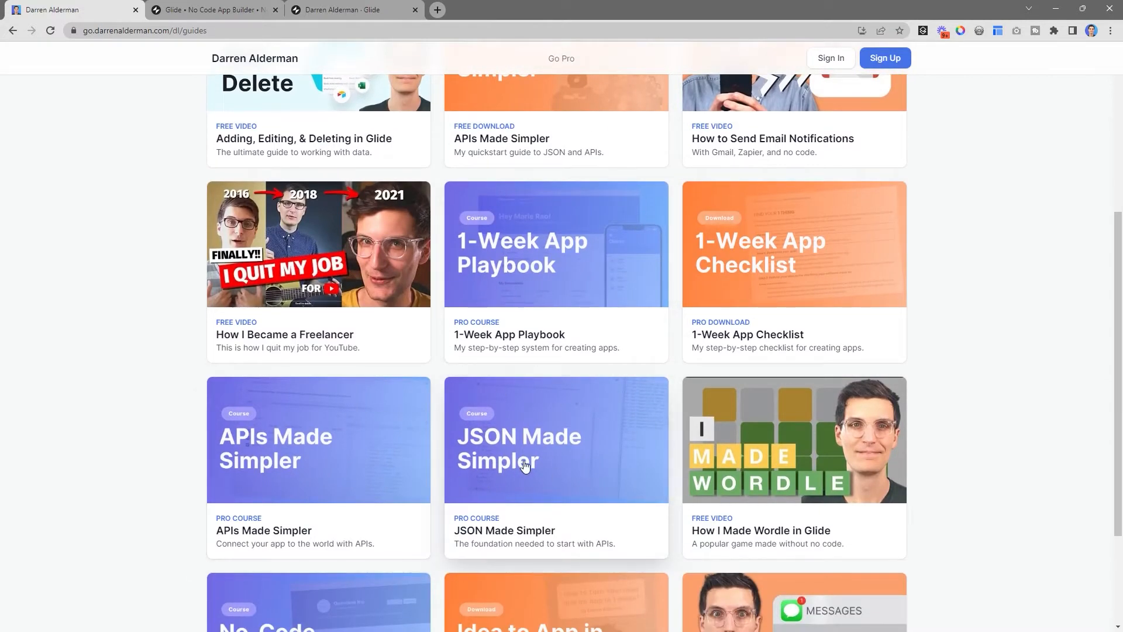
scroll(up, 3)
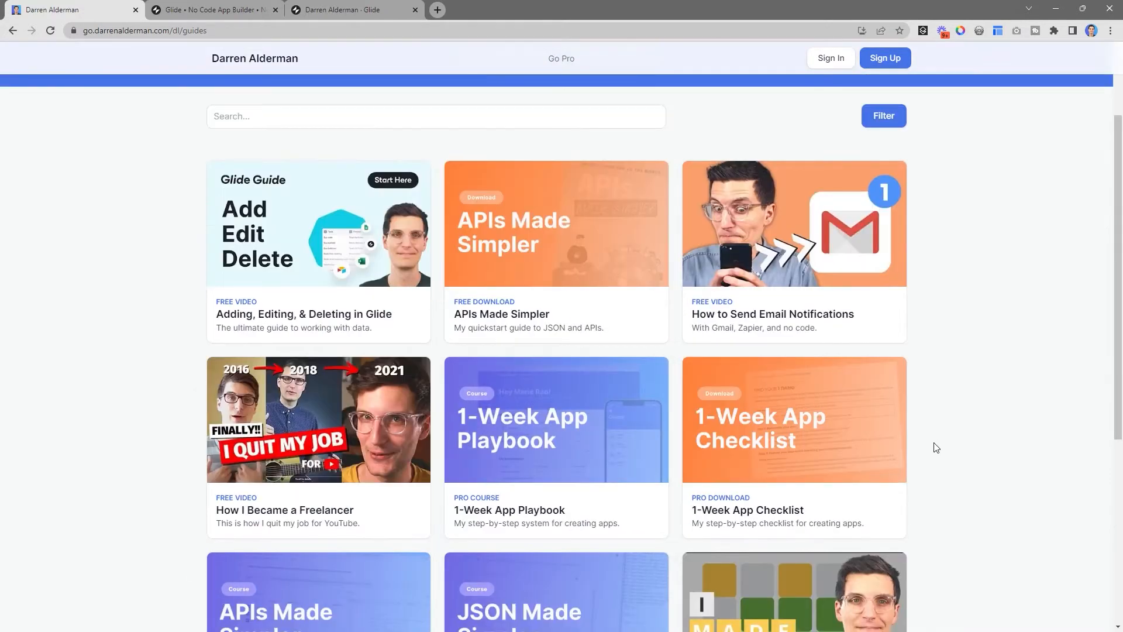
scroll(up, 3)
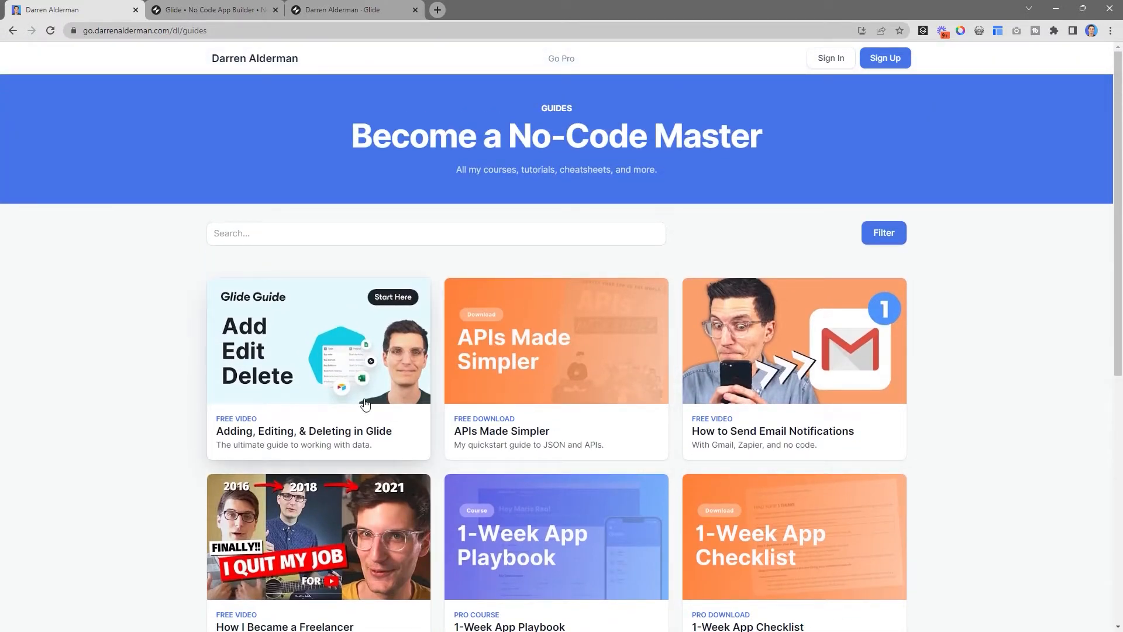
mouse_move(869, 459)
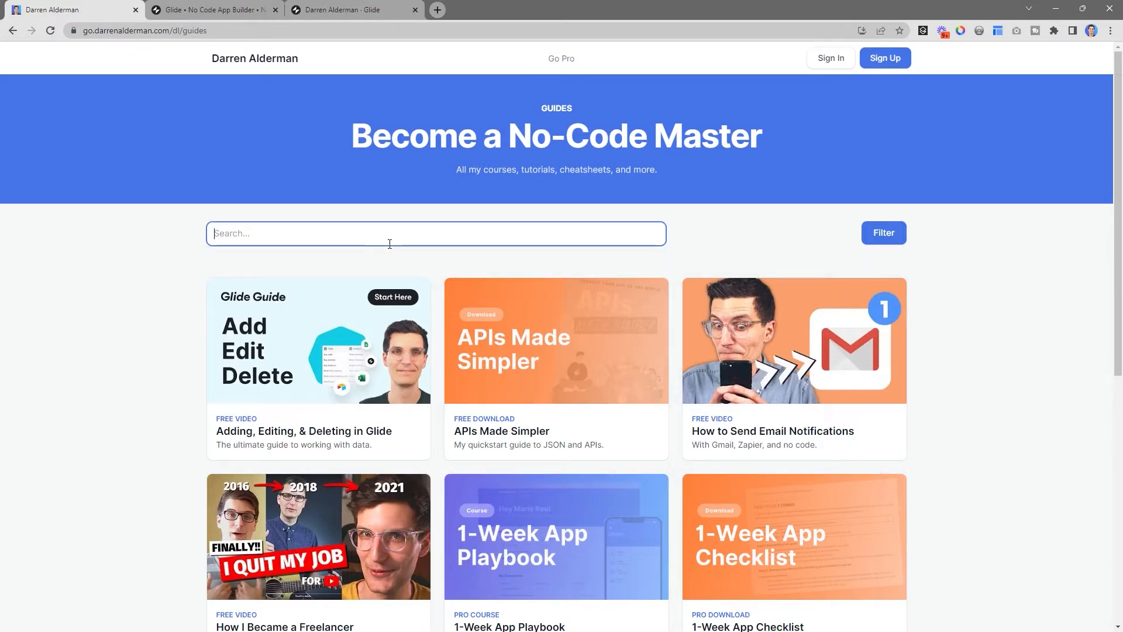
text(API)
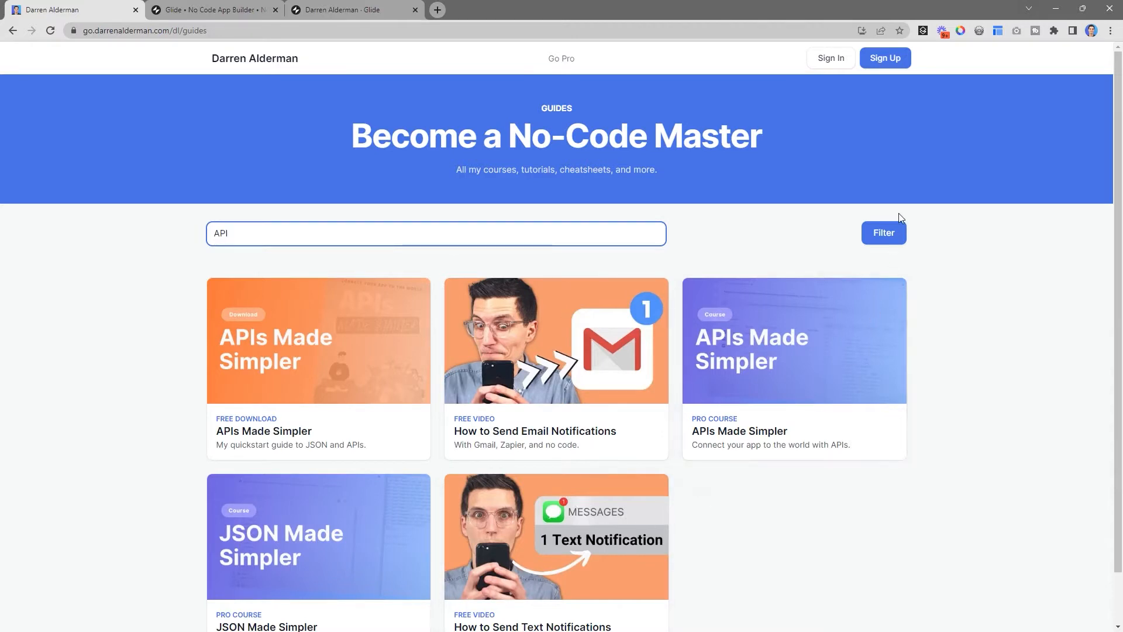
mouse_move(883, 232)
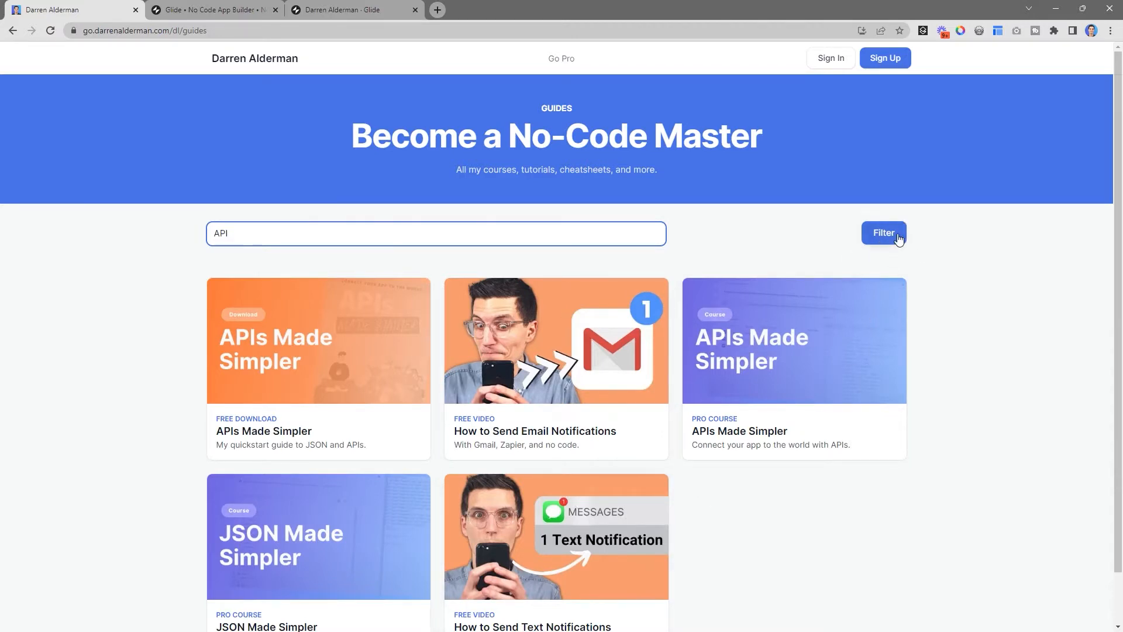
Reveal the filter section with its Guide Type and Tier choices.
click(883, 232)
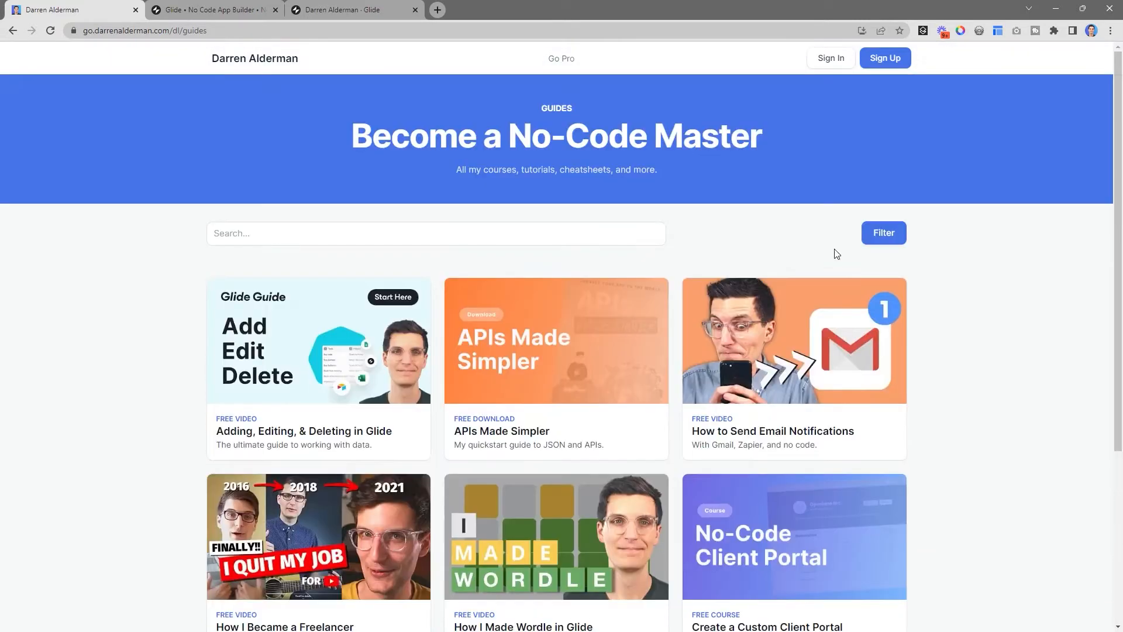
click(883, 233)
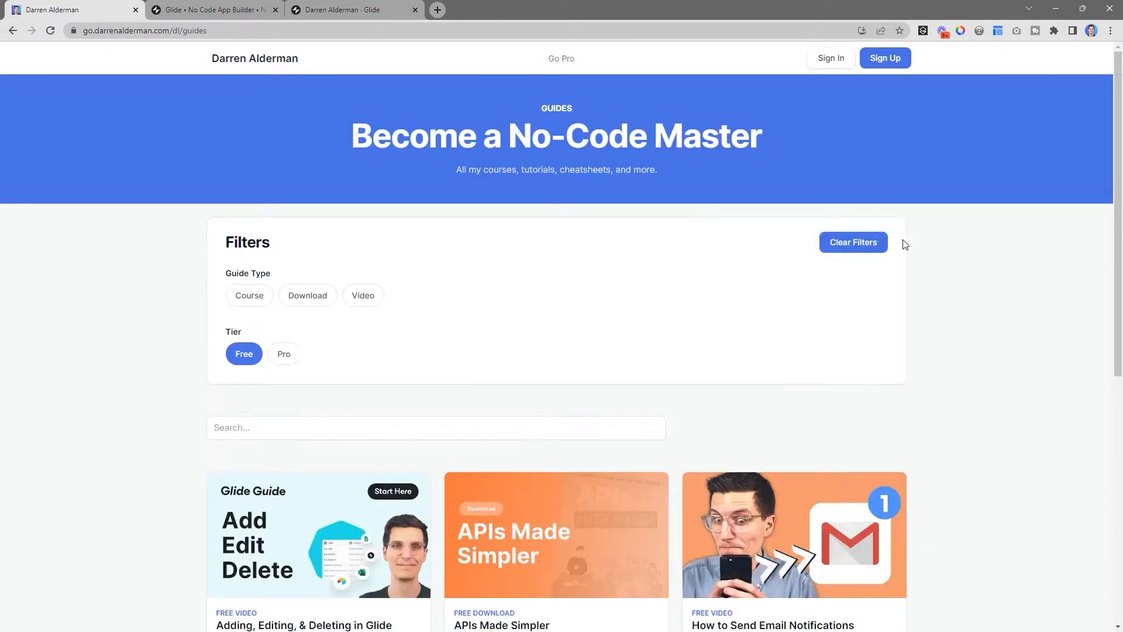
scroll(down, 3)
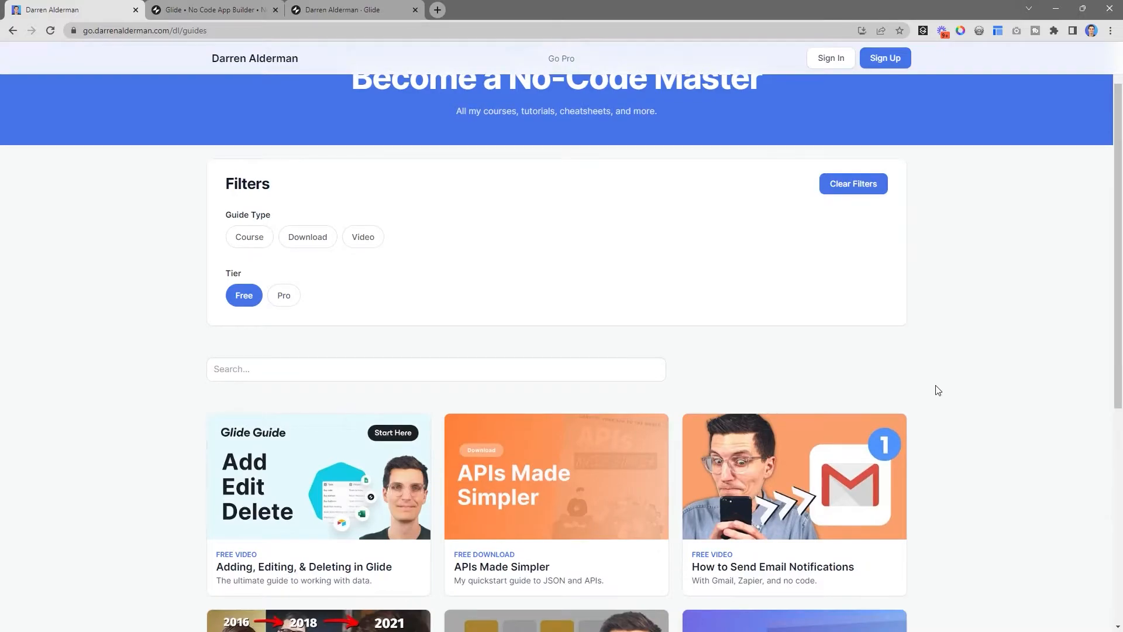
Switch to the Glide builder and start adding a new tab to the guides app.
click(354, 10)
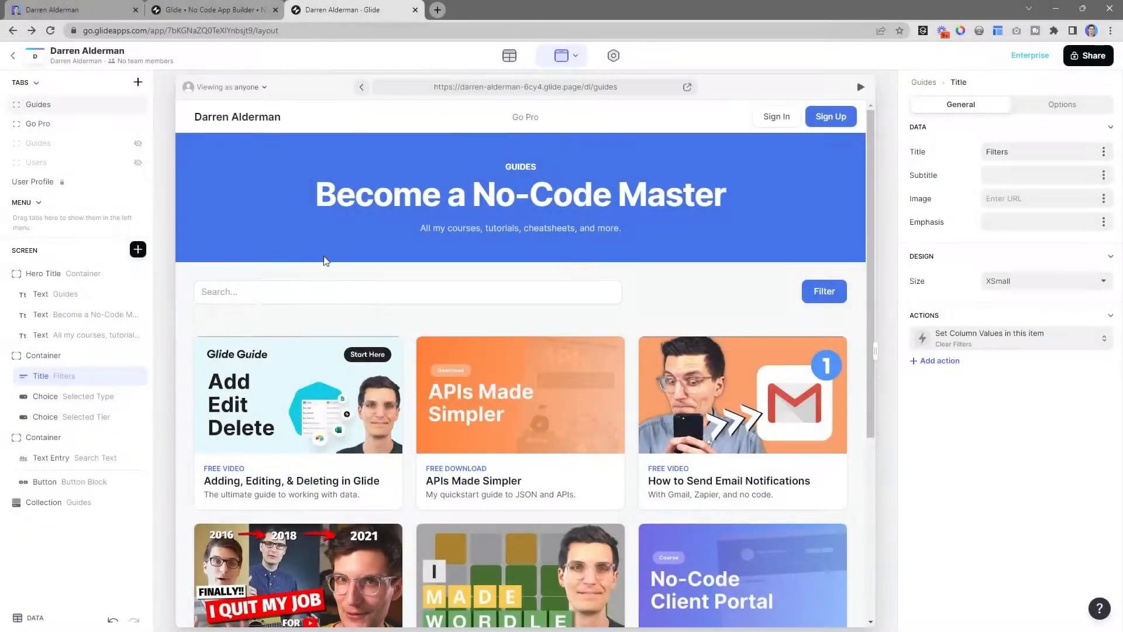
mouse_move(639, 350)
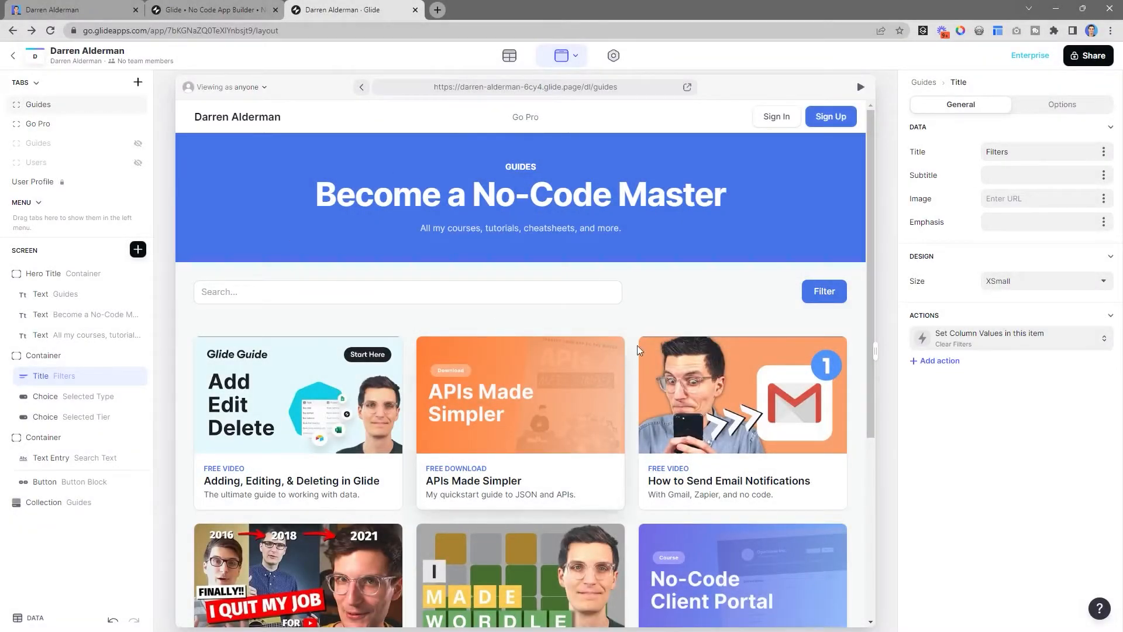
mouse_move(611, 361)
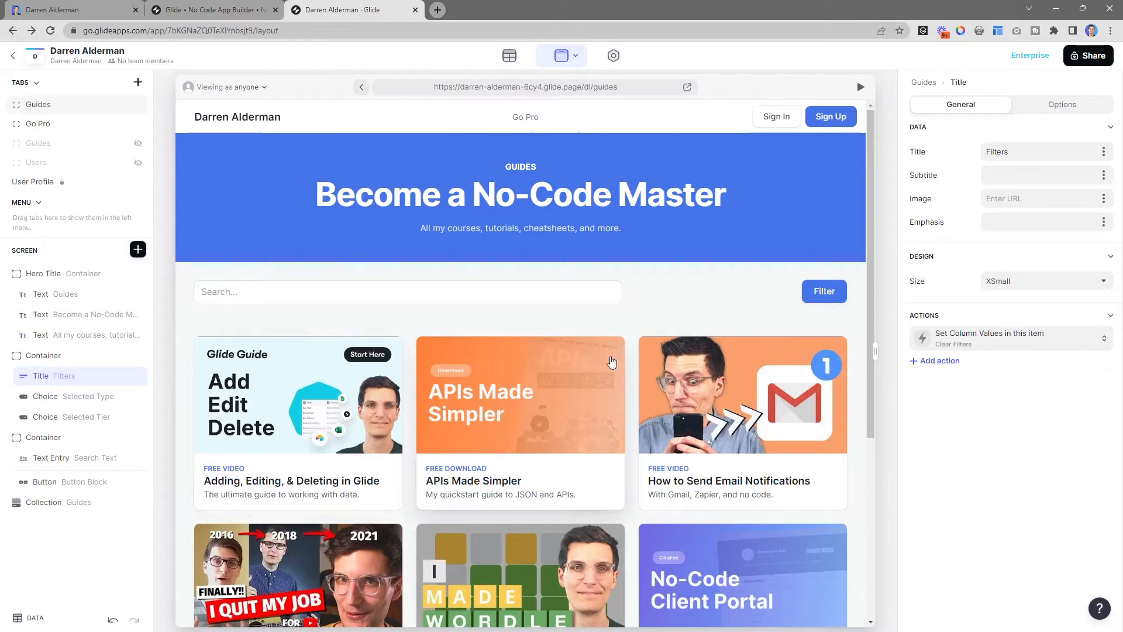
mouse_move(63, 97)
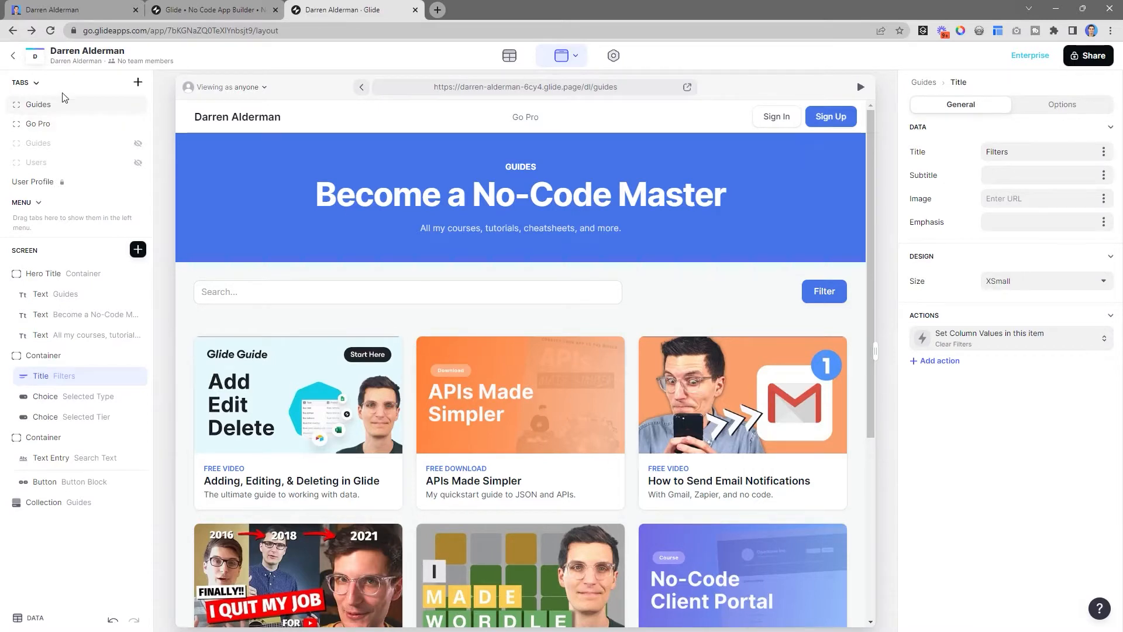
mouse_move(131, 81)
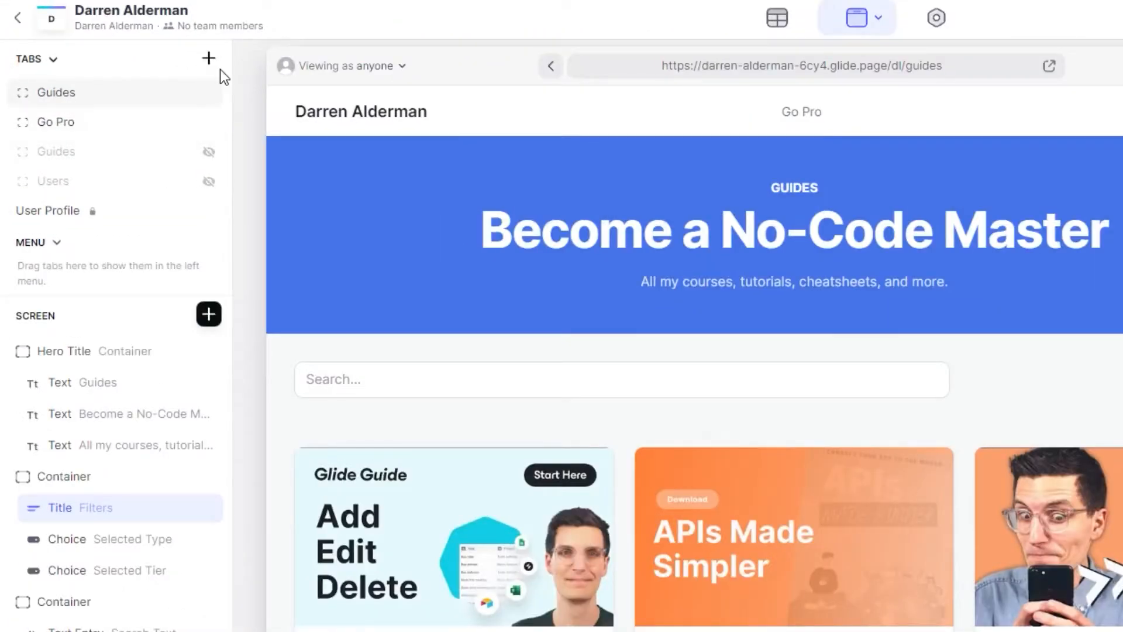
click(209, 58)
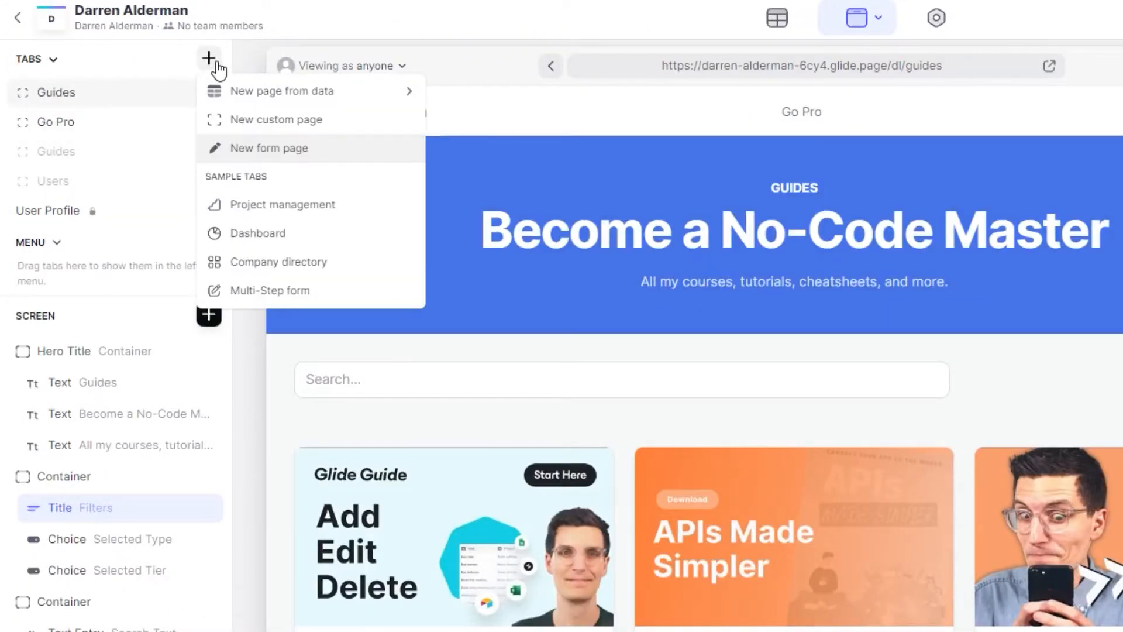
mouse_move(282, 90)
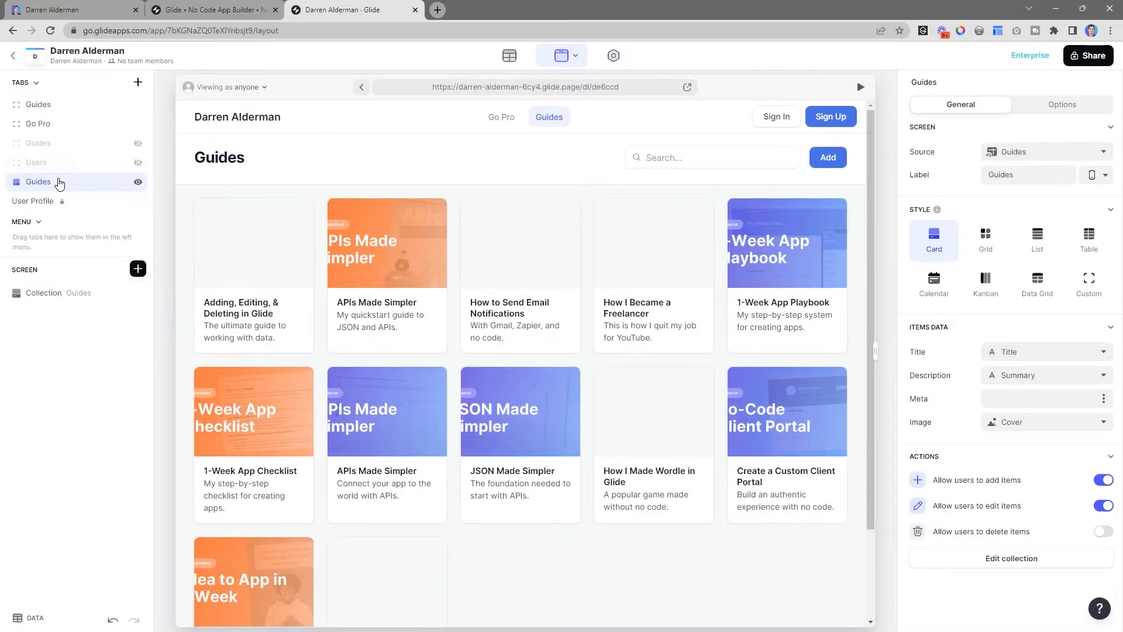
mouse_move(411, 378)
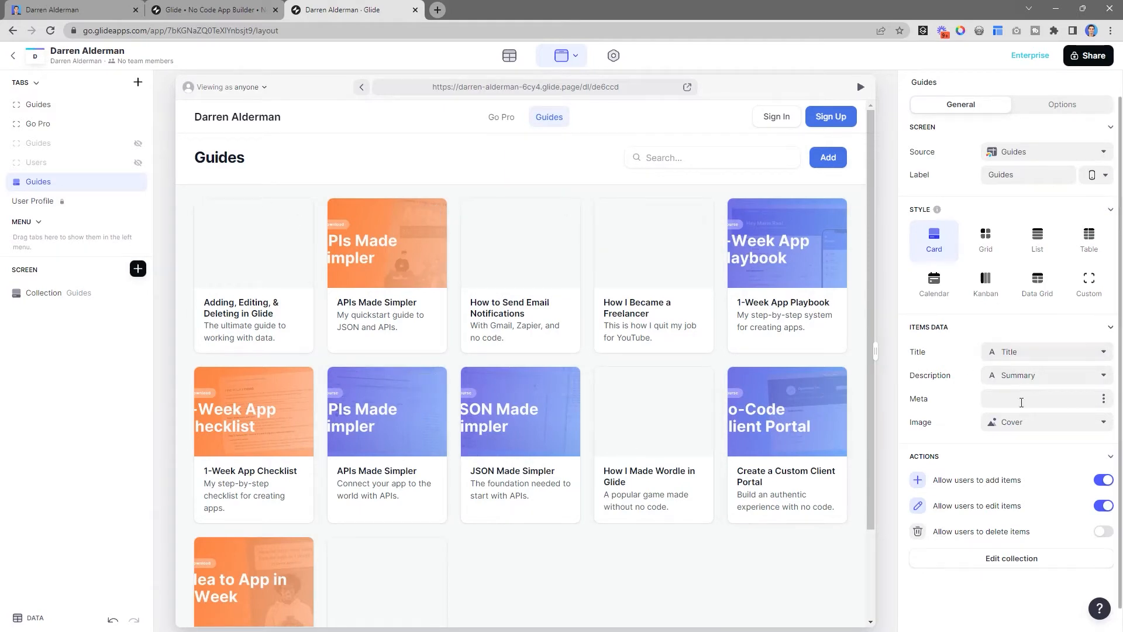
Lay out the Guides collection as a grid of large cards with 16:9 cover images.
click(985, 239)
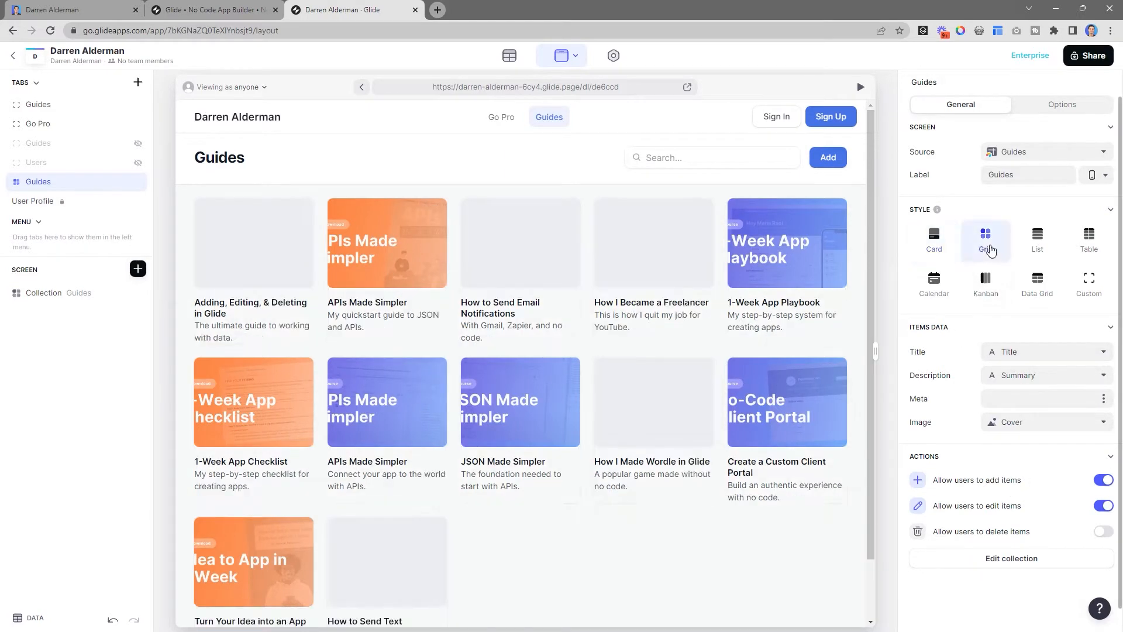
click(1062, 105)
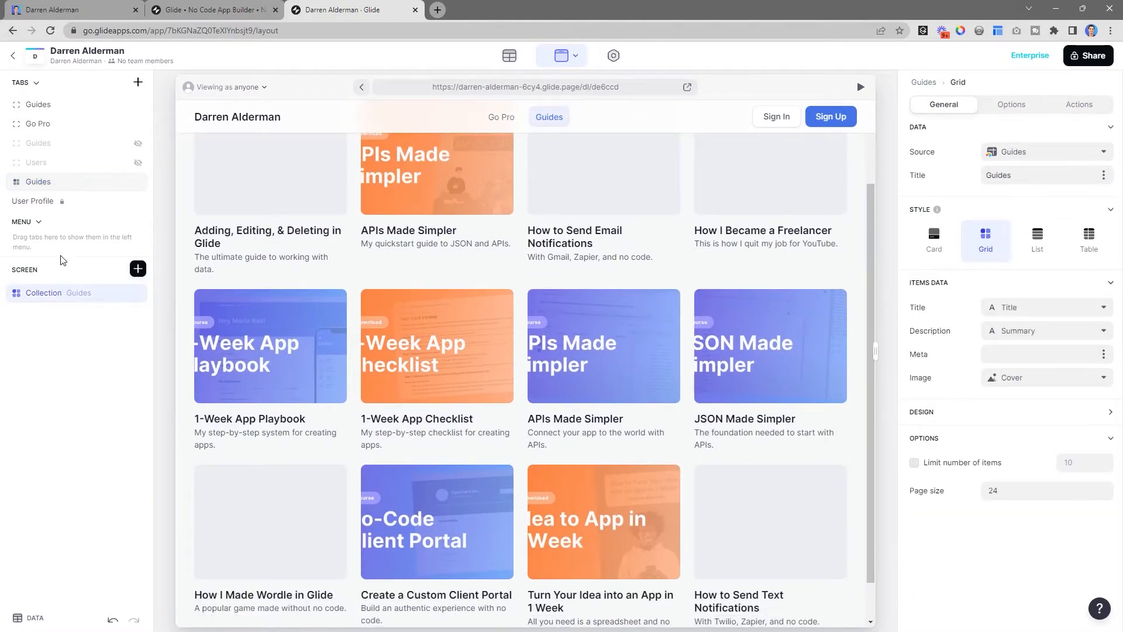
double_click(44, 292)
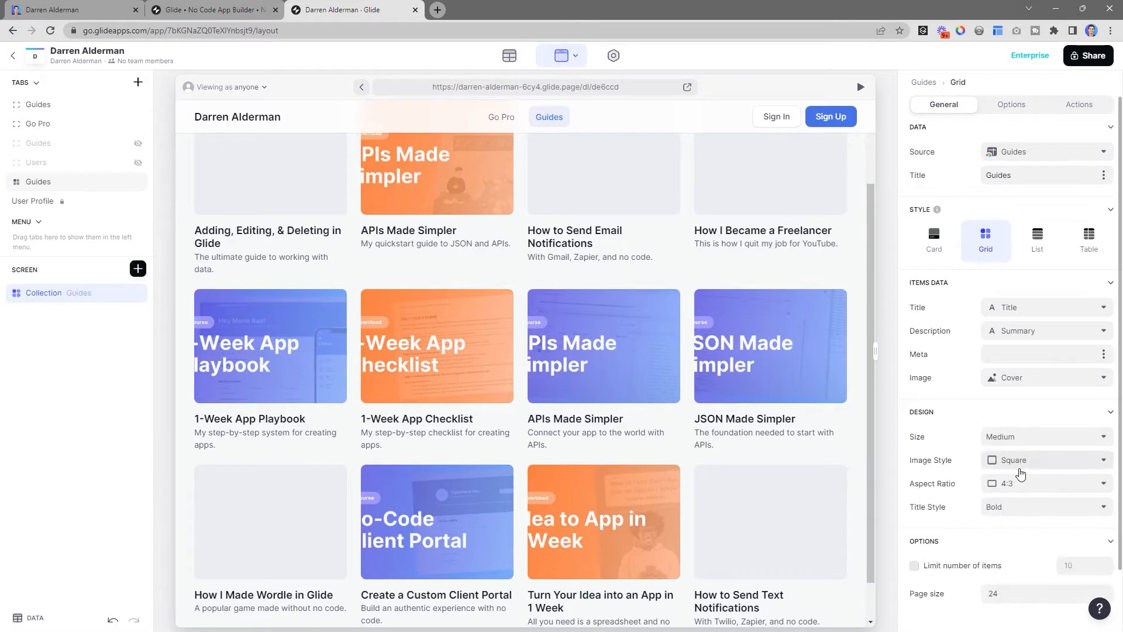
click(1044, 460)
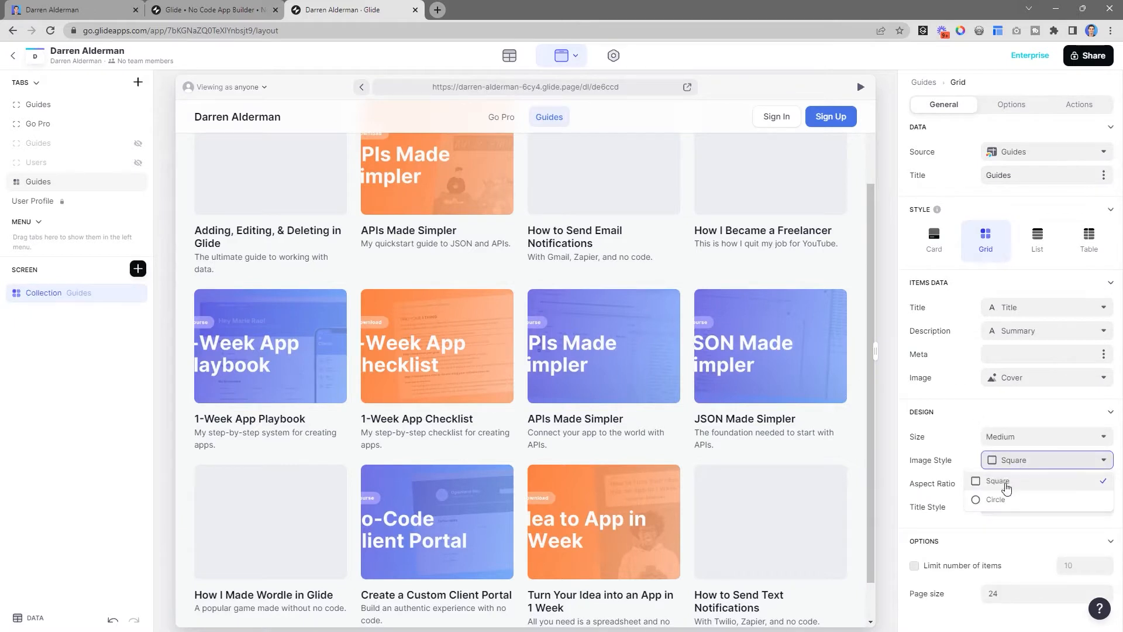
click(1043, 483)
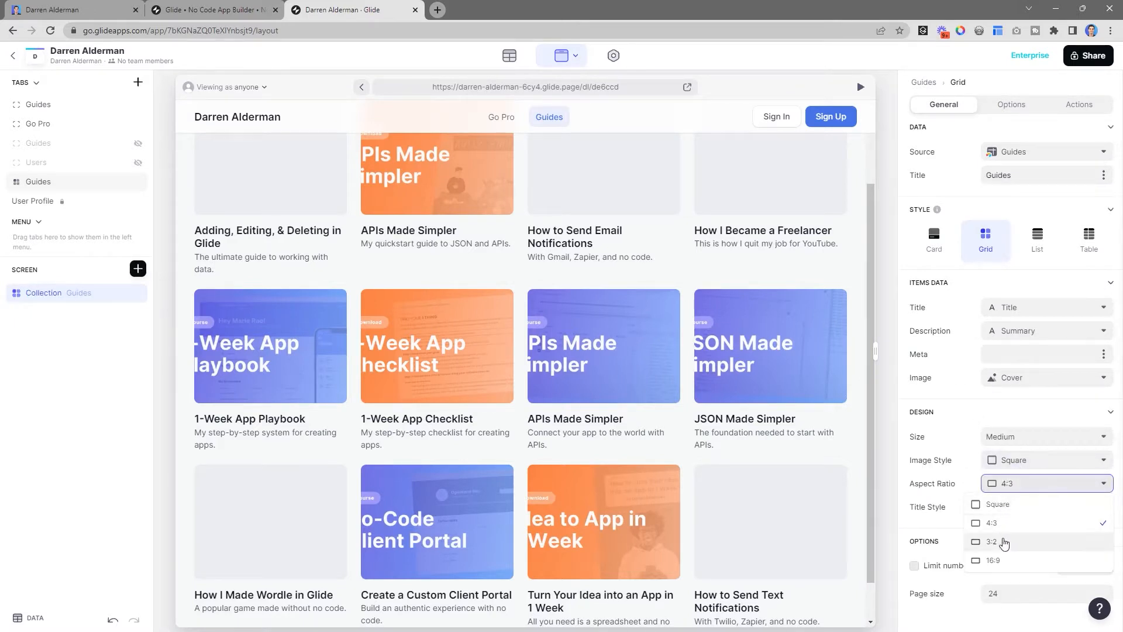
click(995, 561)
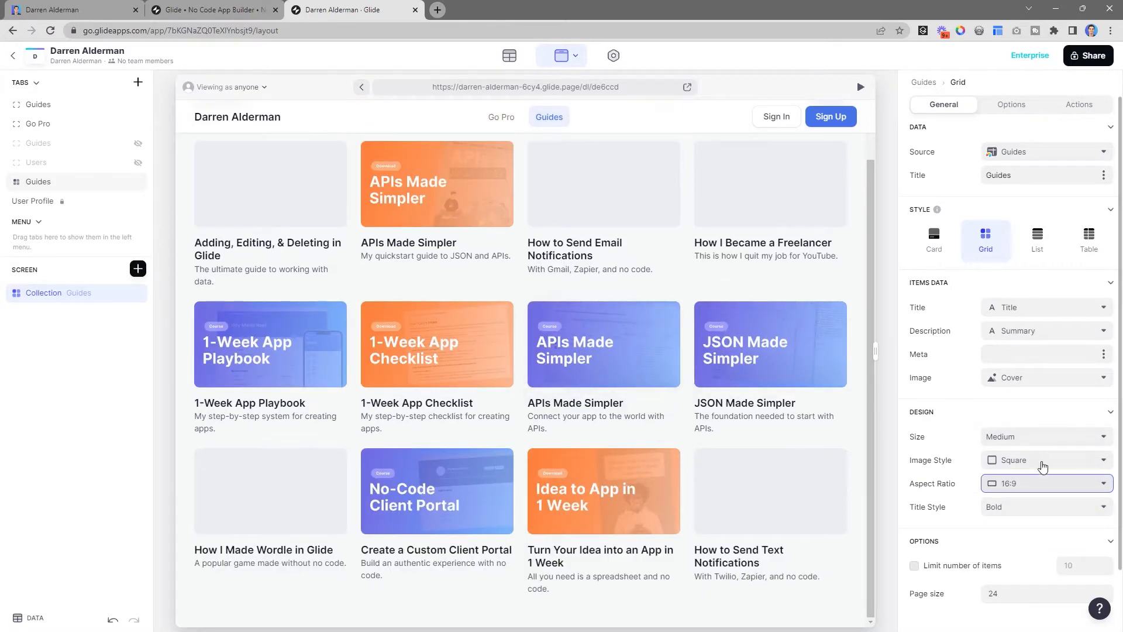
click(1043, 437)
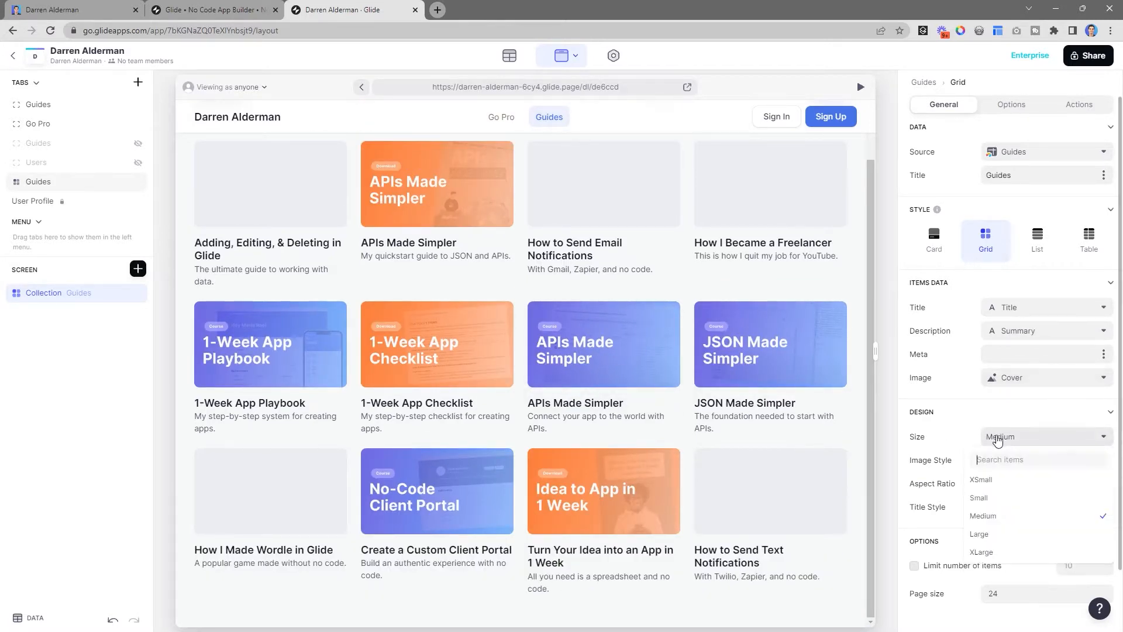
click(979, 533)
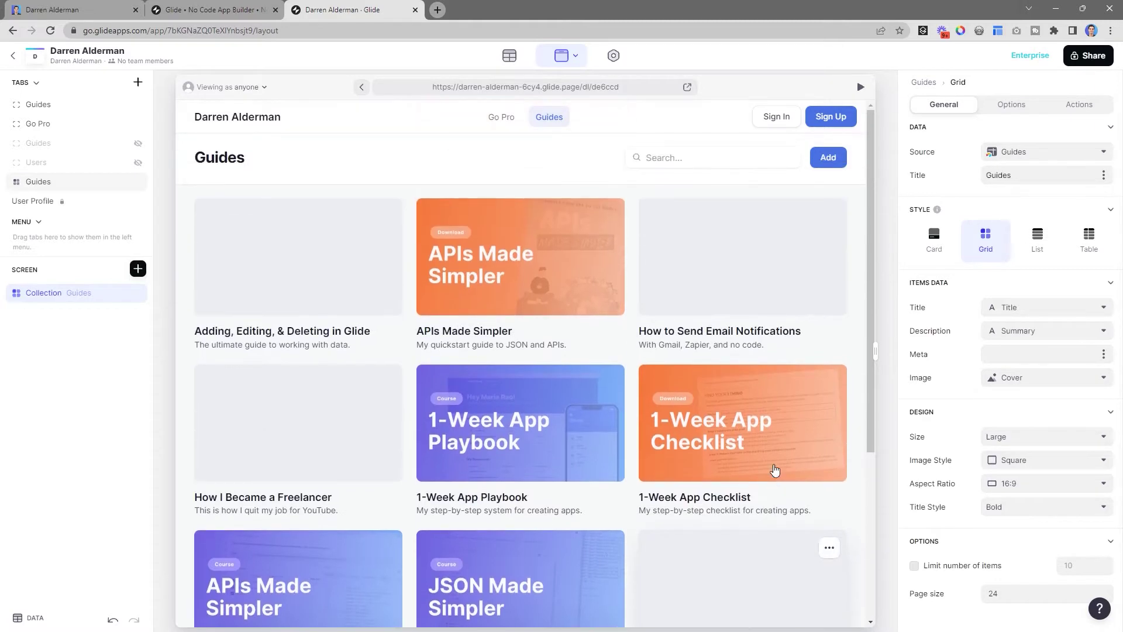
mouse_move(786, 247)
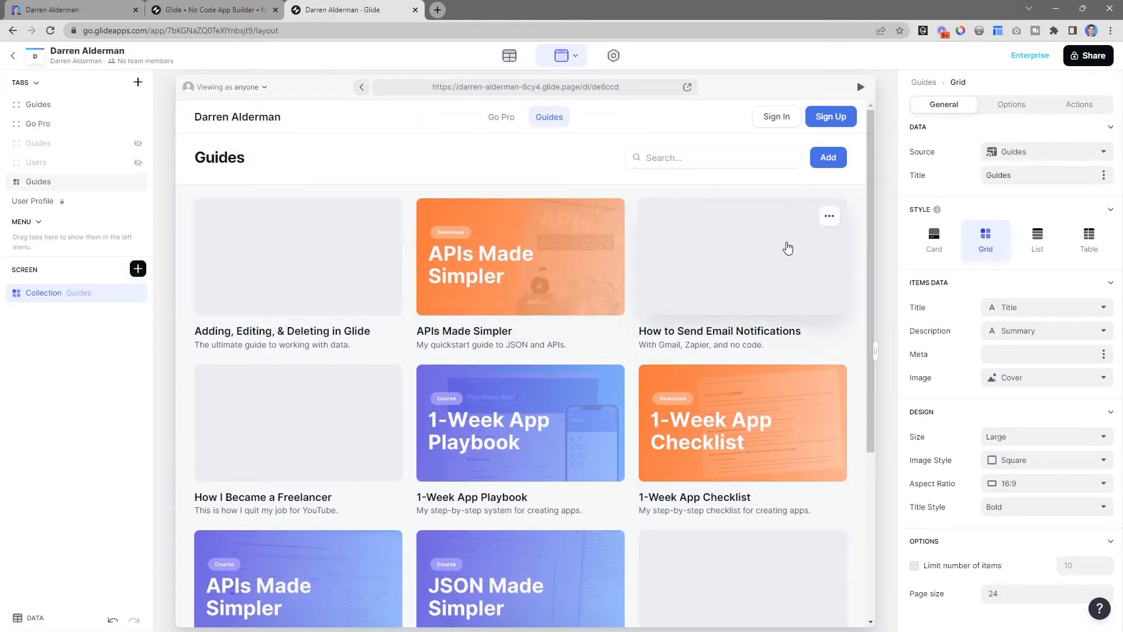
mouse_move(1040, 122)
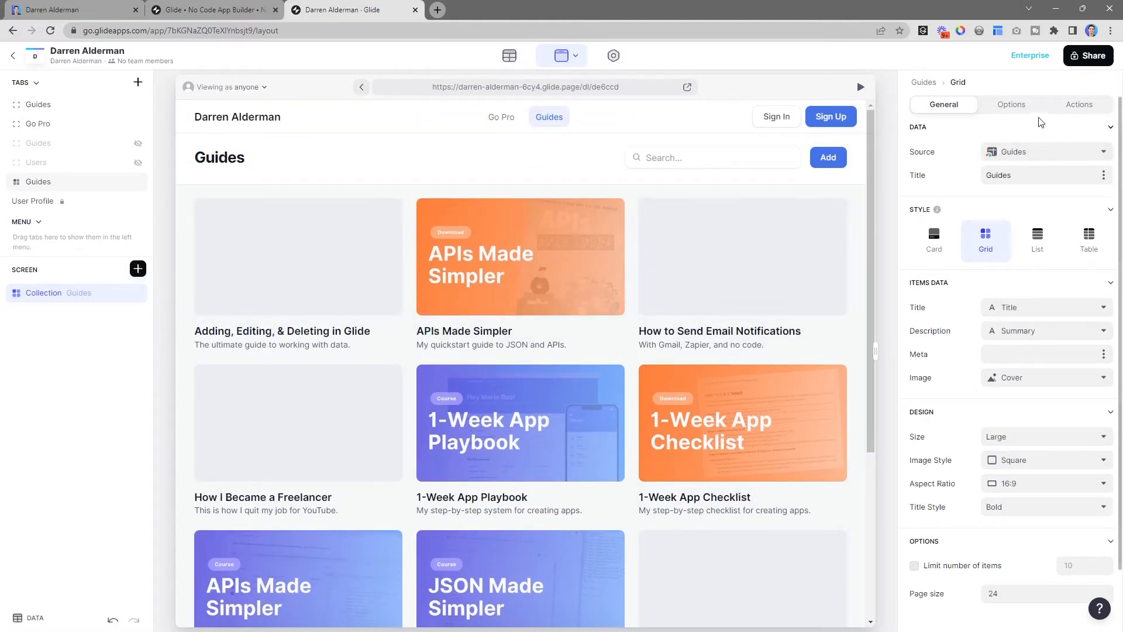
Keep the collection's search bar enabled and test it with a search for 'A'.
click(1011, 104)
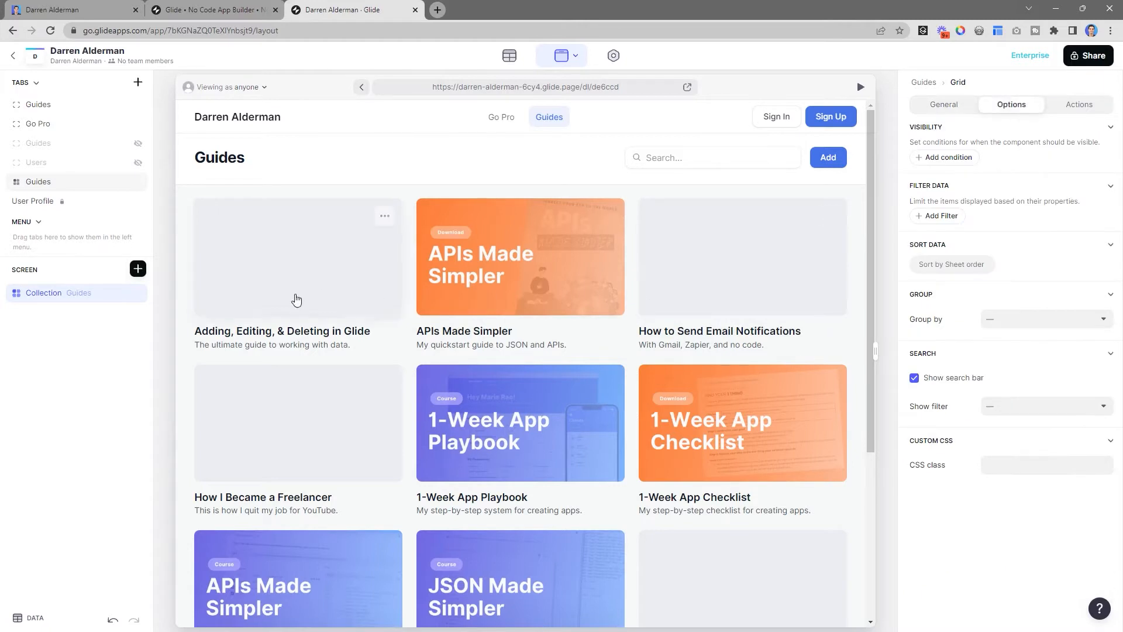
scroll(down, 3)
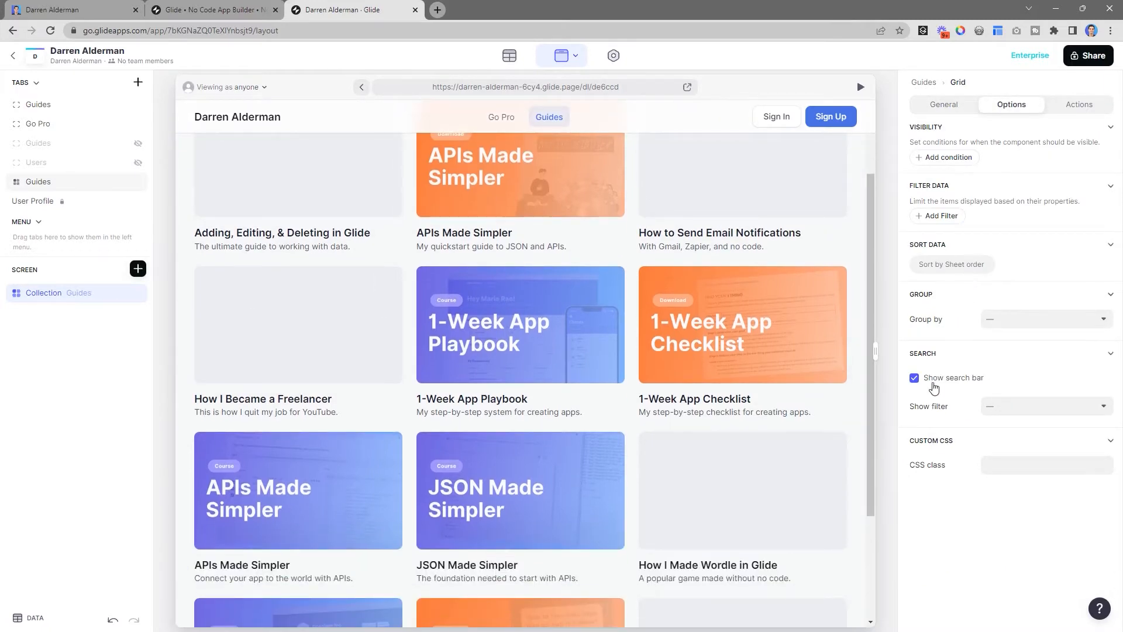
click(915, 377)
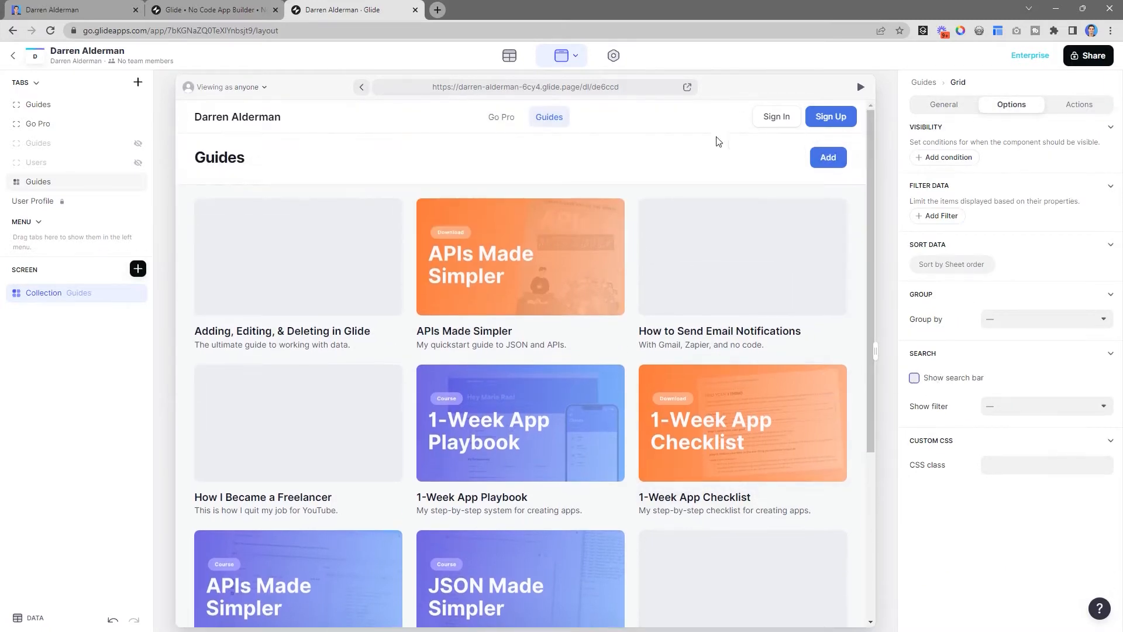
click(915, 377)
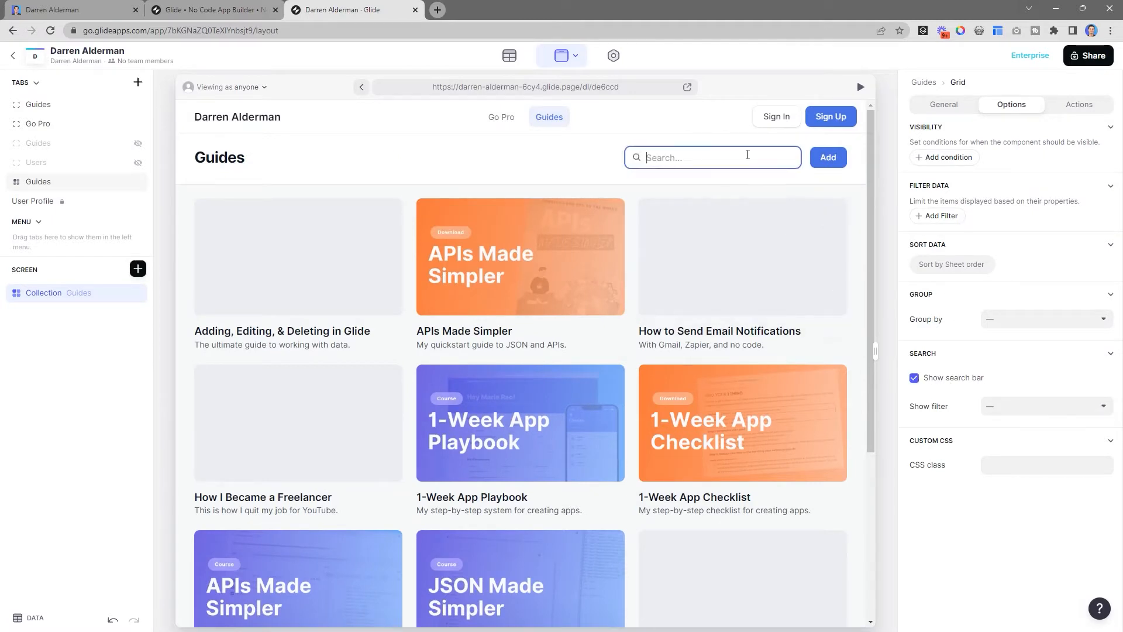
text(Api)
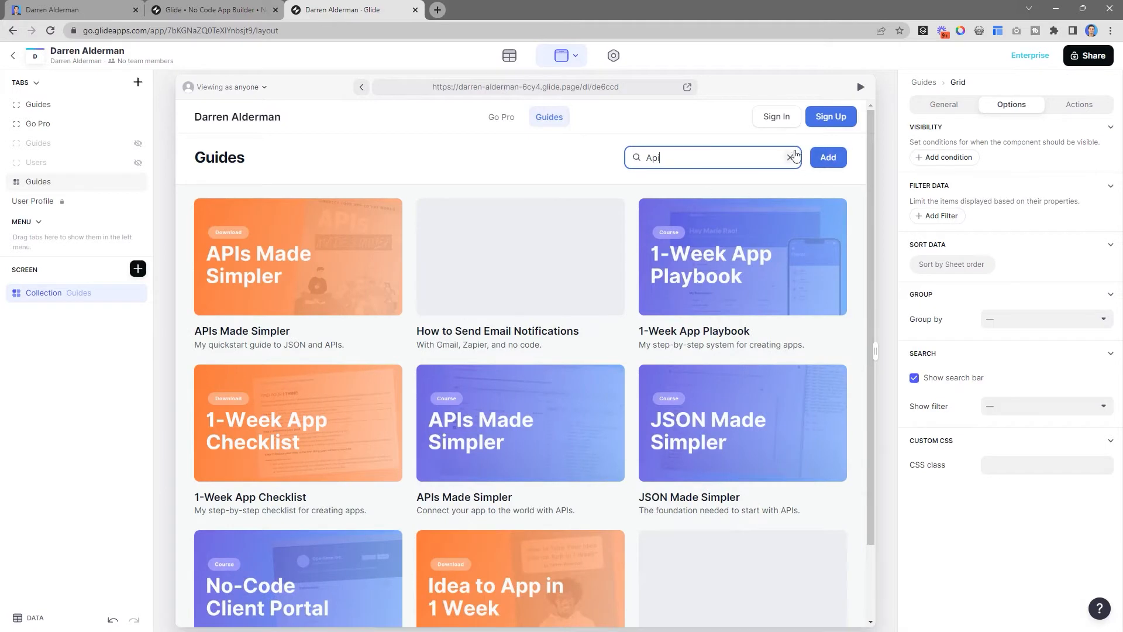
click(792, 157)
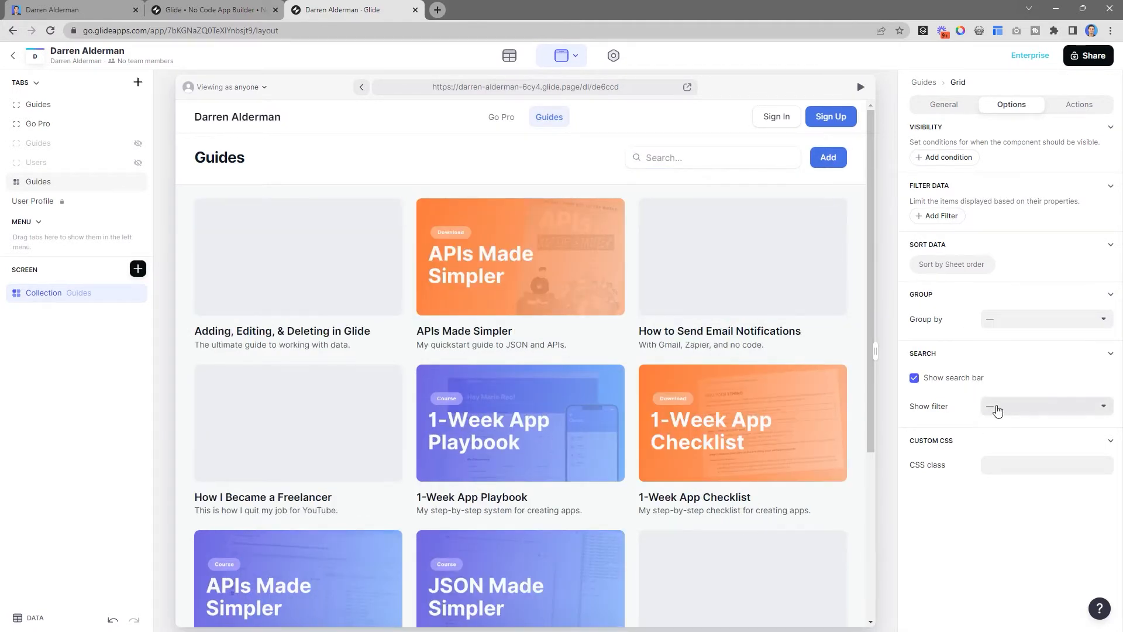
Filter the collection by Guide Type and preview its Course, Download and Video choices.
click(1046, 319)
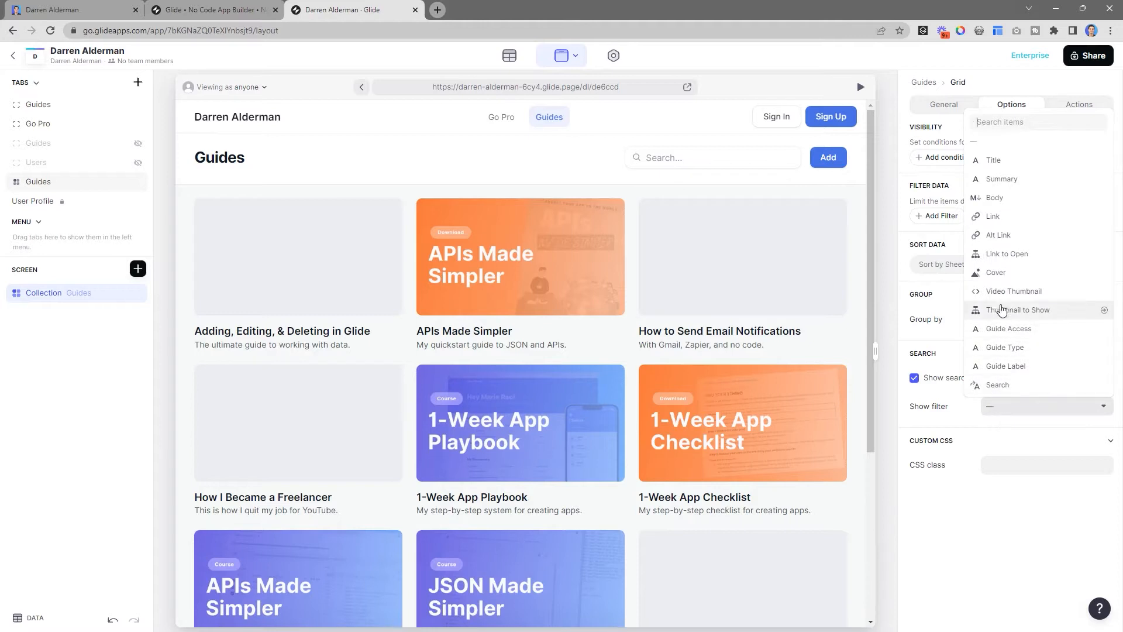
mouse_move(1004, 347)
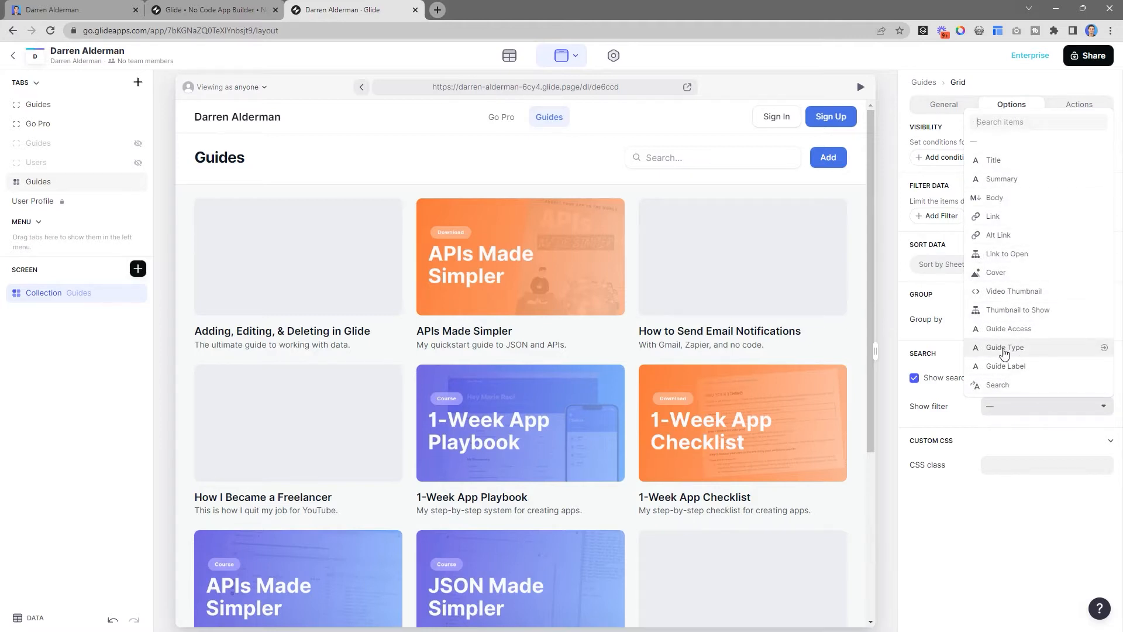
click(1004, 348)
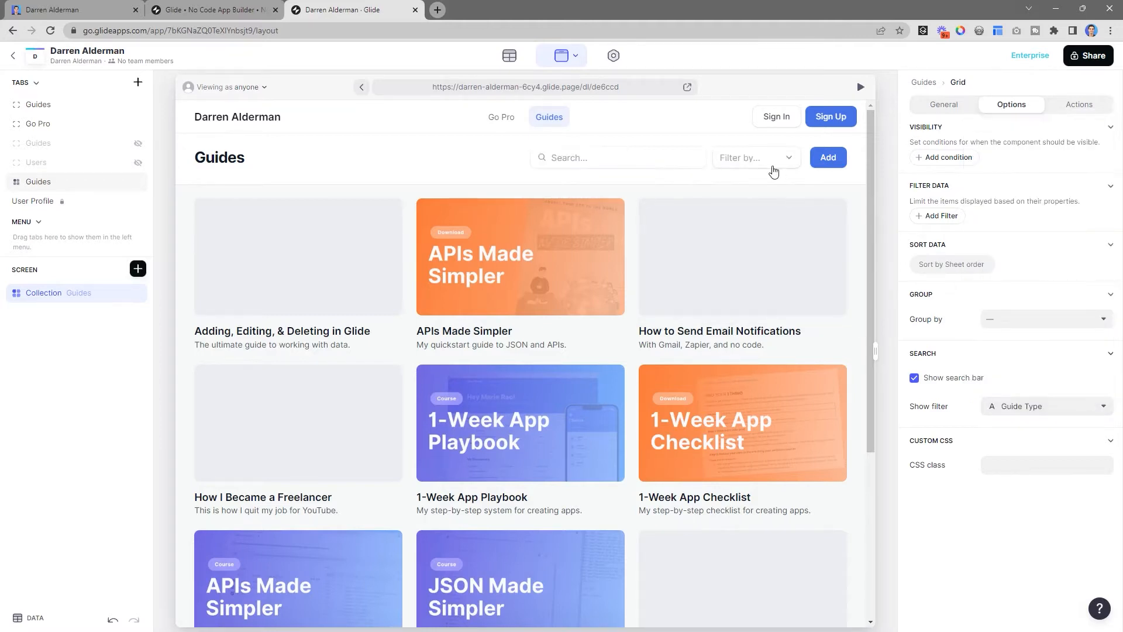
click(754, 157)
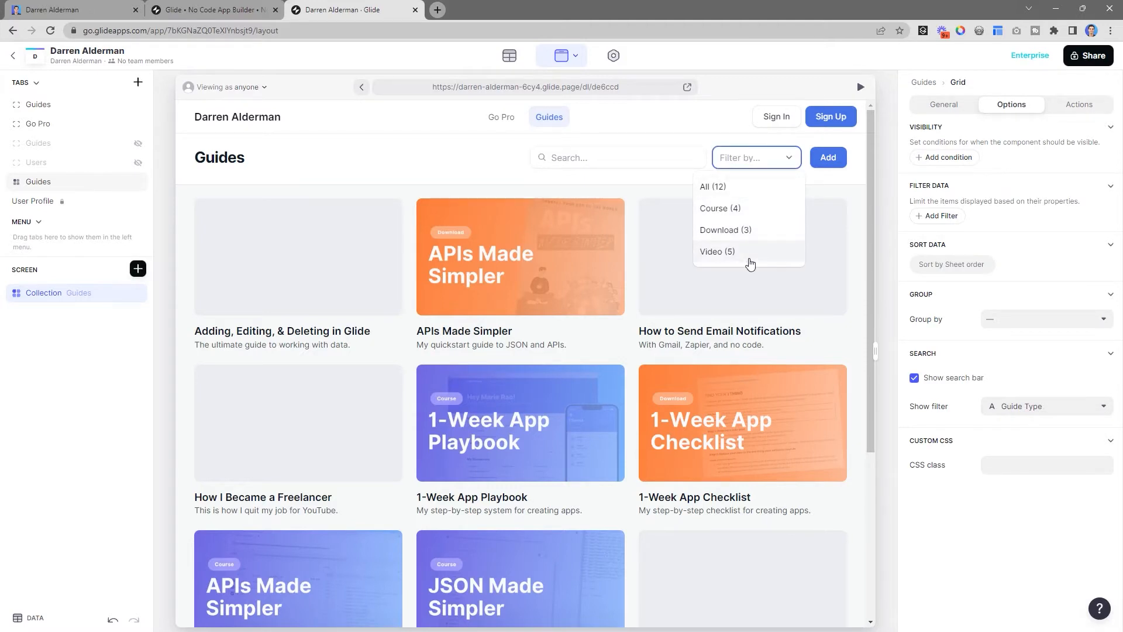
click(755, 157)
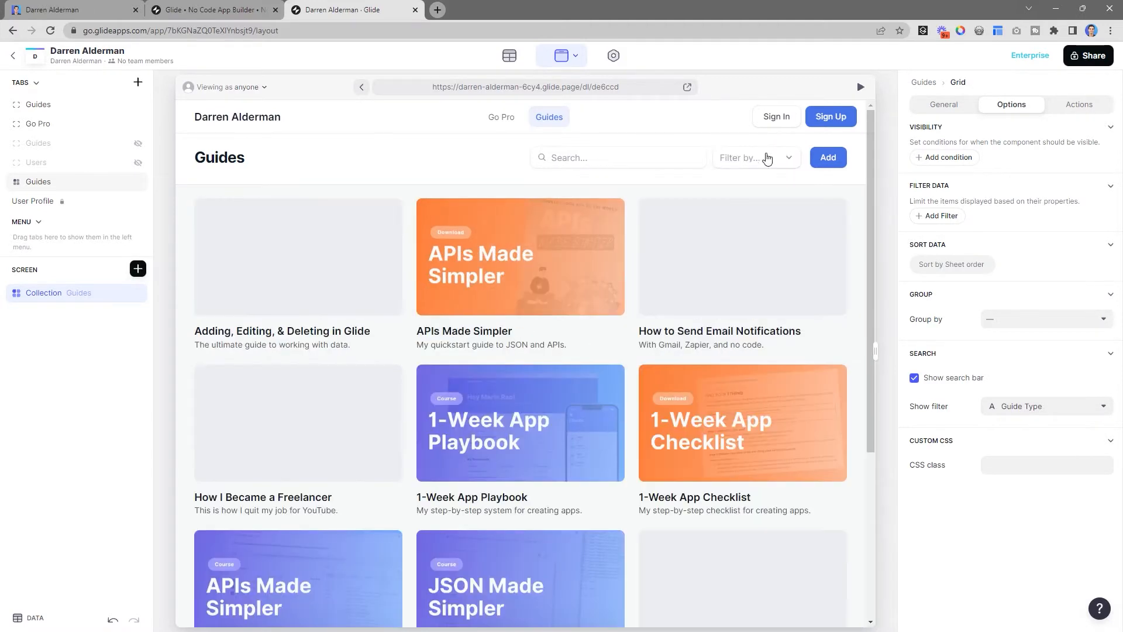
mouse_move(741, 277)
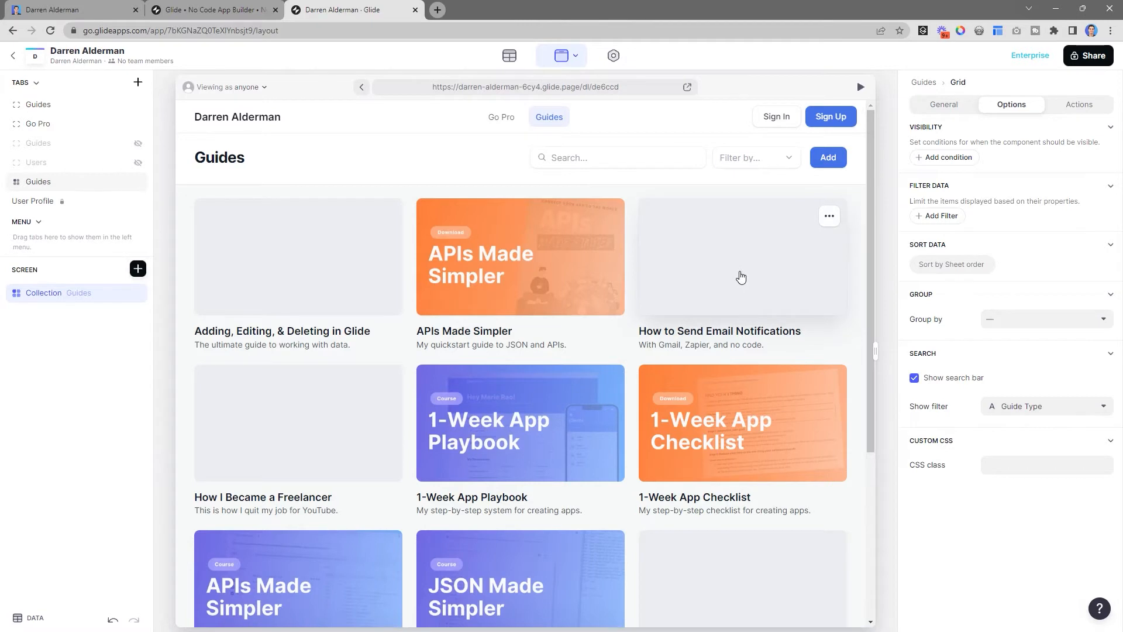
mouse_move(648, 453)
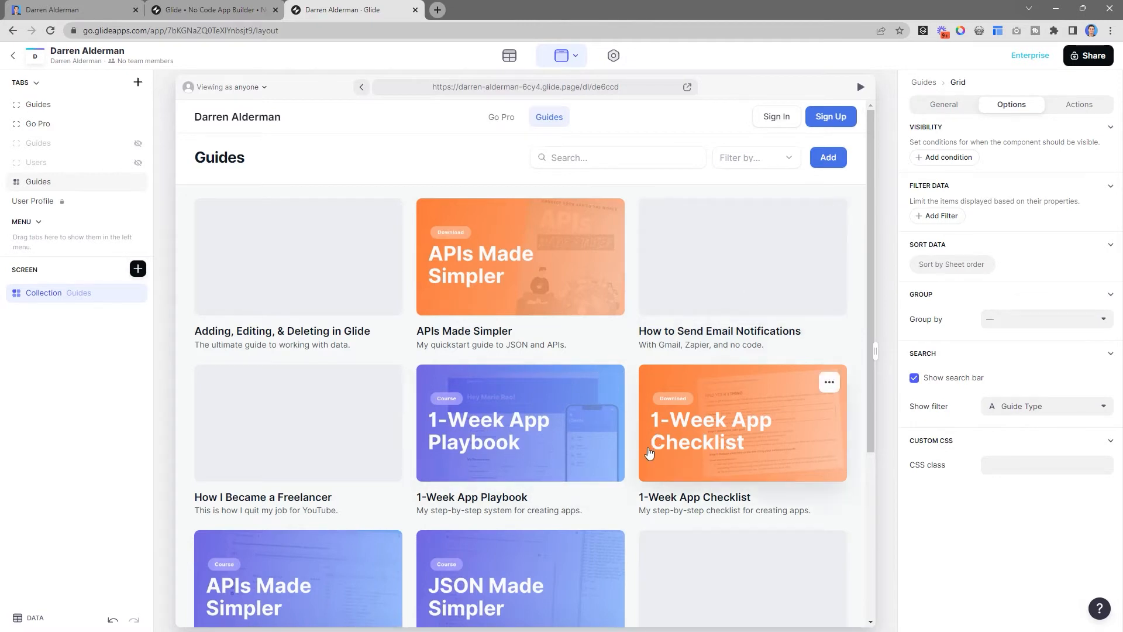
mouse_move(690, 470)
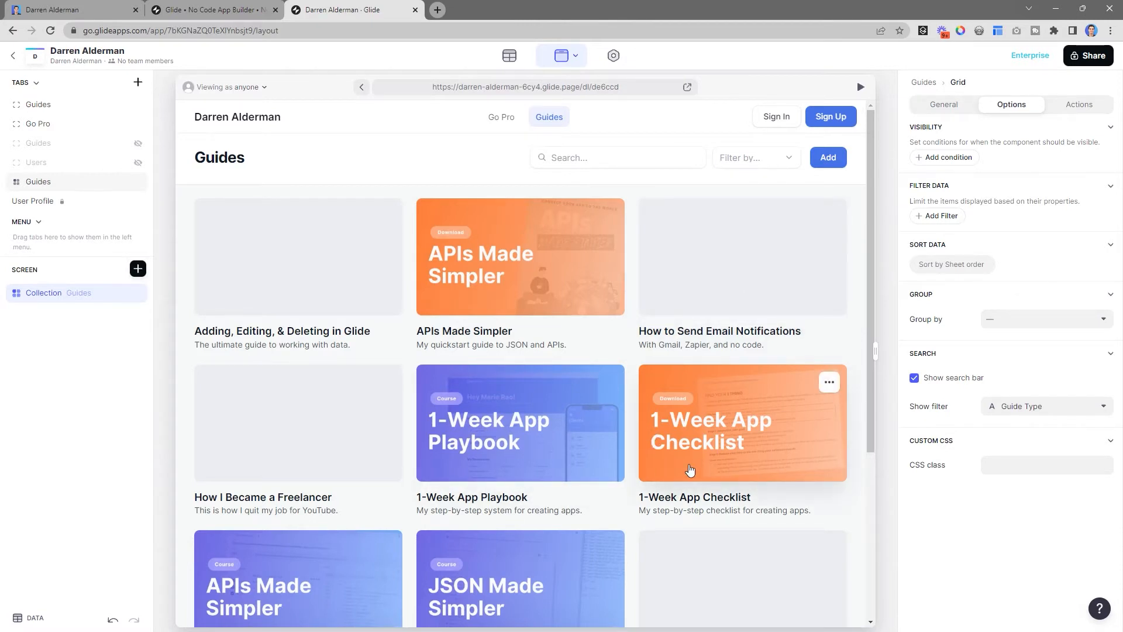
click(960, 104)
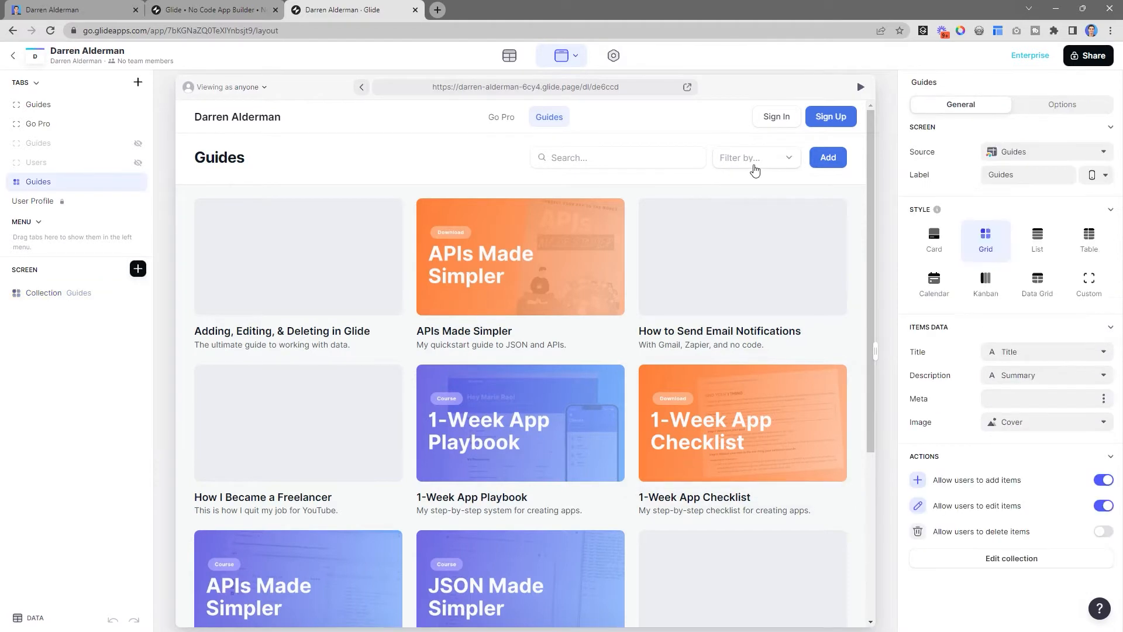
click(754, 157)
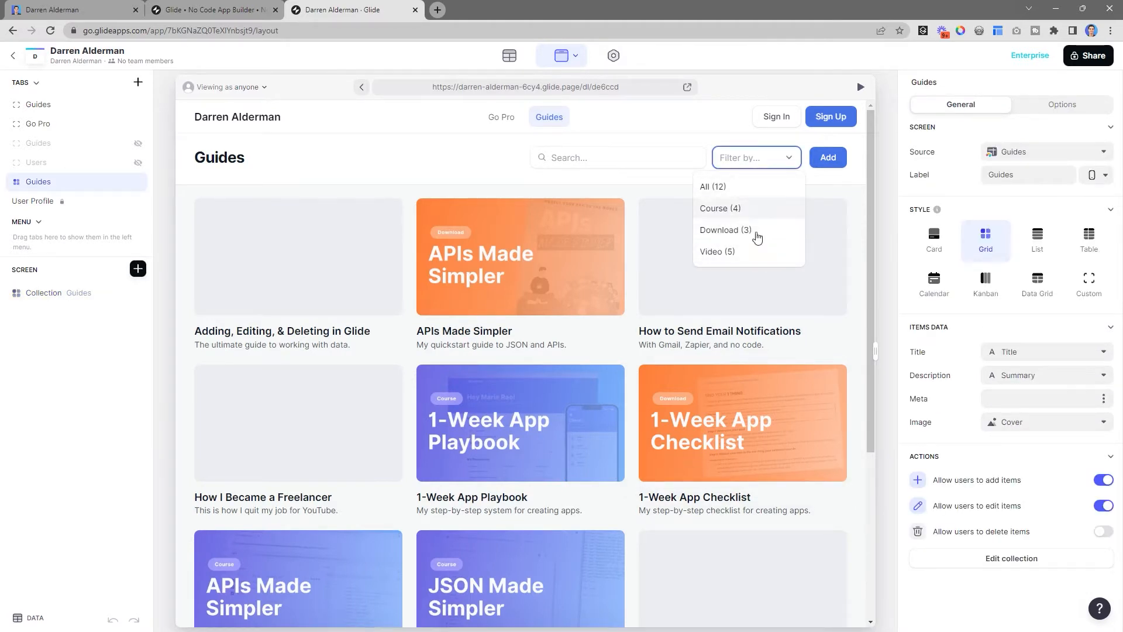
mouse_move(26, 309)
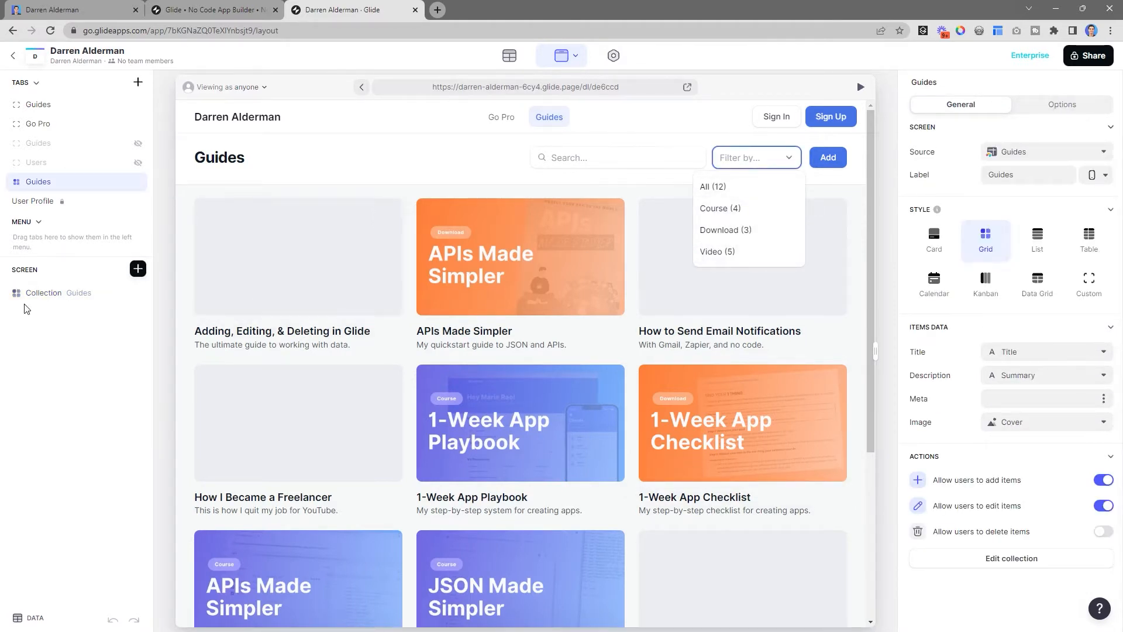
click(1012, 104)
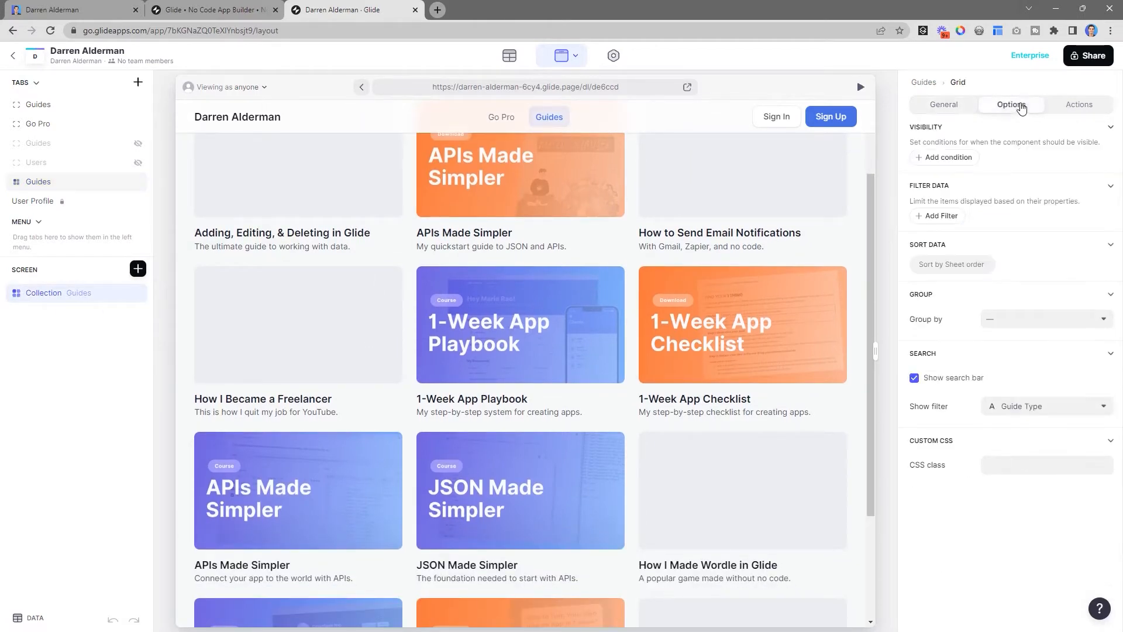
click(1044, 406)
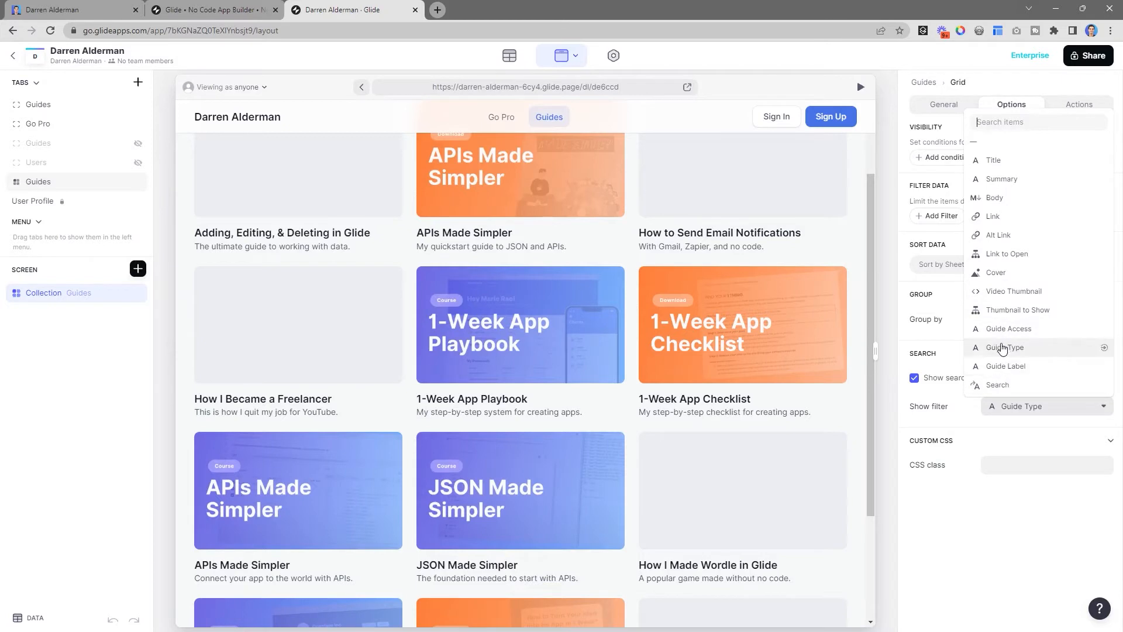
mouse_move(1011, 328)
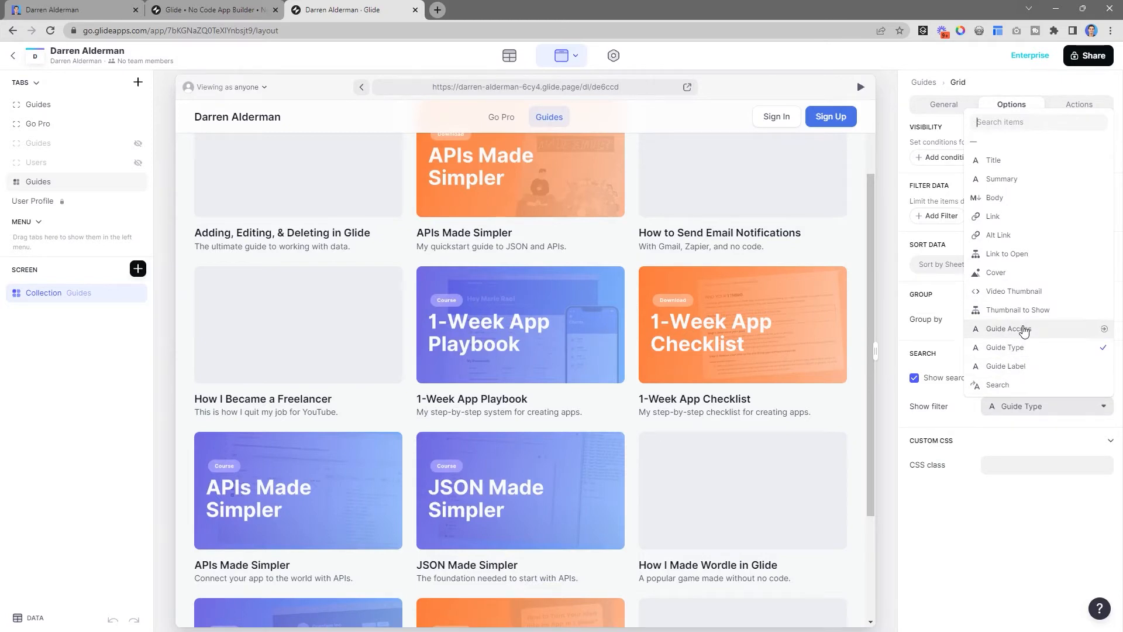
mouse_move(1021, 338)
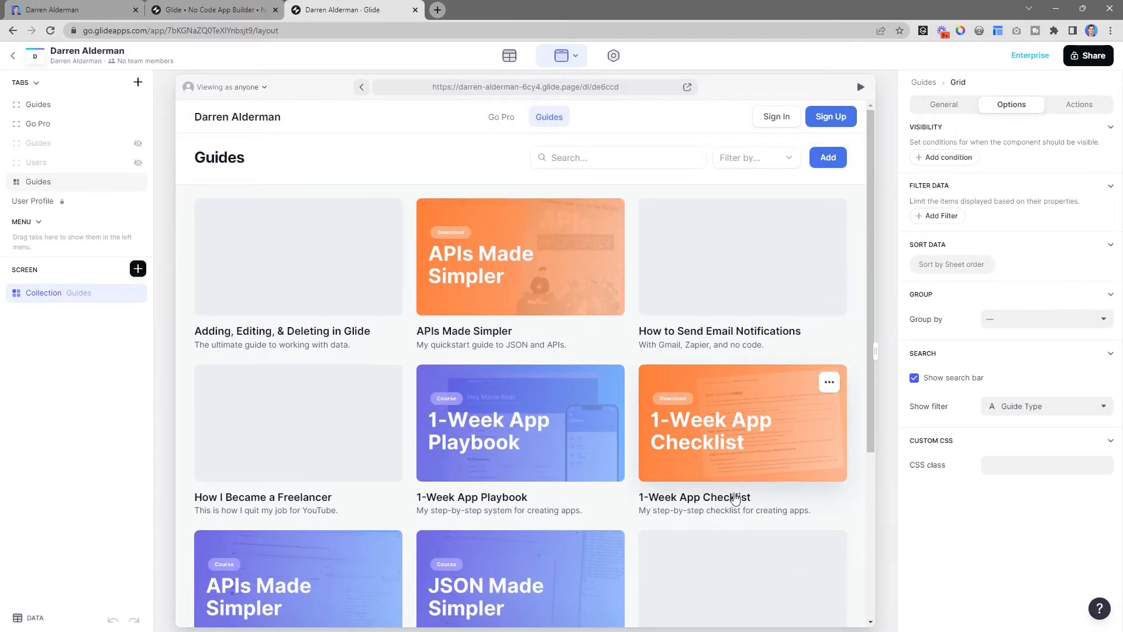
mouse_move(94, 184)
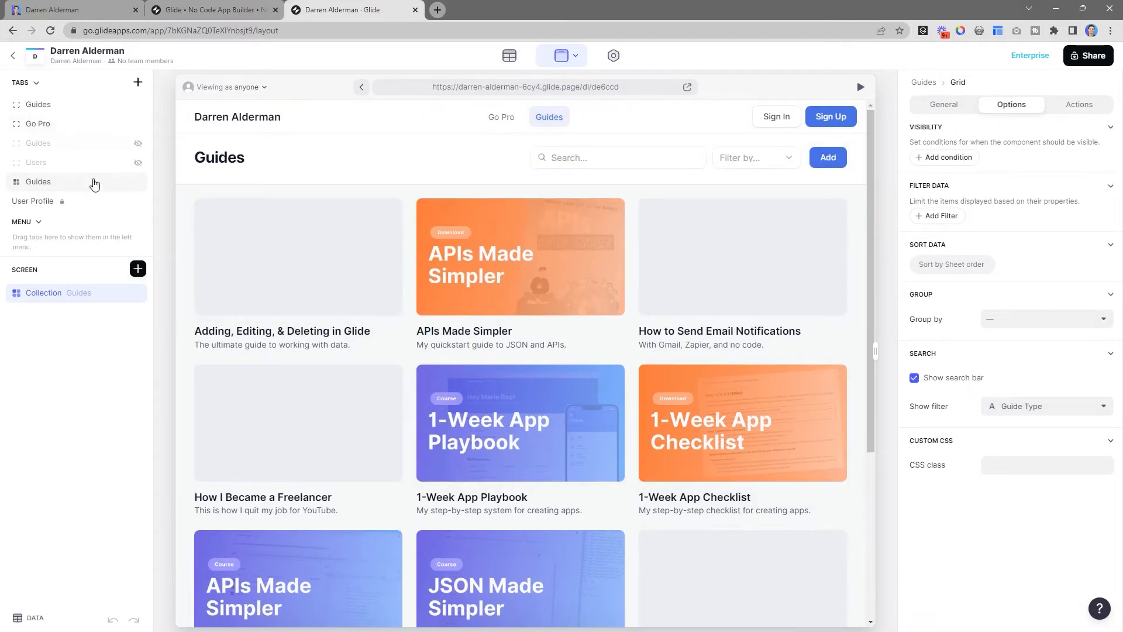
Open the original Guides tab page with its hero title, choice filters and search.
click(38, 105)
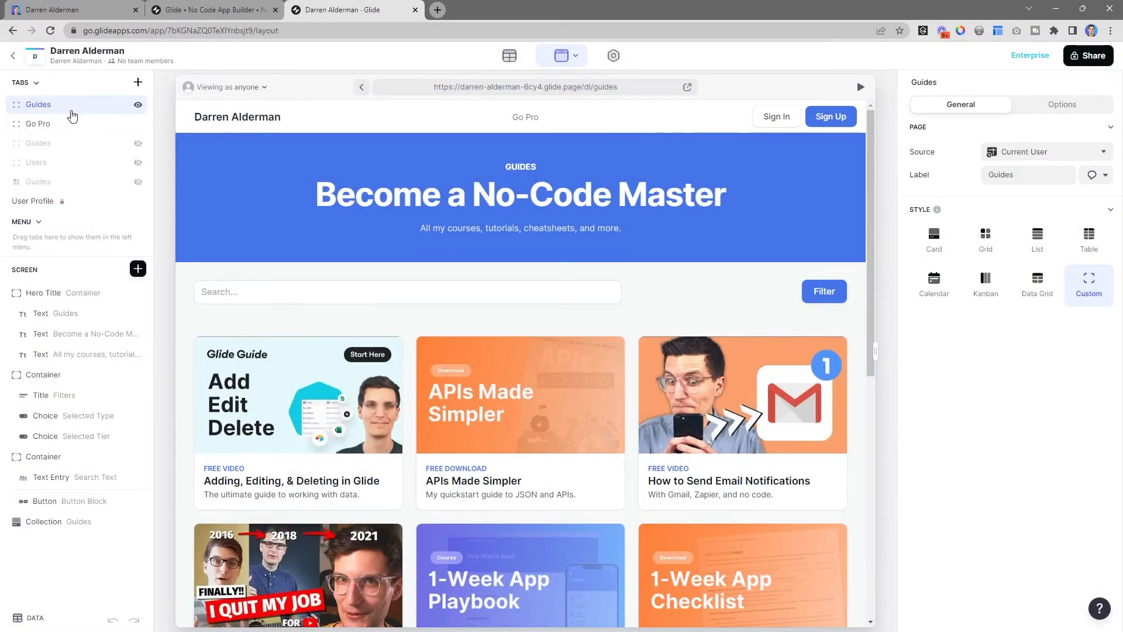
mouse_move(1063, 160)
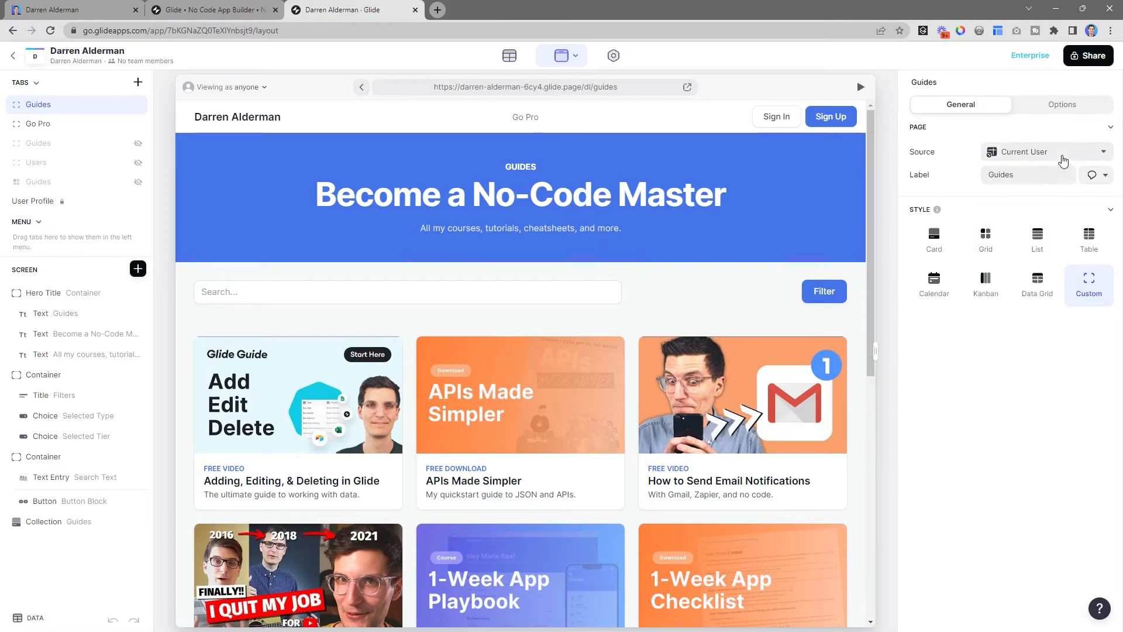
mouse_move(935, 178)
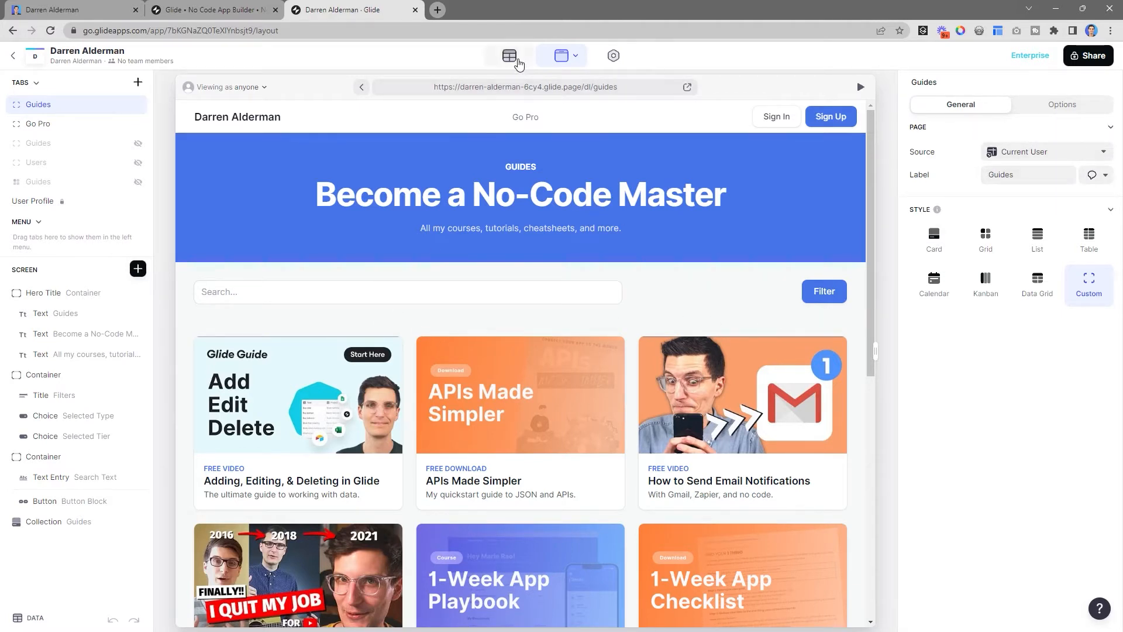
click(509, 55)
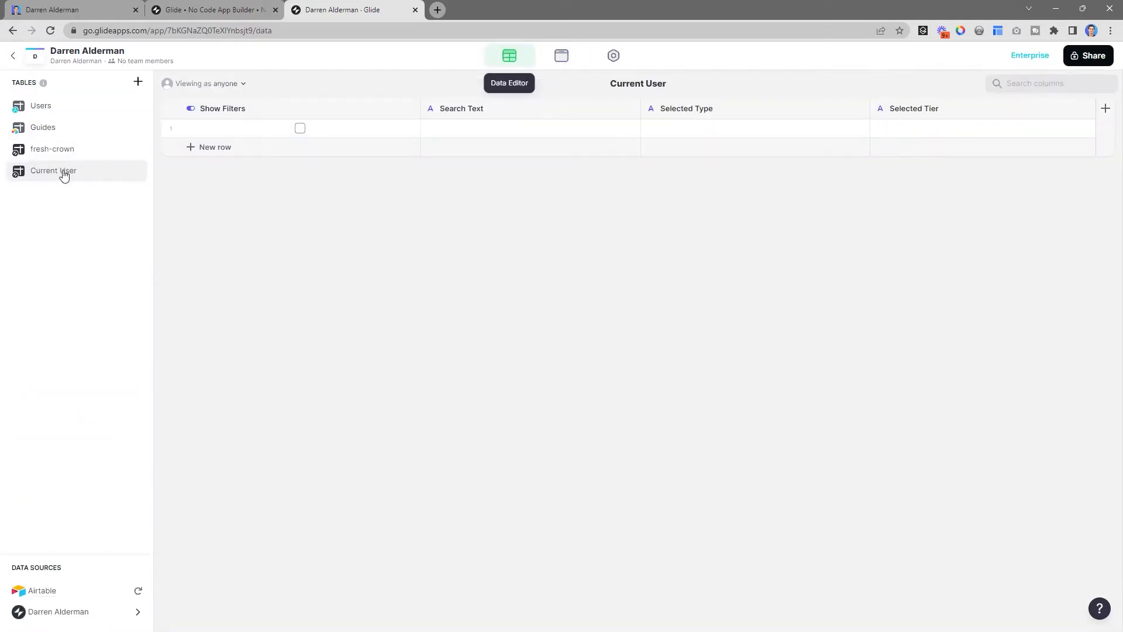
mouse_move(89, 182)
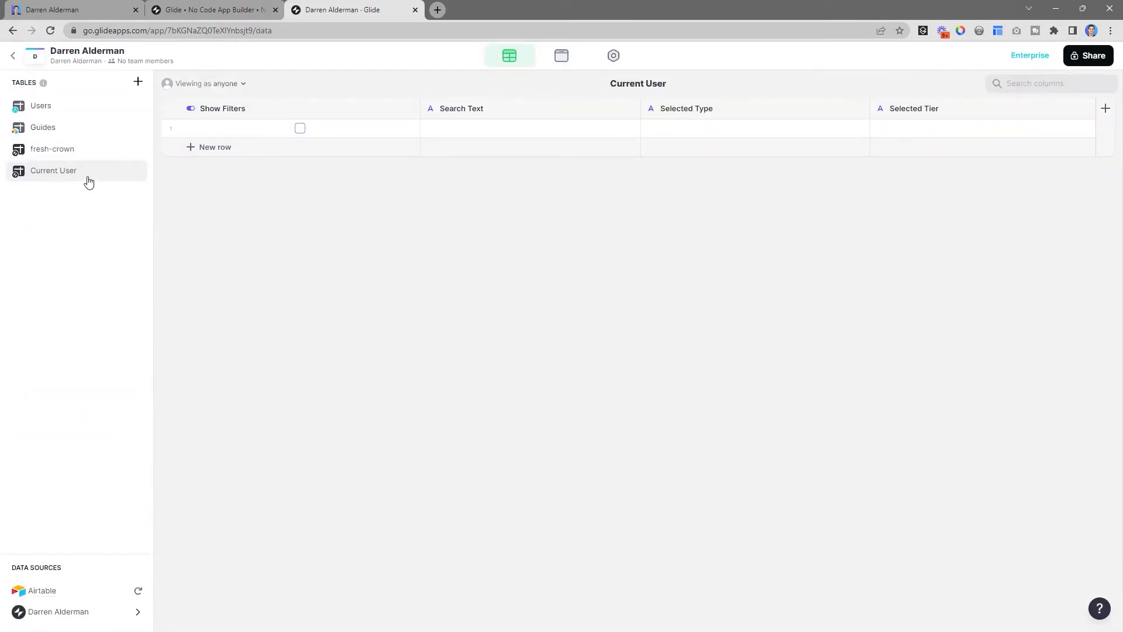
mouse_move(391, 175)
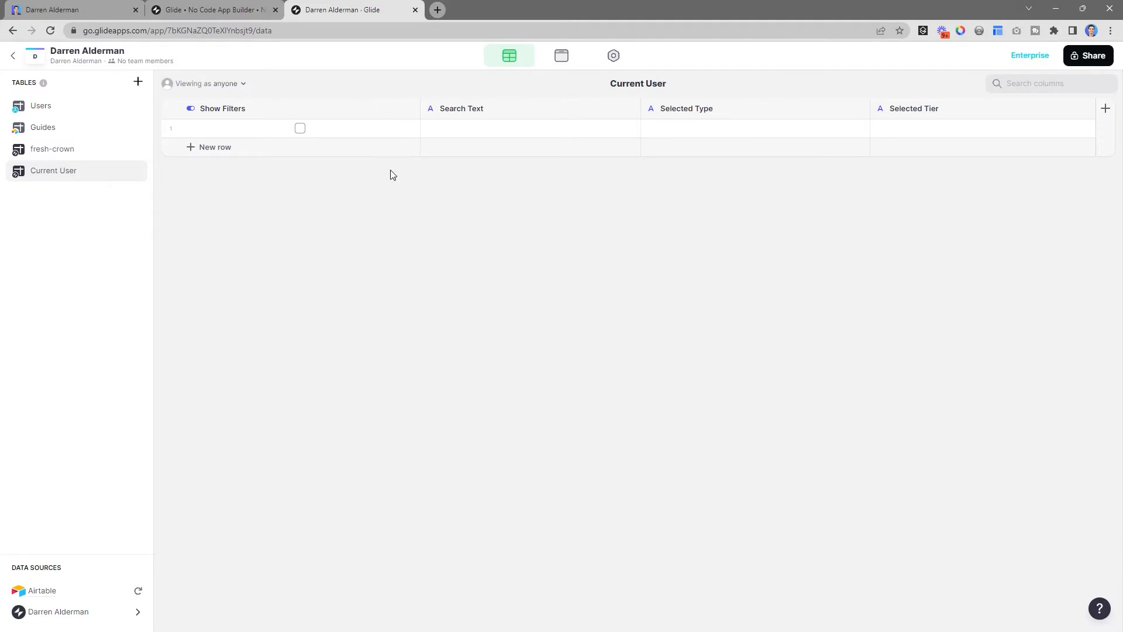
mouse_move(214, 147)
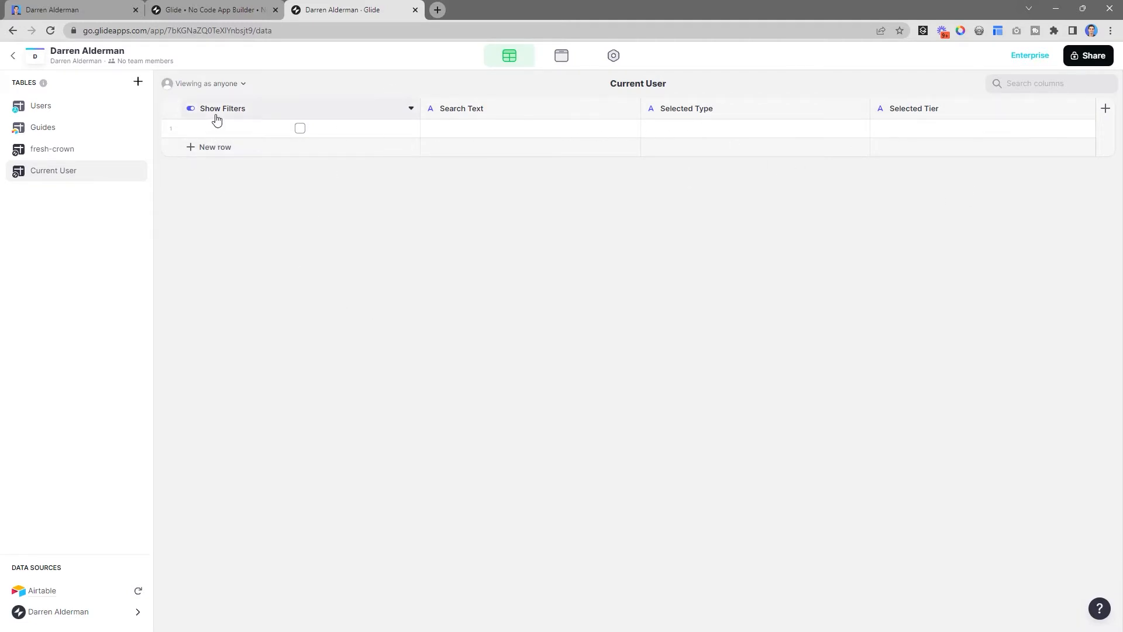
click(222, 109)
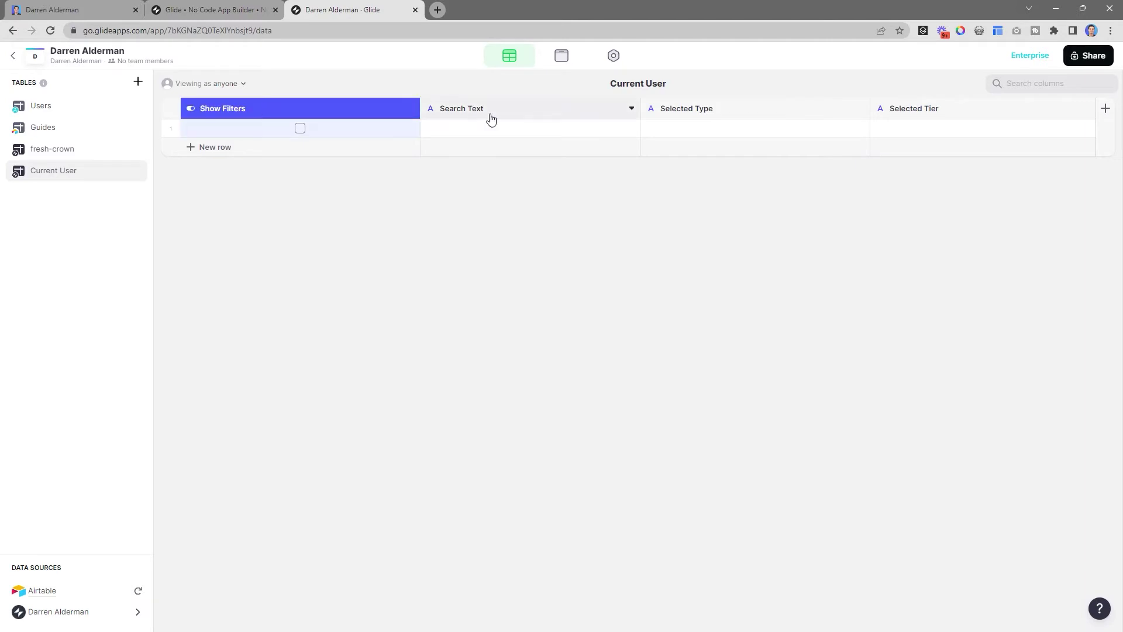
click(299, 129)
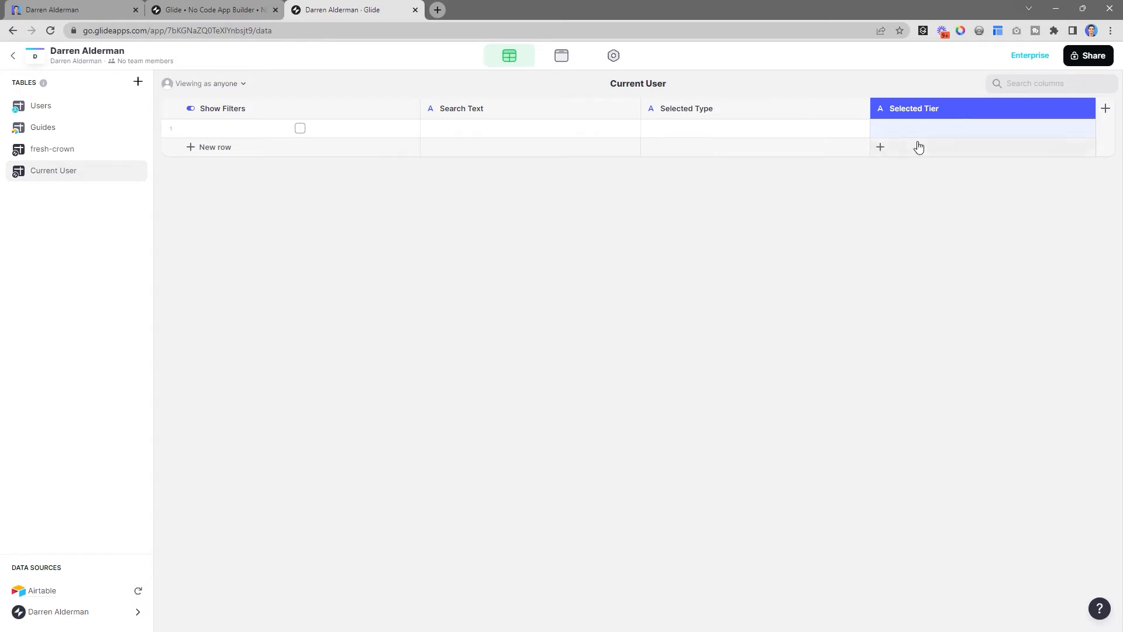
click(631, 112)
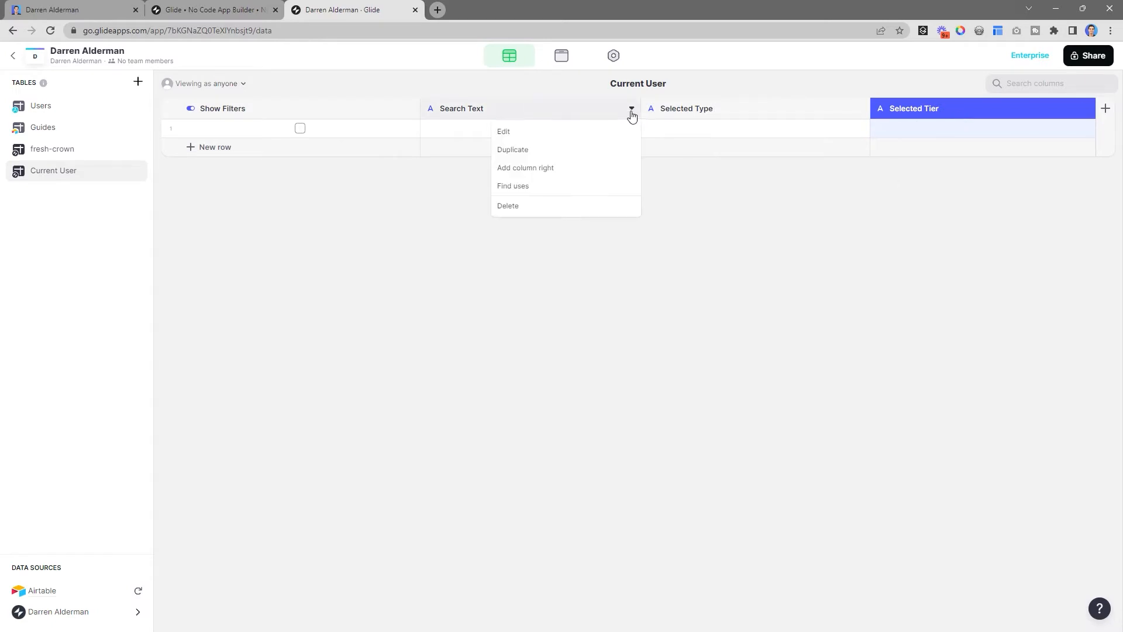
click(504, 131)
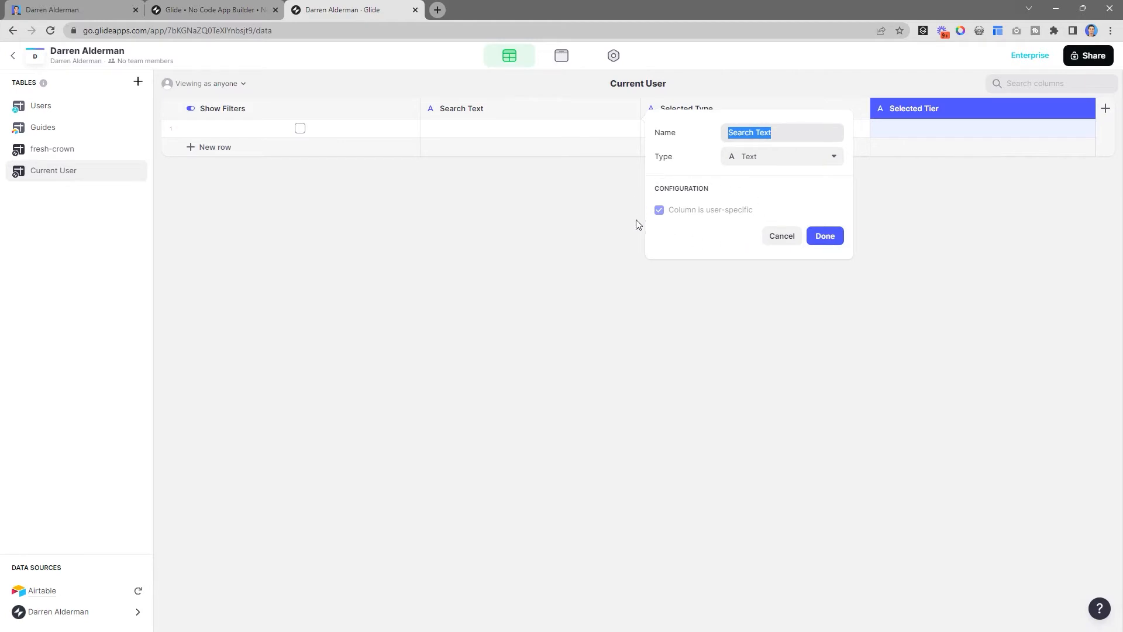
mouse_move(656, 226)
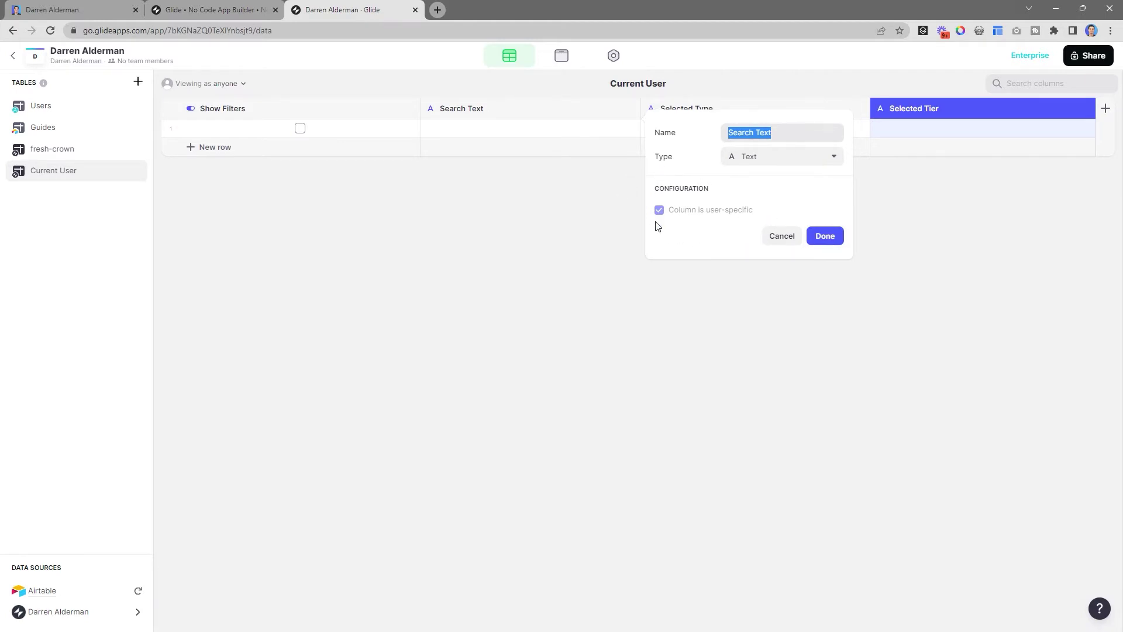
mouse_move(705, 258)
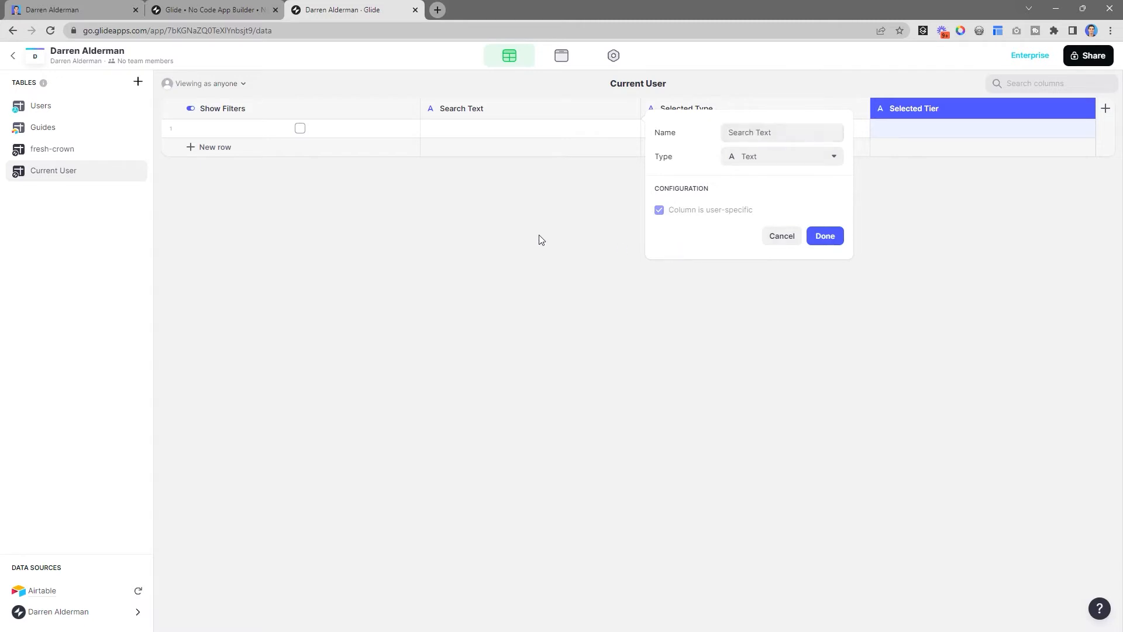
click(823, 235)
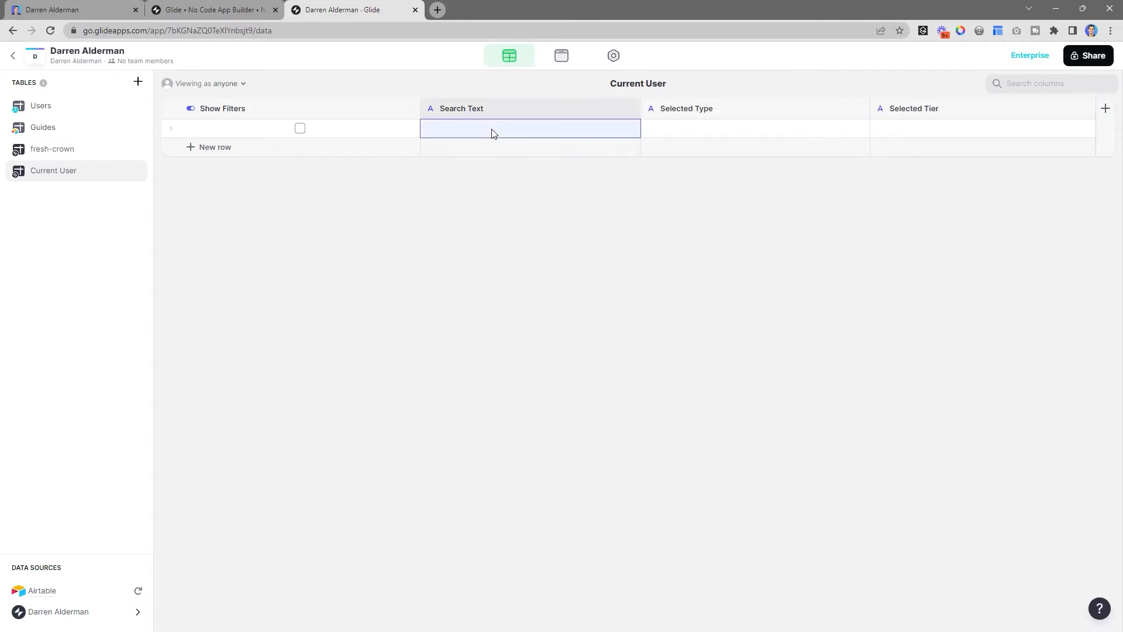
mouse_move(471, 111)
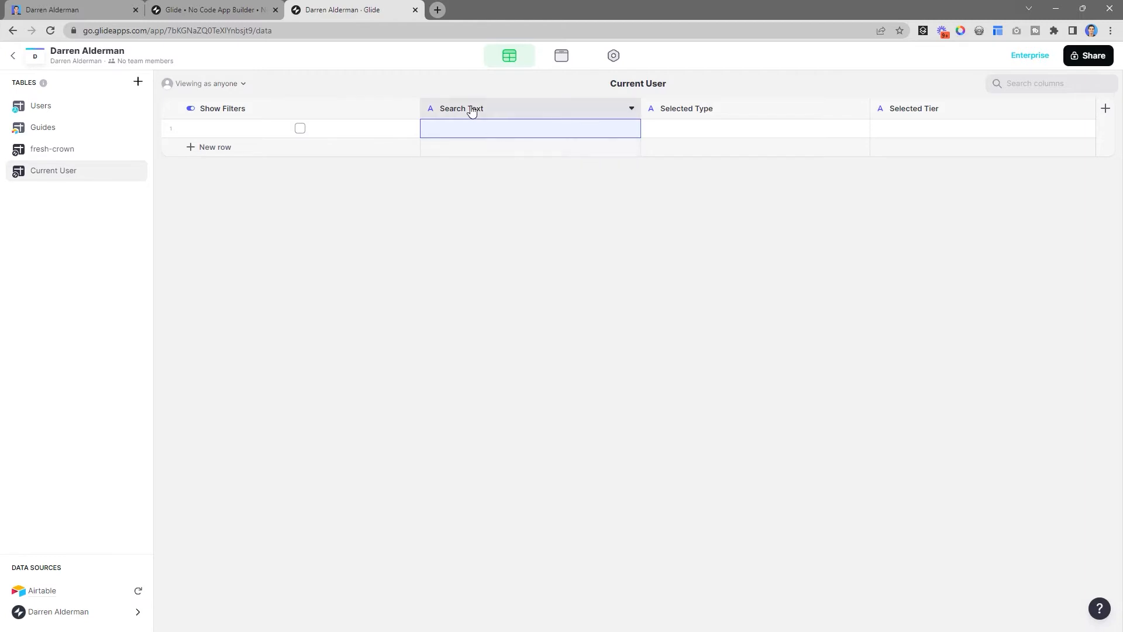
click(630, 109)
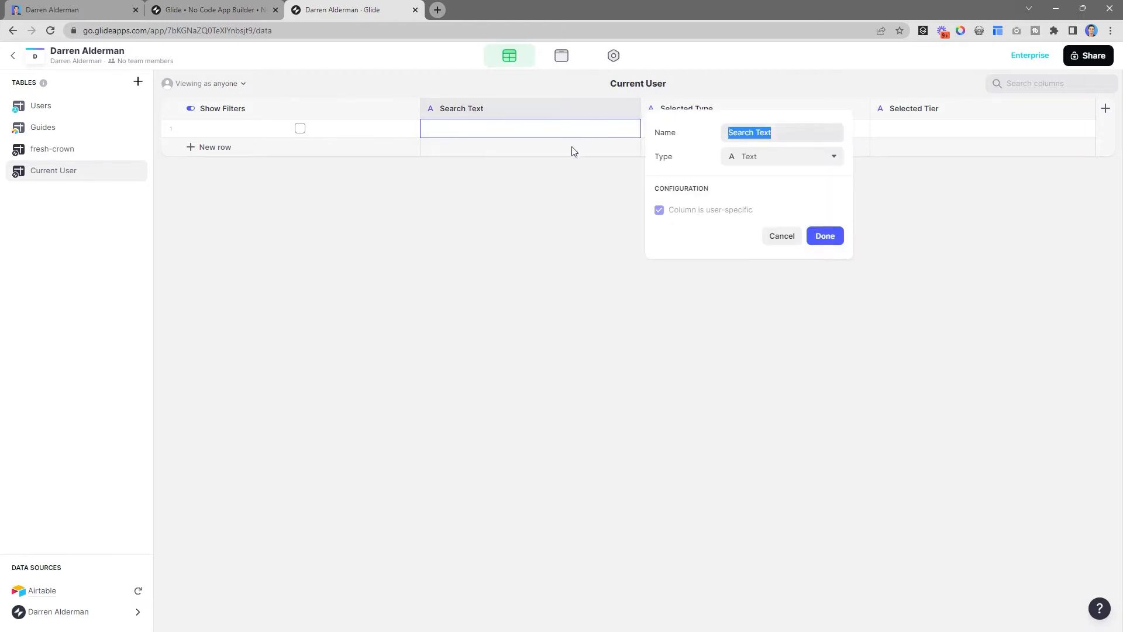
click(824, 236)
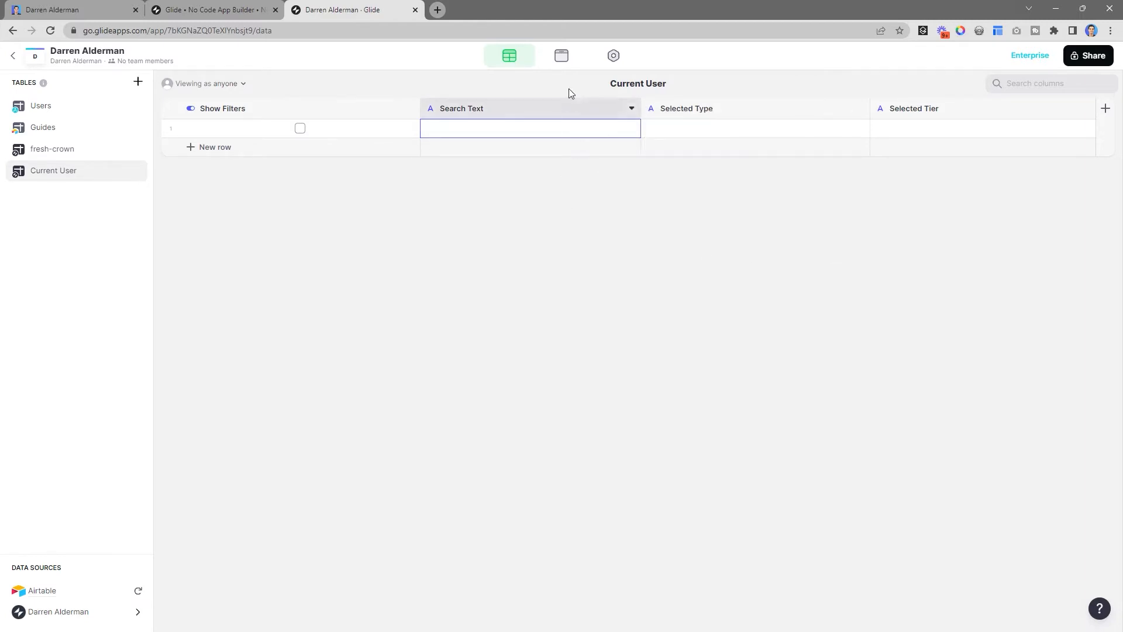
In the Layout Editor, inspect the Hero Title, Guides collection and search container.
click(561, 55)
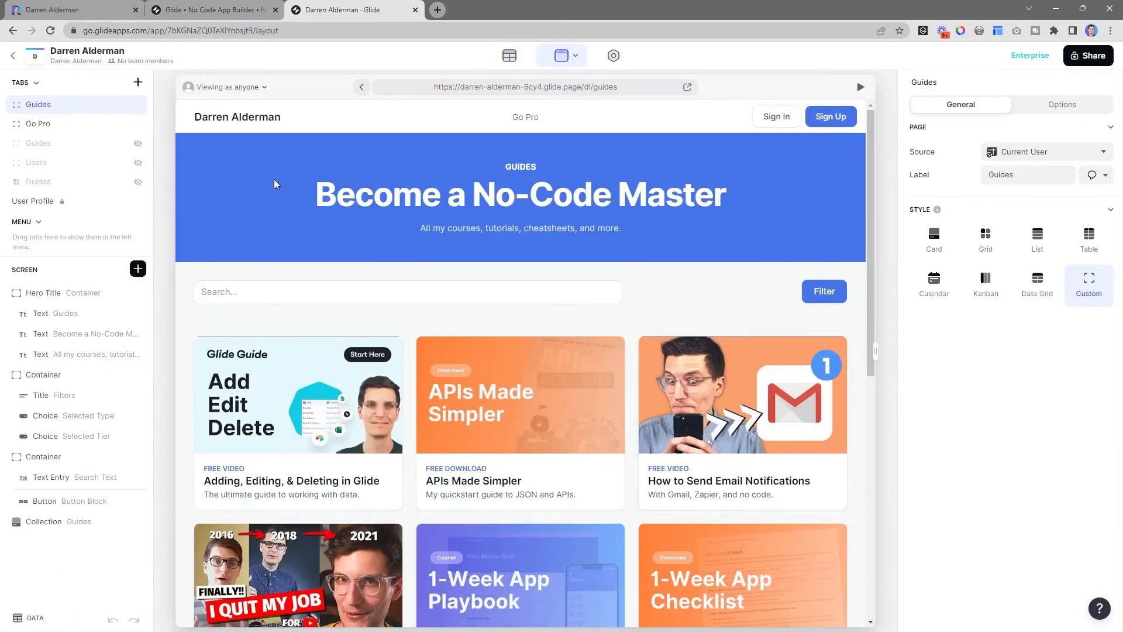
mouse_move(1039, 151)
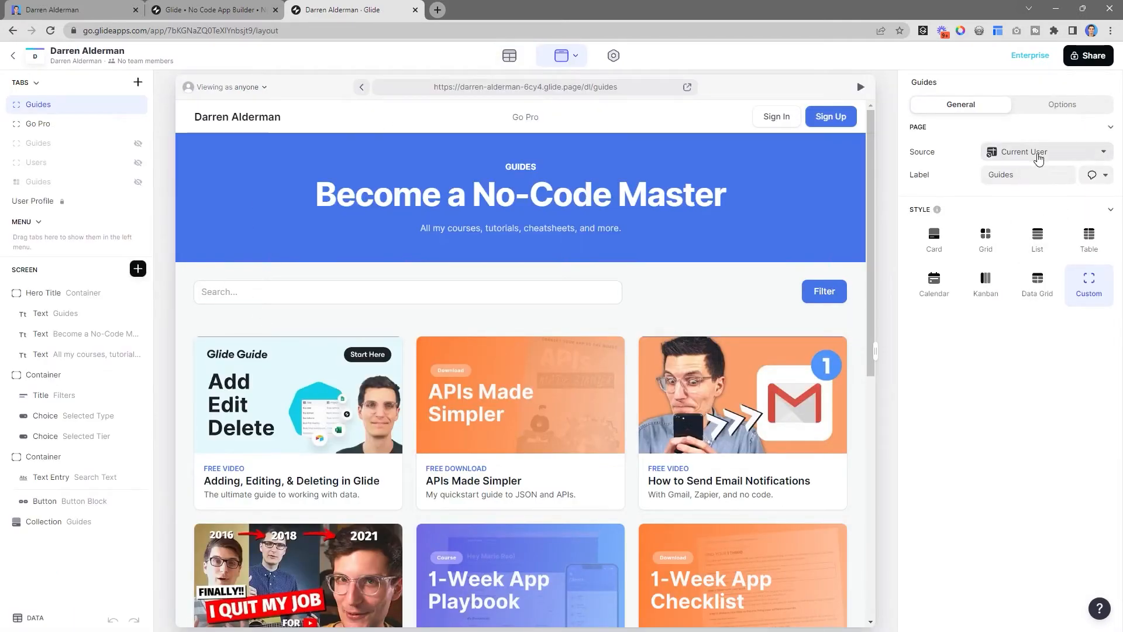
click(43, 292)
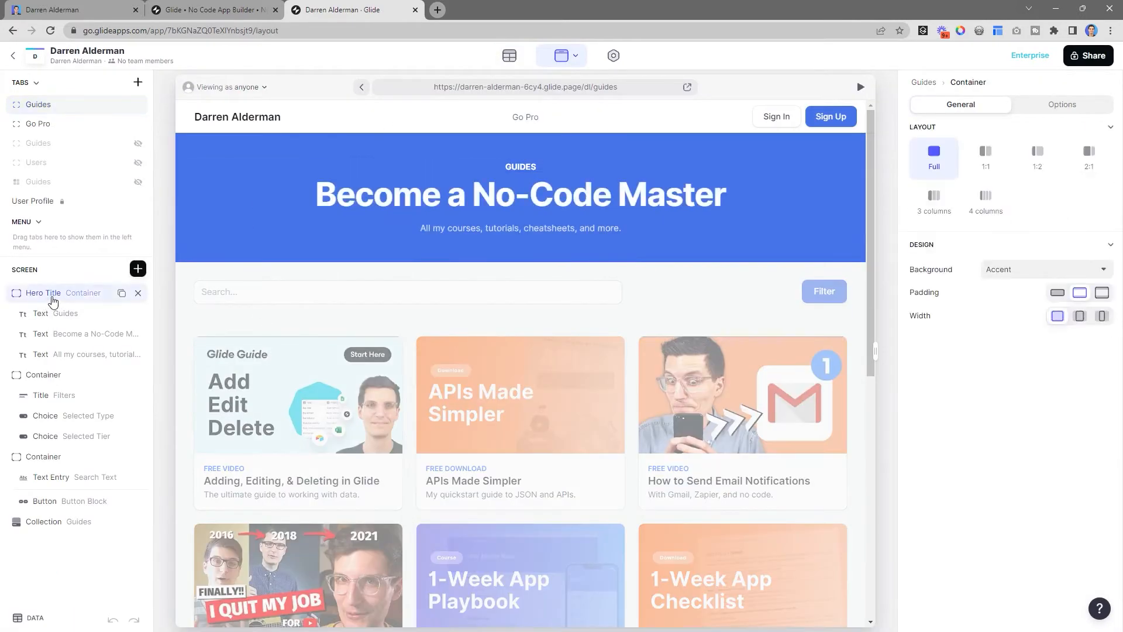
scroll(down, 3)
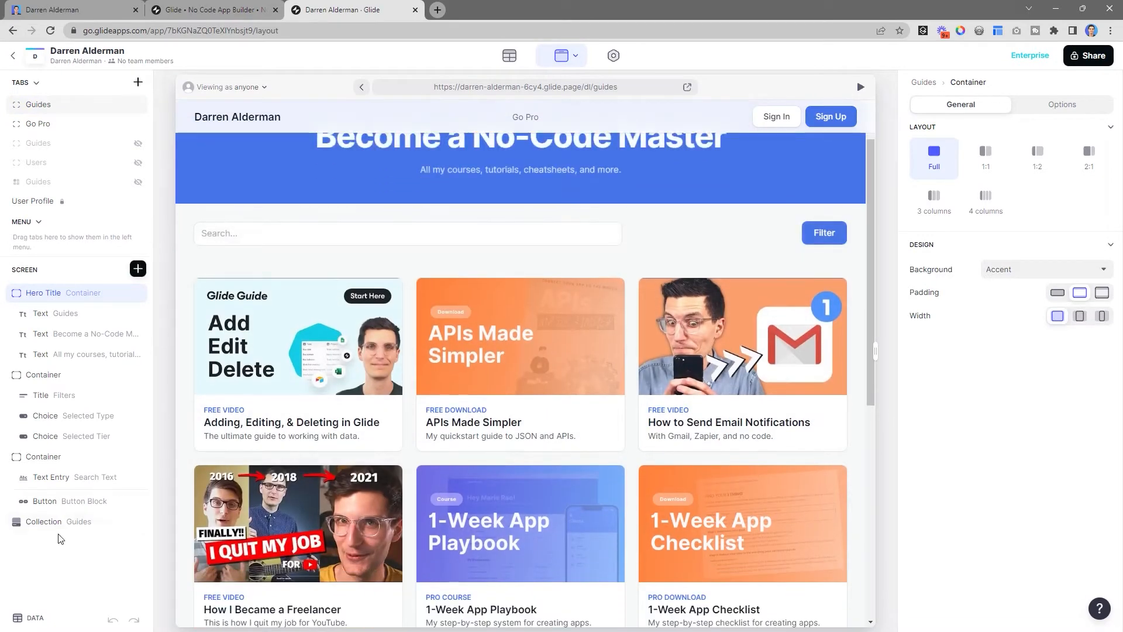
click(45, 521)
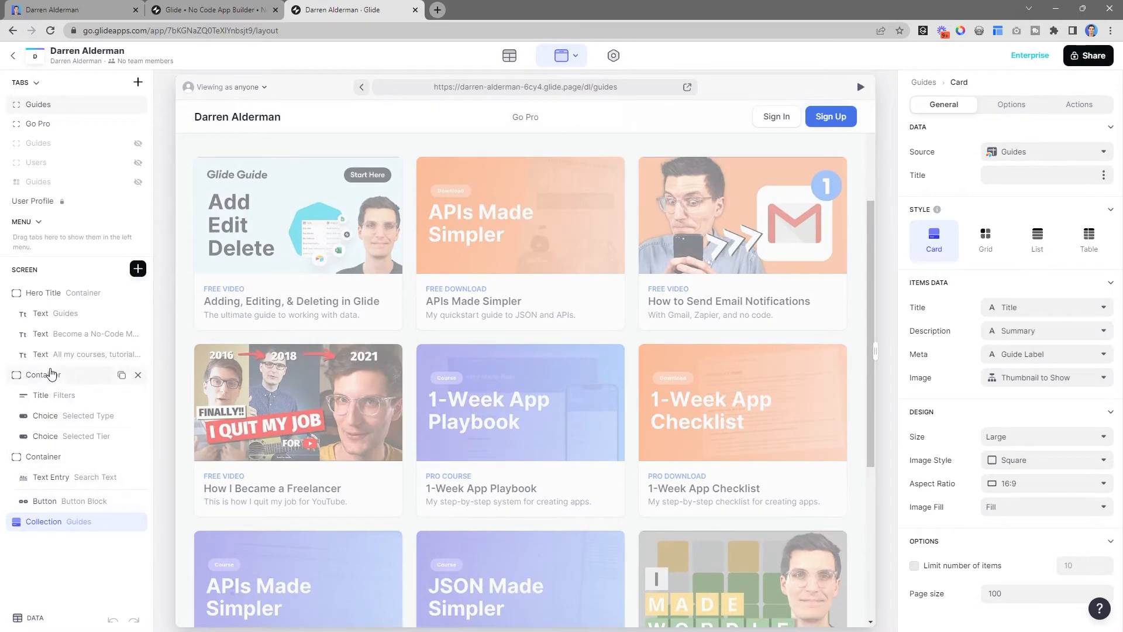
click(42, 457)
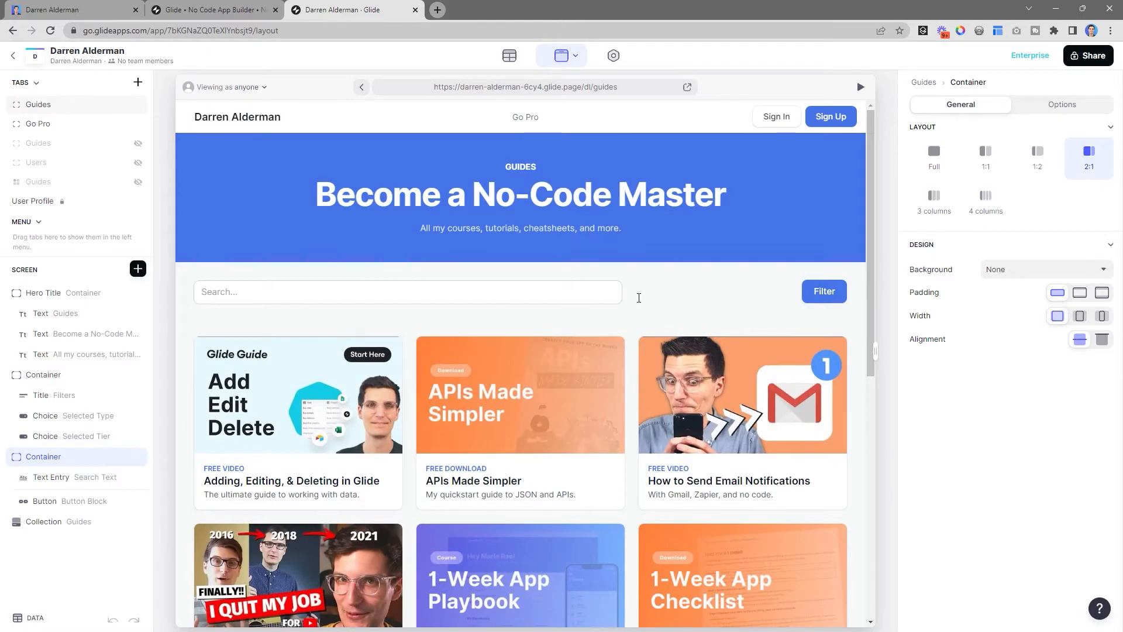
mouse_move(791, 324)
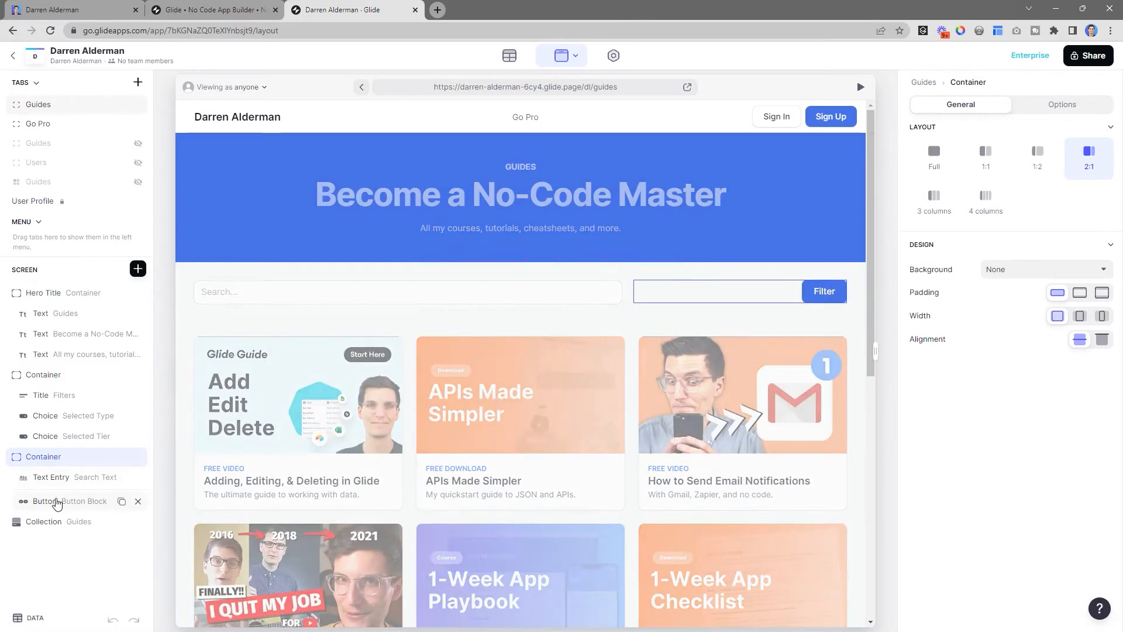
Inspect the Filter button's Set Column Values action setting Show Filters to true.
click(68, 501)
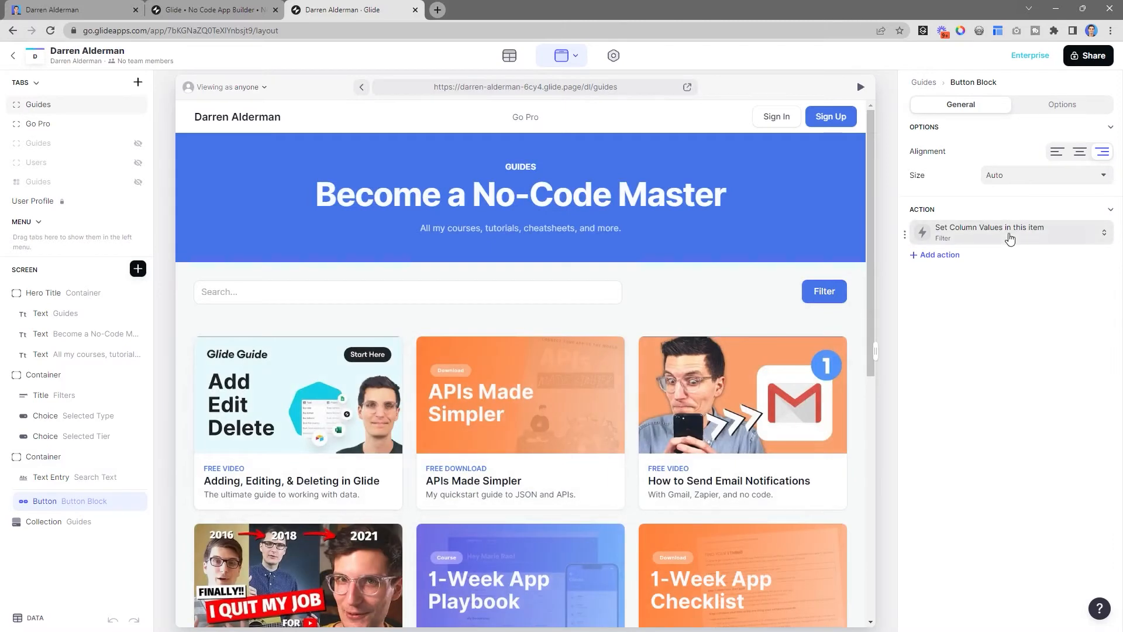
click(1003, 233)
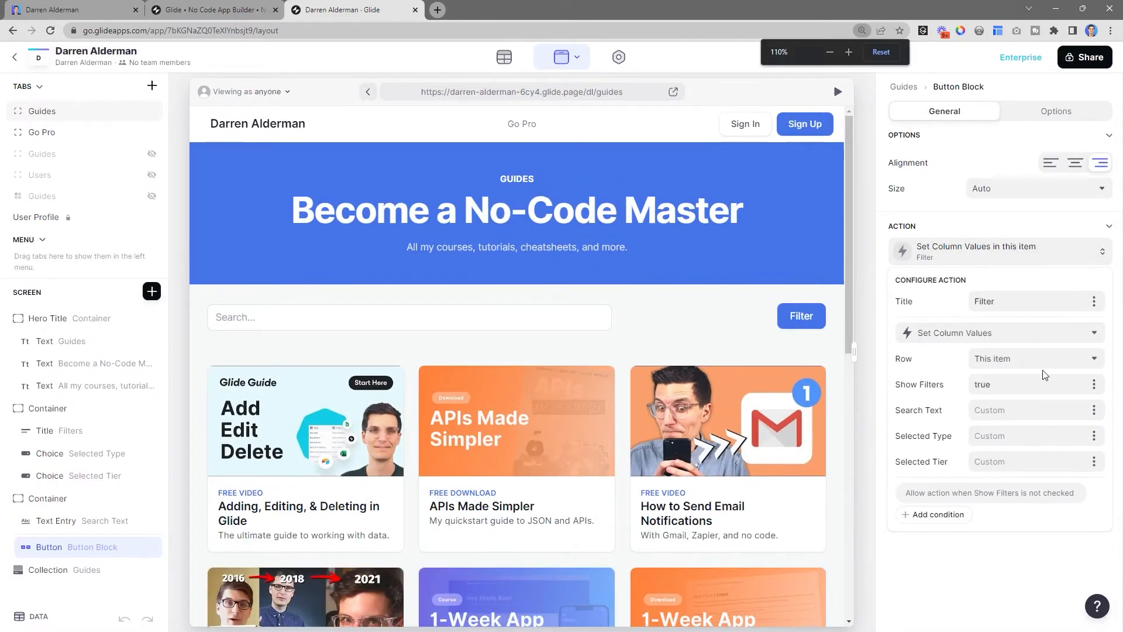
click(849, 52)
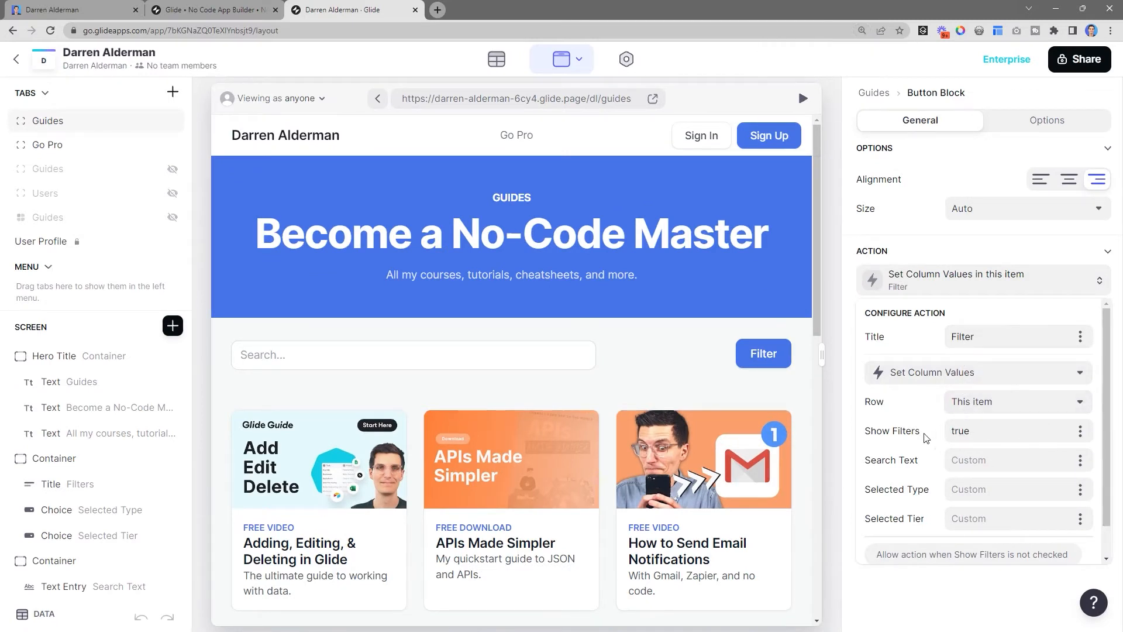
double_click(961, 430)
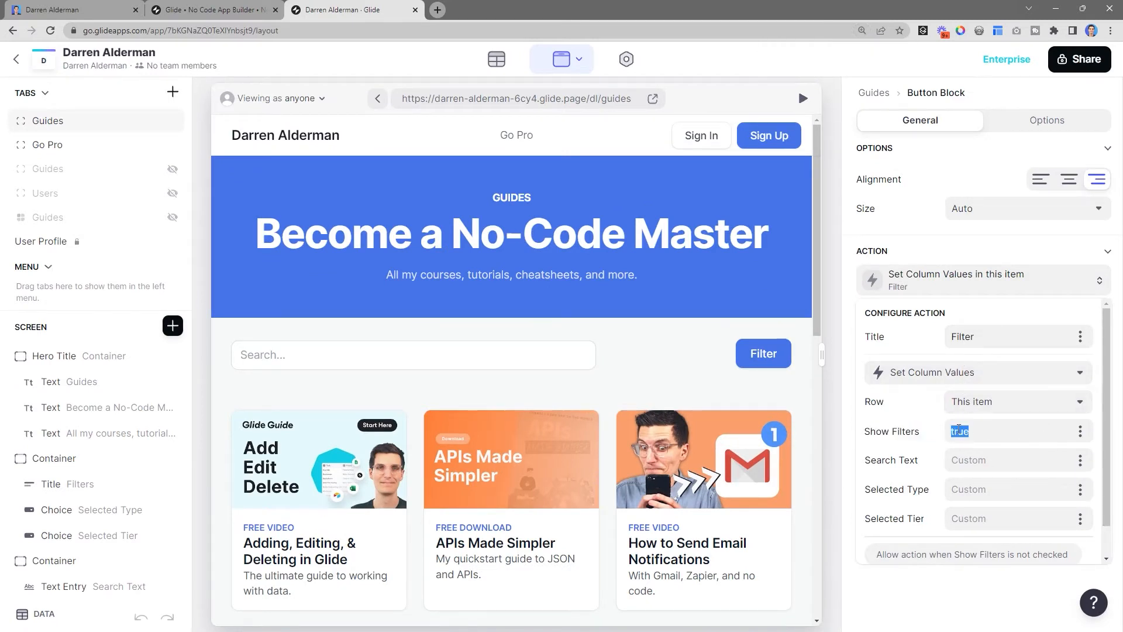
scroll(down, 3)
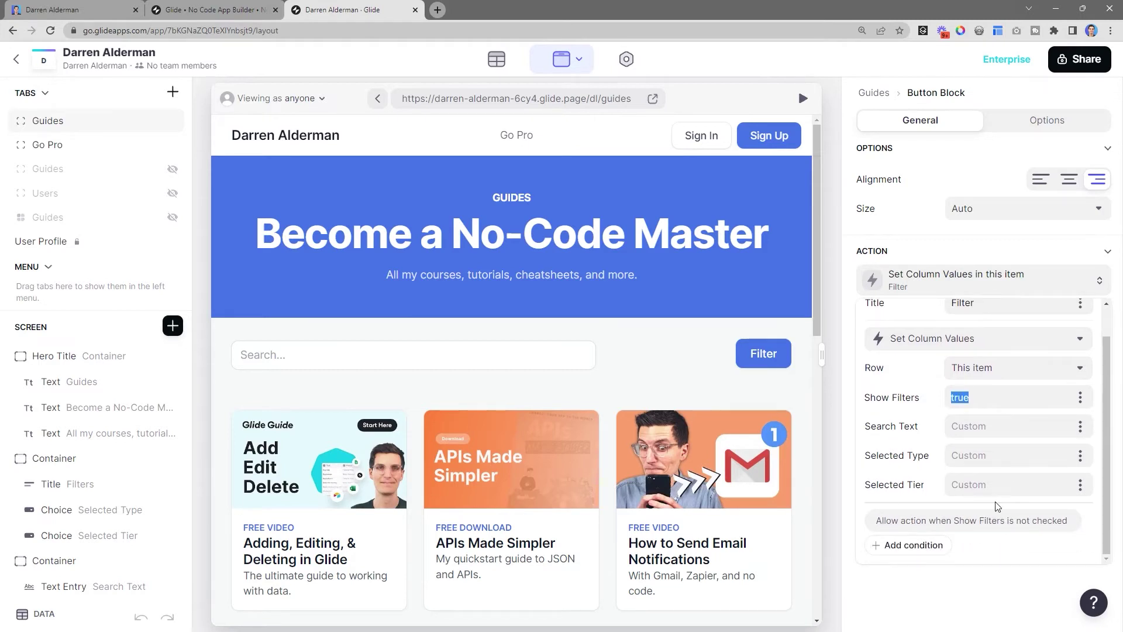
mouse_move(978, 521)
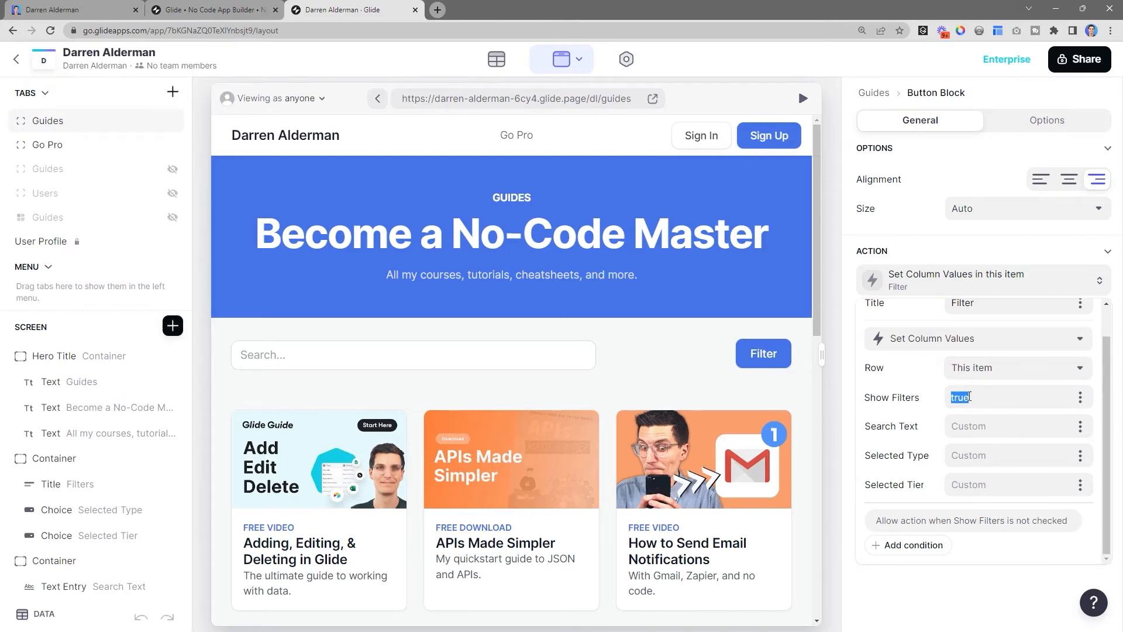
mouse_move(763, 353)
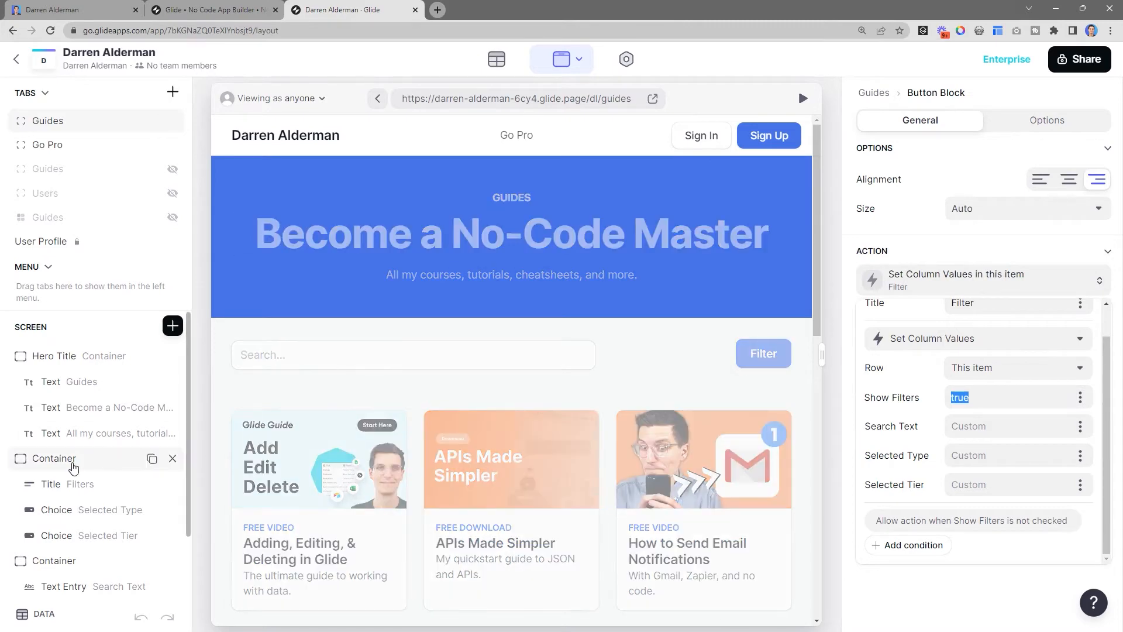
Check the Filters container's 'Show when Show Filters is checked' condition and outline it.
click(1046, 120)
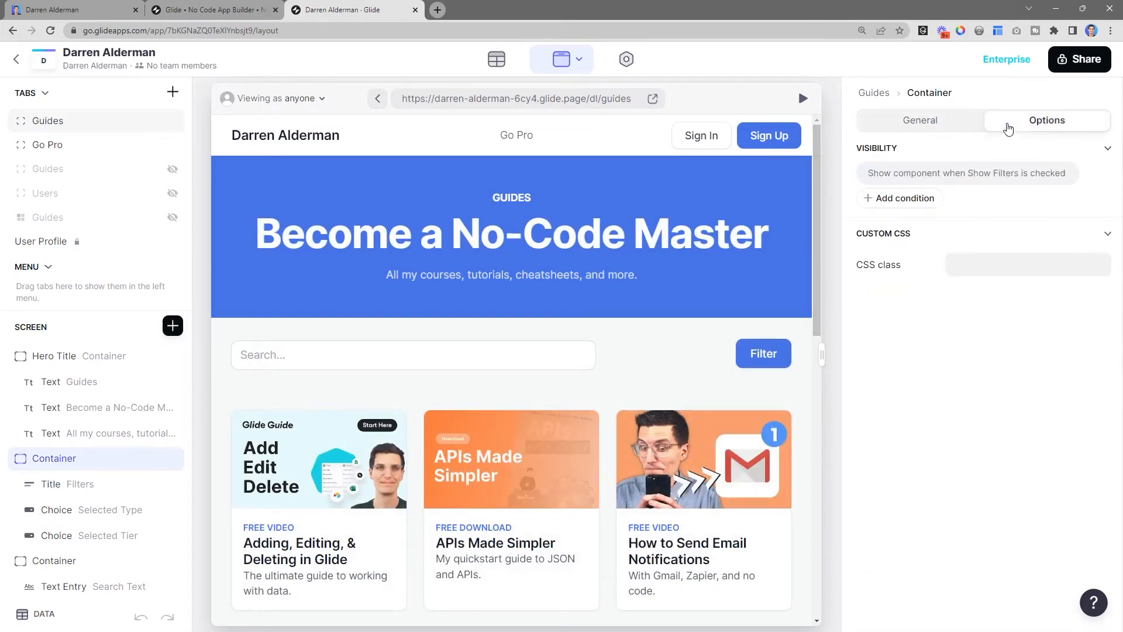
mouse_move(896, 172)
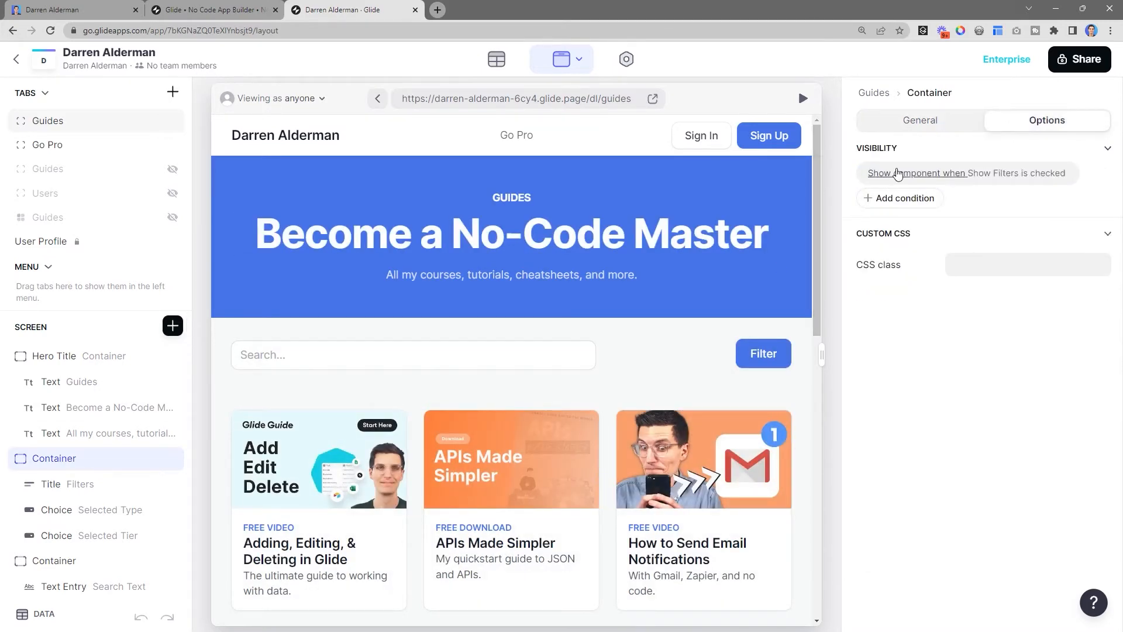
click(967, 172)
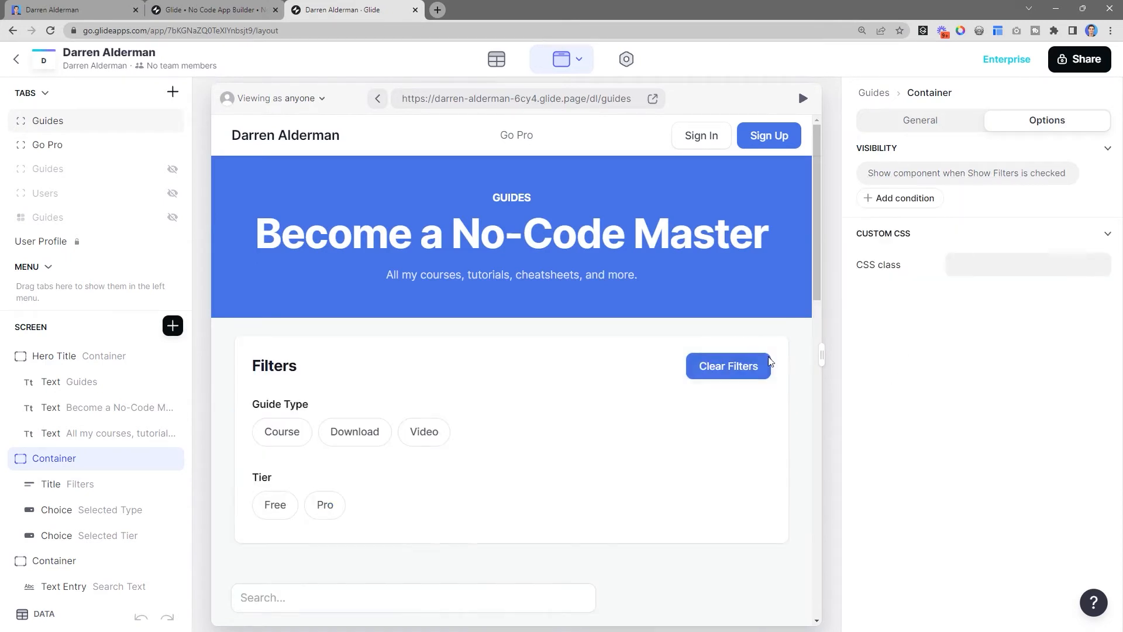
click(54, 459)
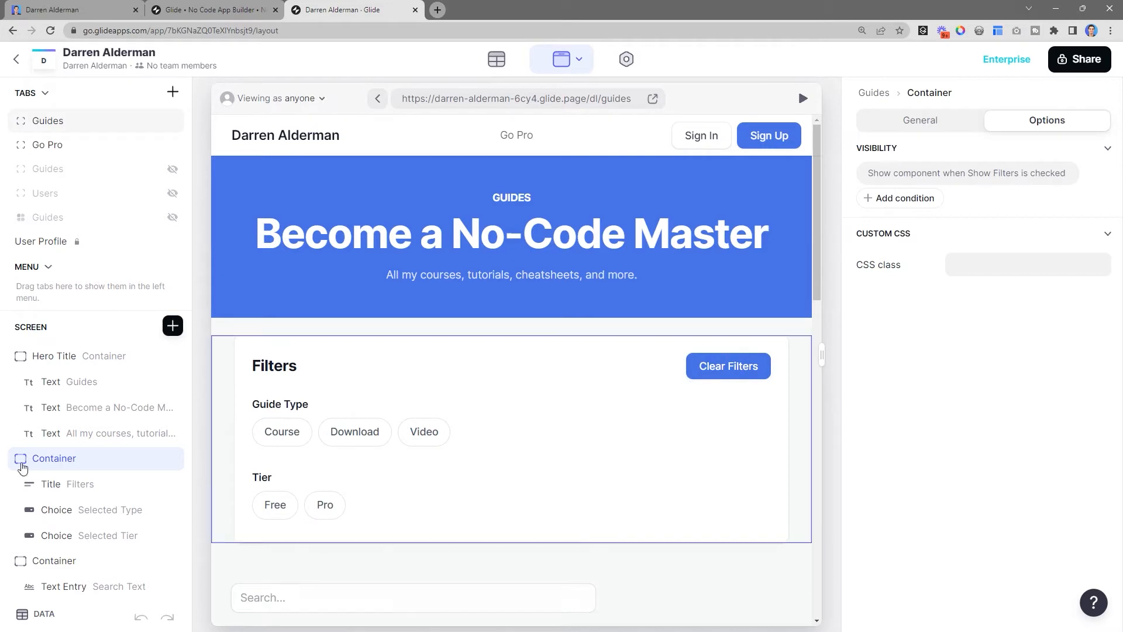
click(81, 484)
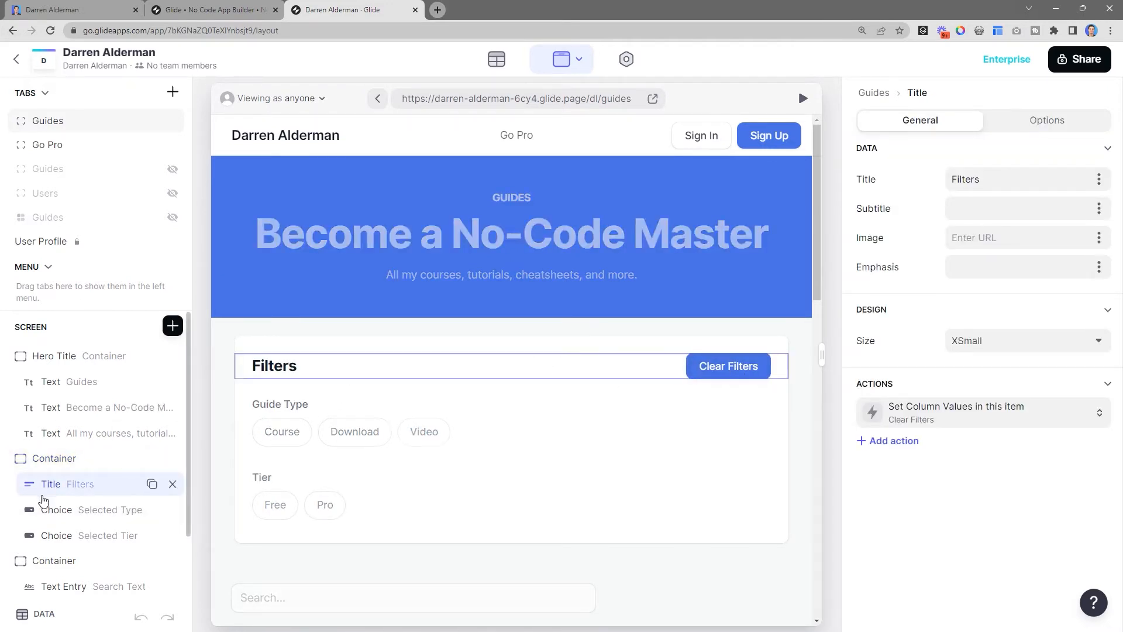
Review the Guide Type choice (Selected Type) and Tier choice (Selected Tier) settings.
click(91, 510)
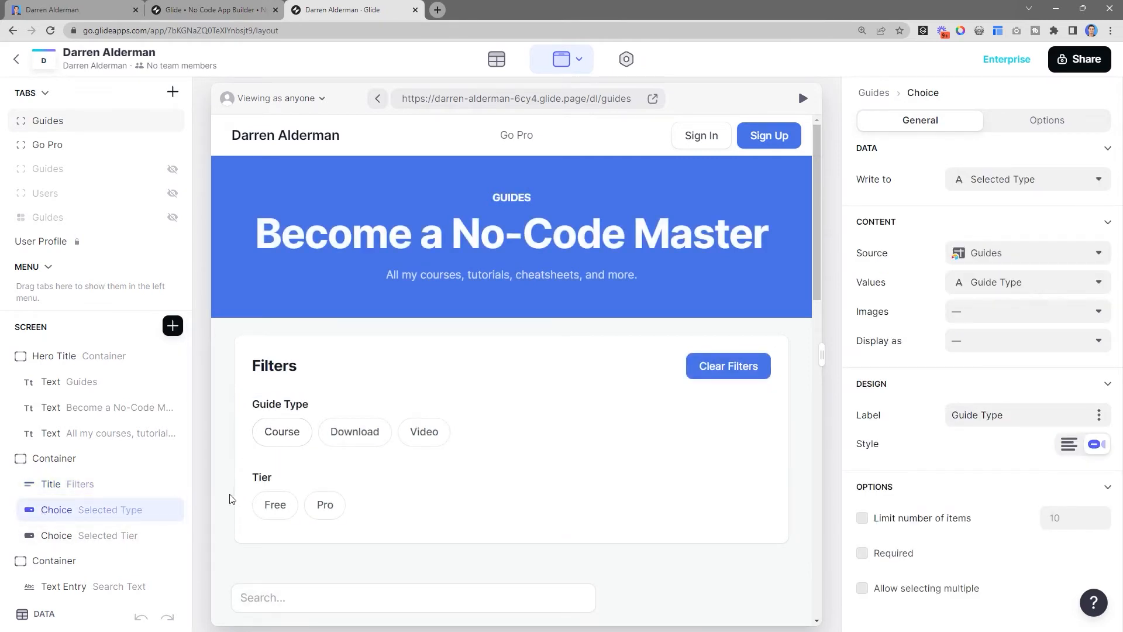
click(90, 509)
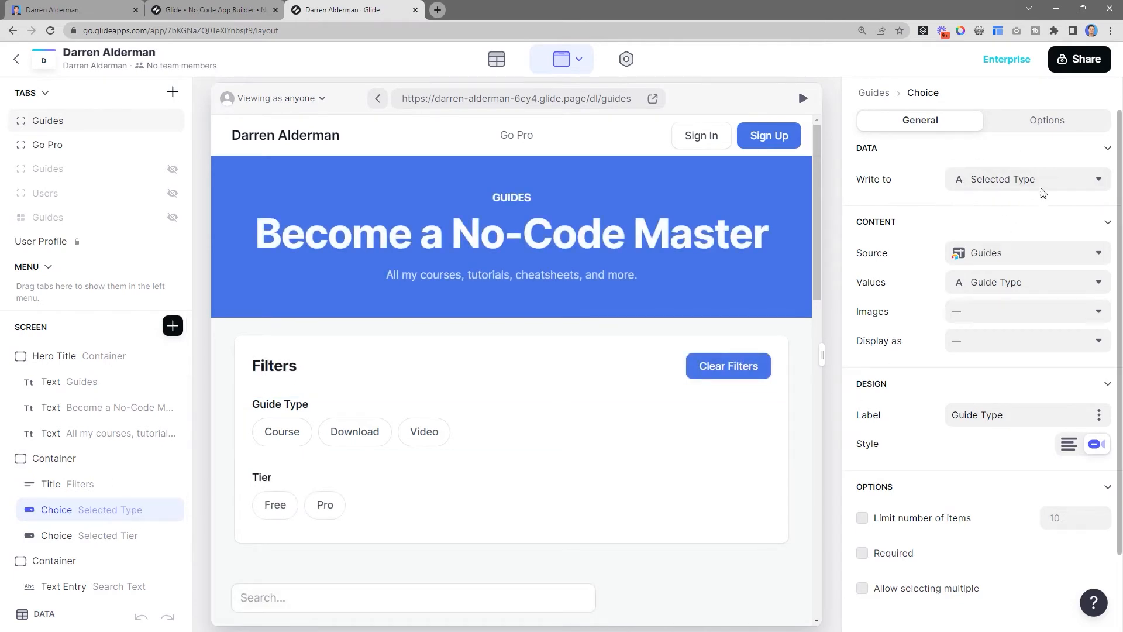
mouse_move(1019, 189)
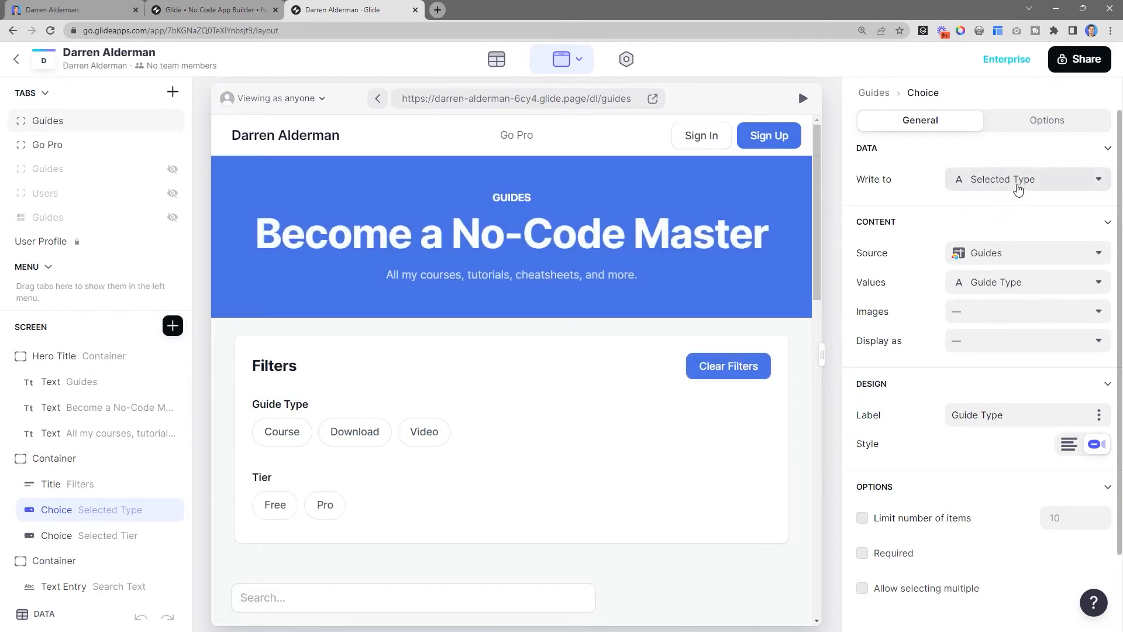
mouse_move(1019, 185)
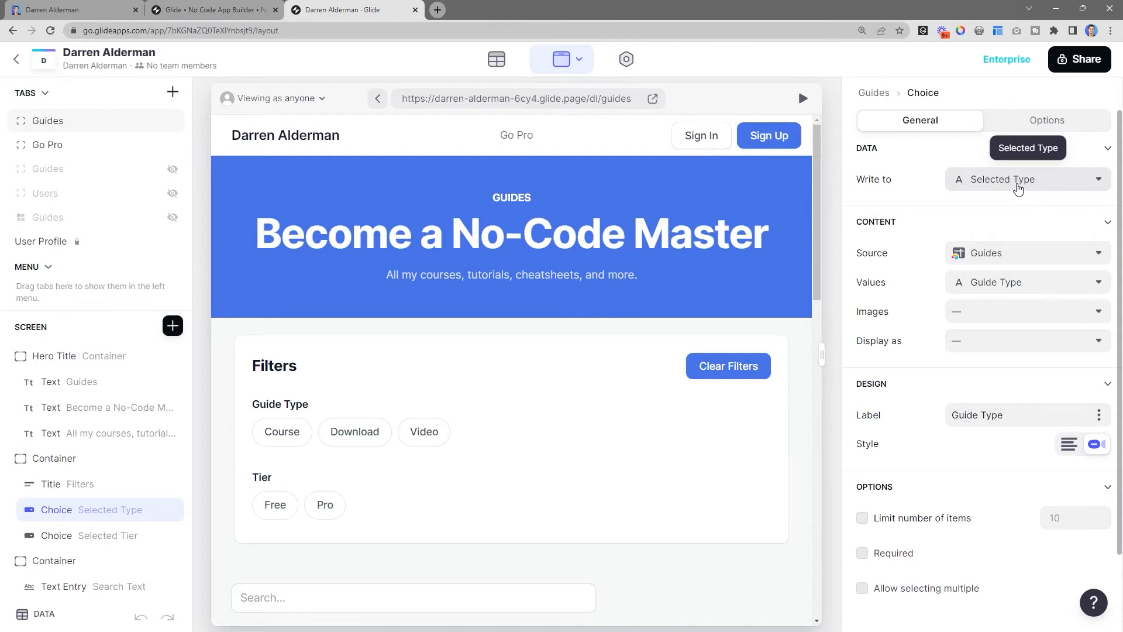
mouse_move(939, 240)
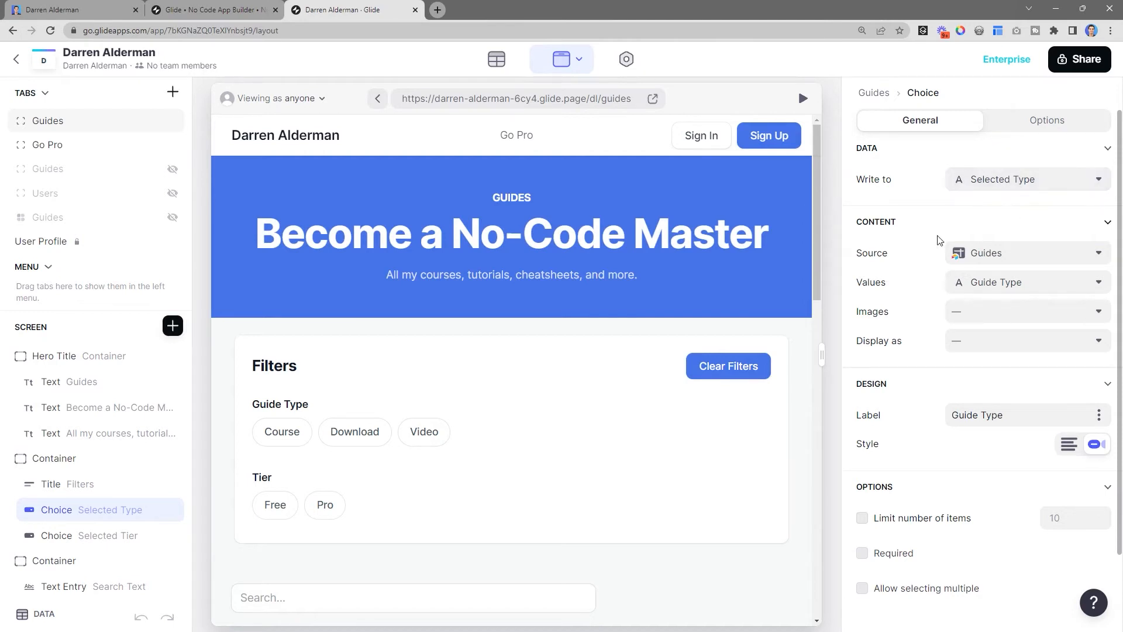
mouse_move(1005, 251)
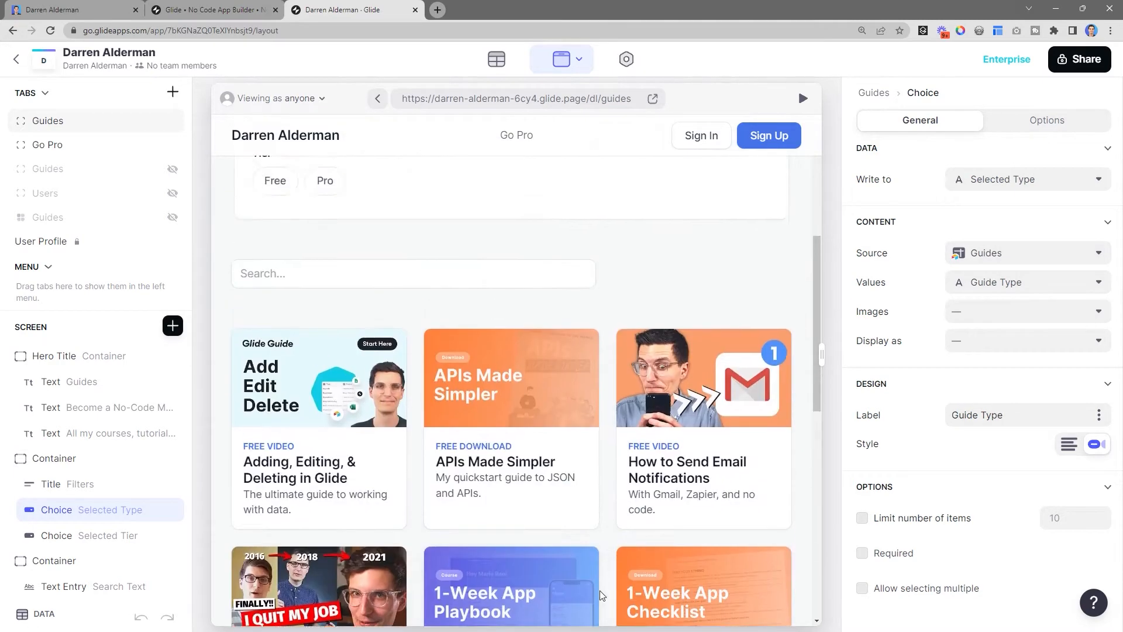
scroll(up, 3)
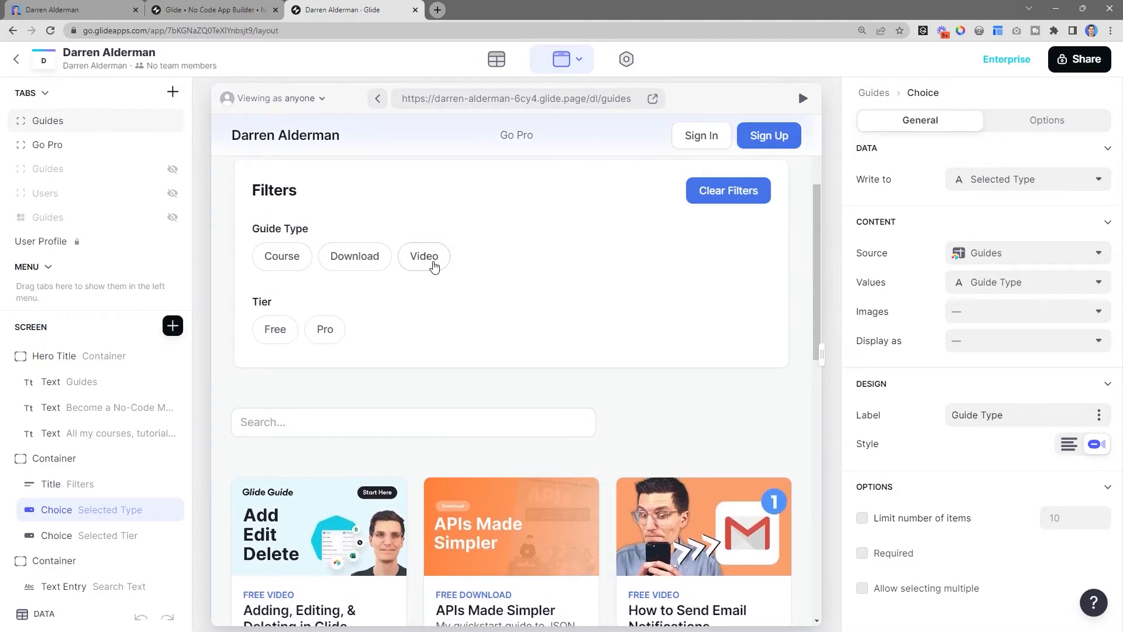
click(424, 256)
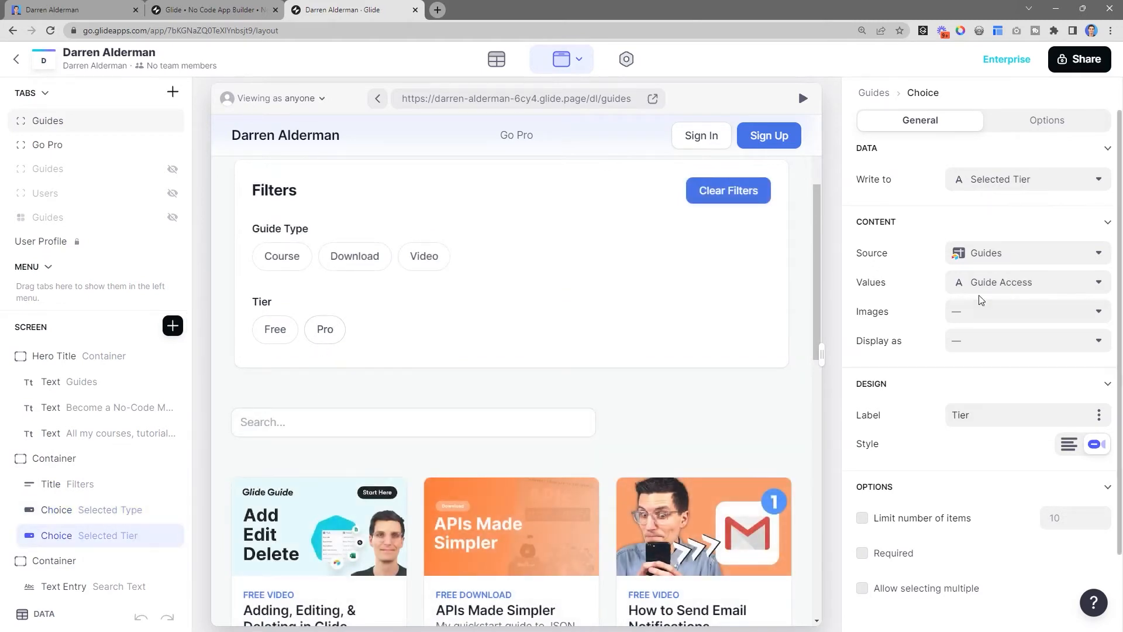
mouse_move(1000, 265)
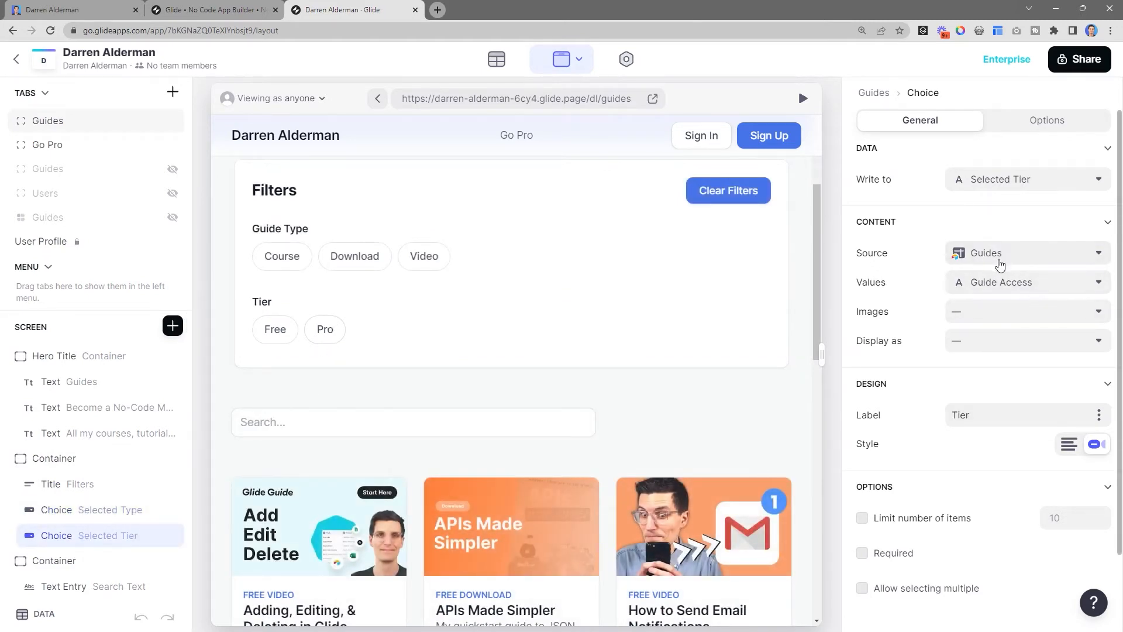
mouse_move(992, 164)
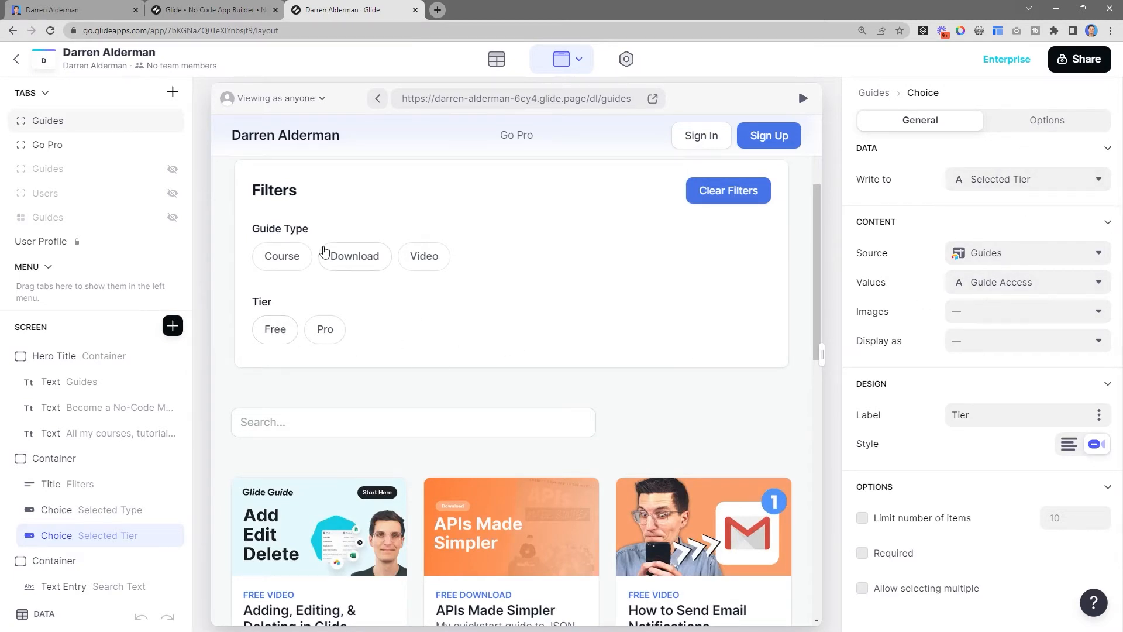
Pick Course and Free in the preview and check Selected Type and Selected Tier in Data.
click(281, 256)
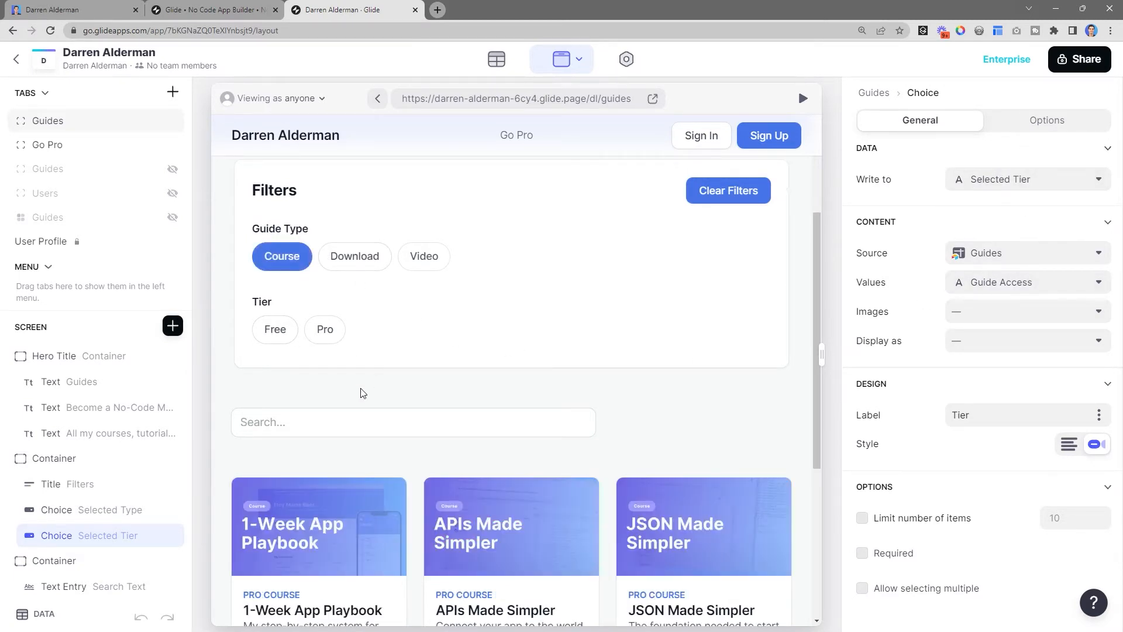
click(274, 330)
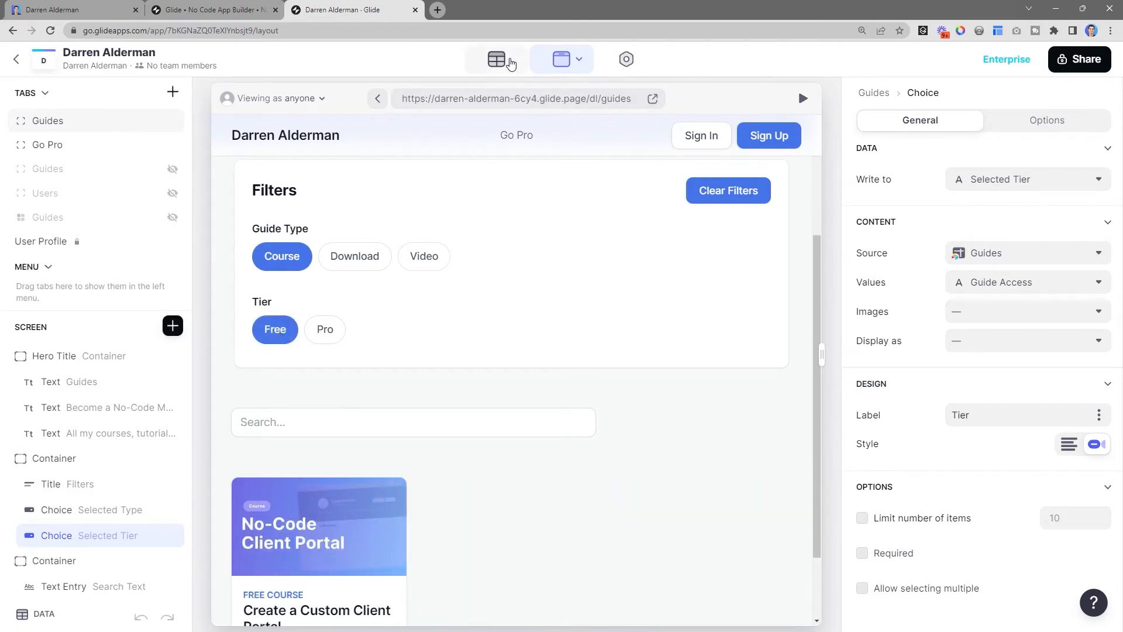
click(497, 59)
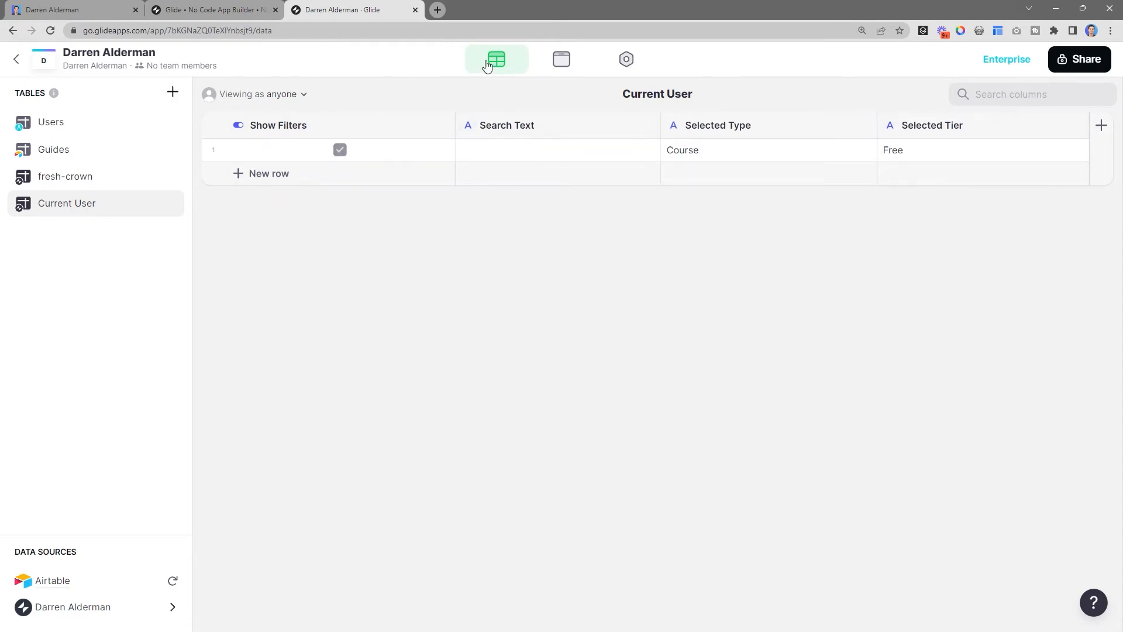
click(561, 58)
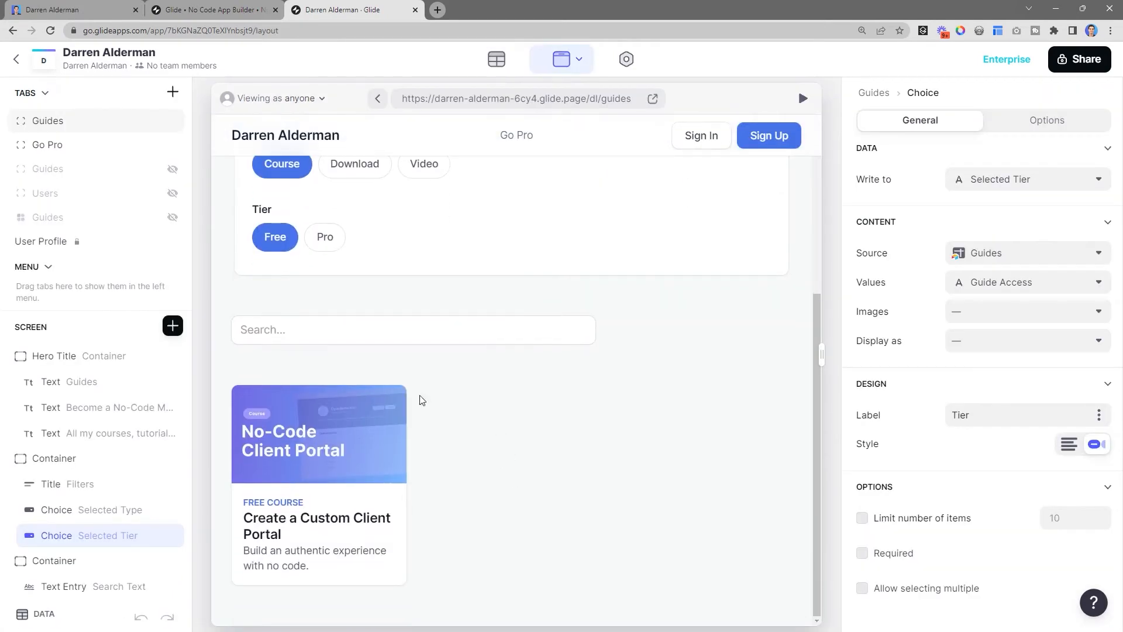
scroll(up, 3)
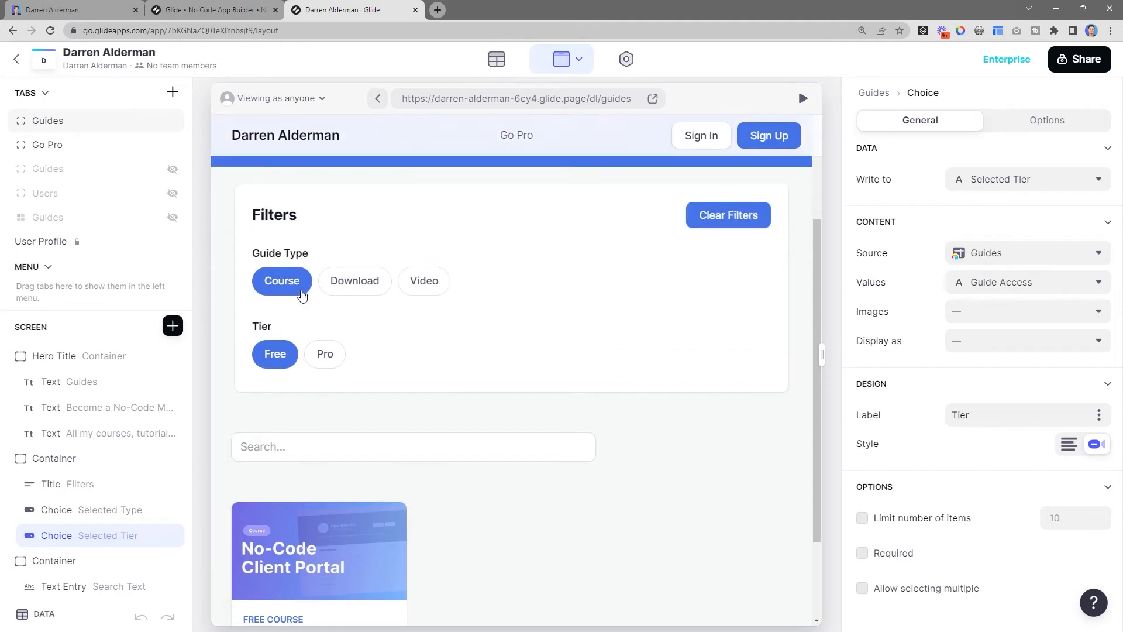
scroll(down, 3)
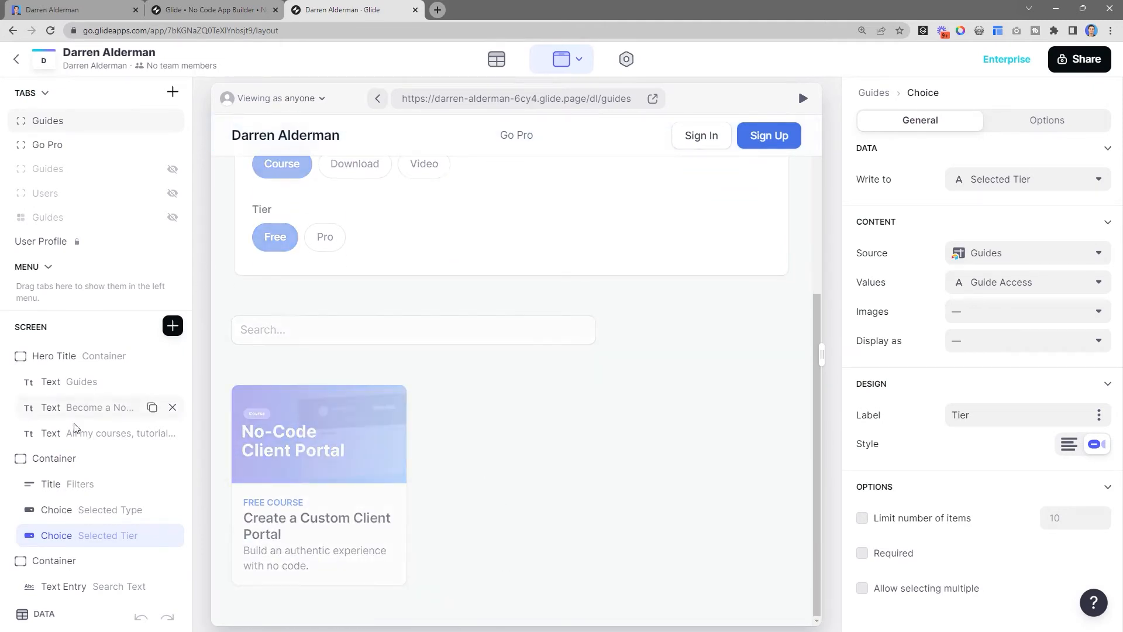
Select the Guides collection and keep Guide Access compared to Screen > Selected Tier.
click(75, 571)
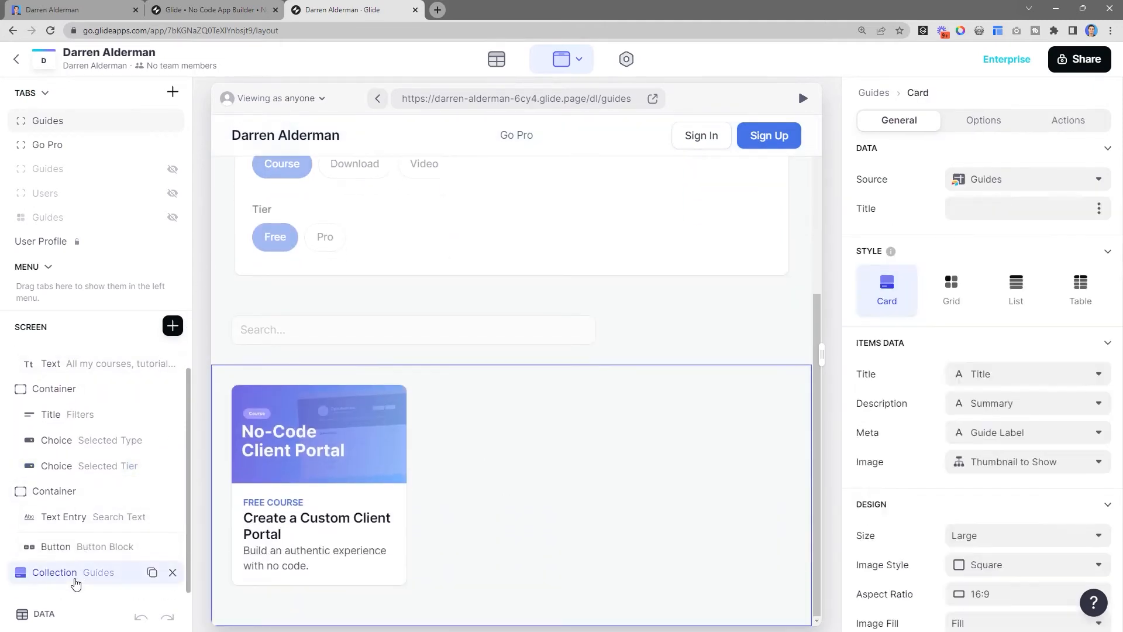
click(983, 120)
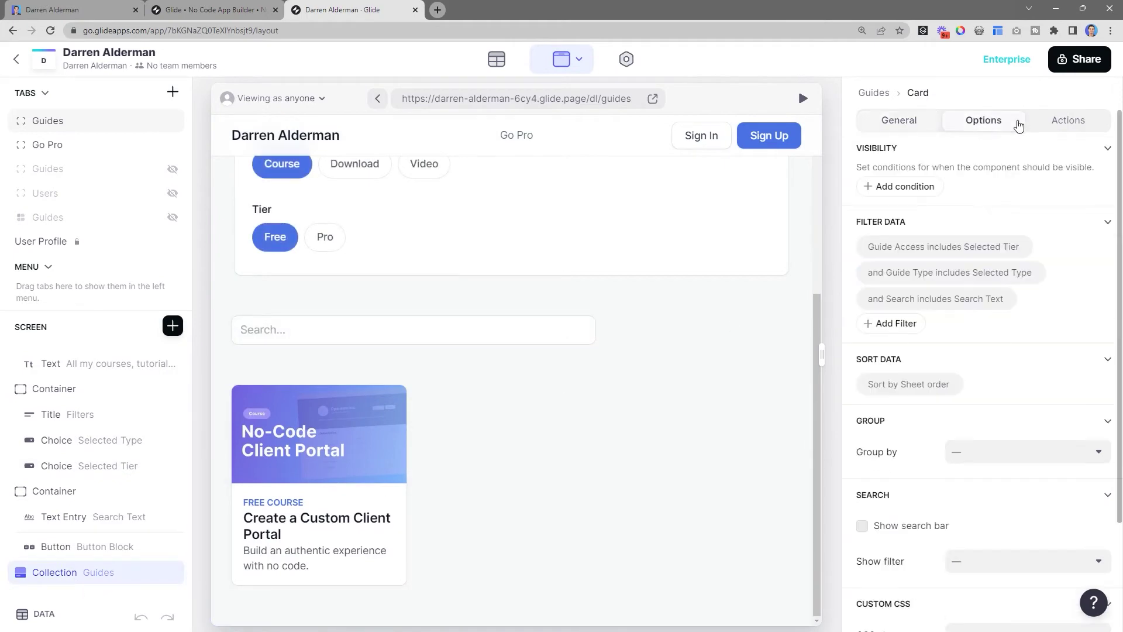
mouse_move(877, 322)
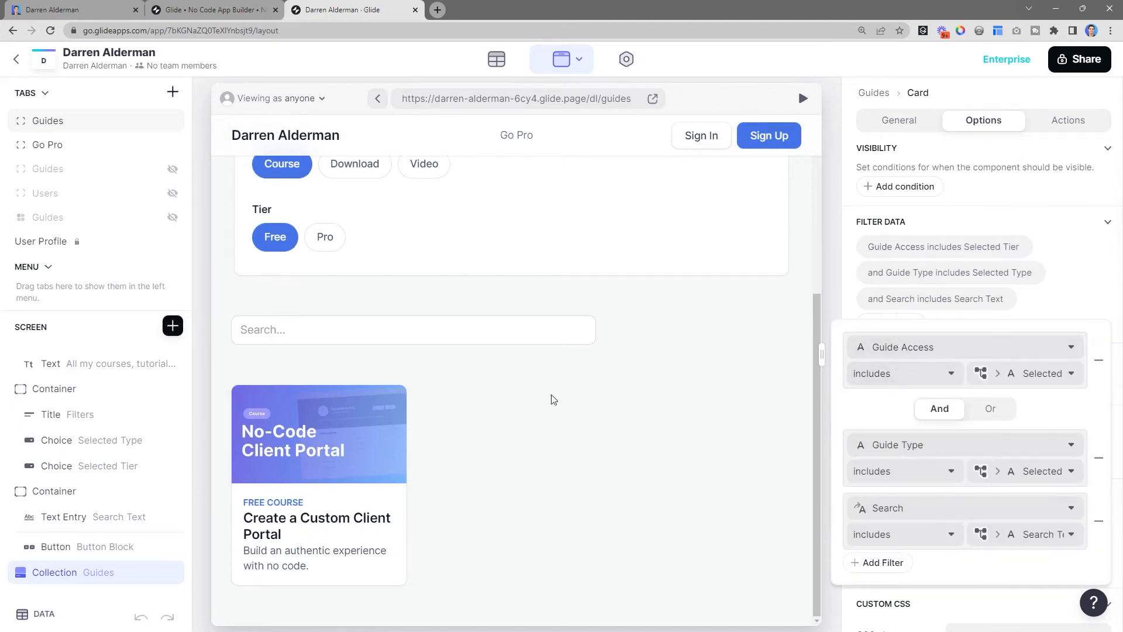
mouse_move(925, 348)
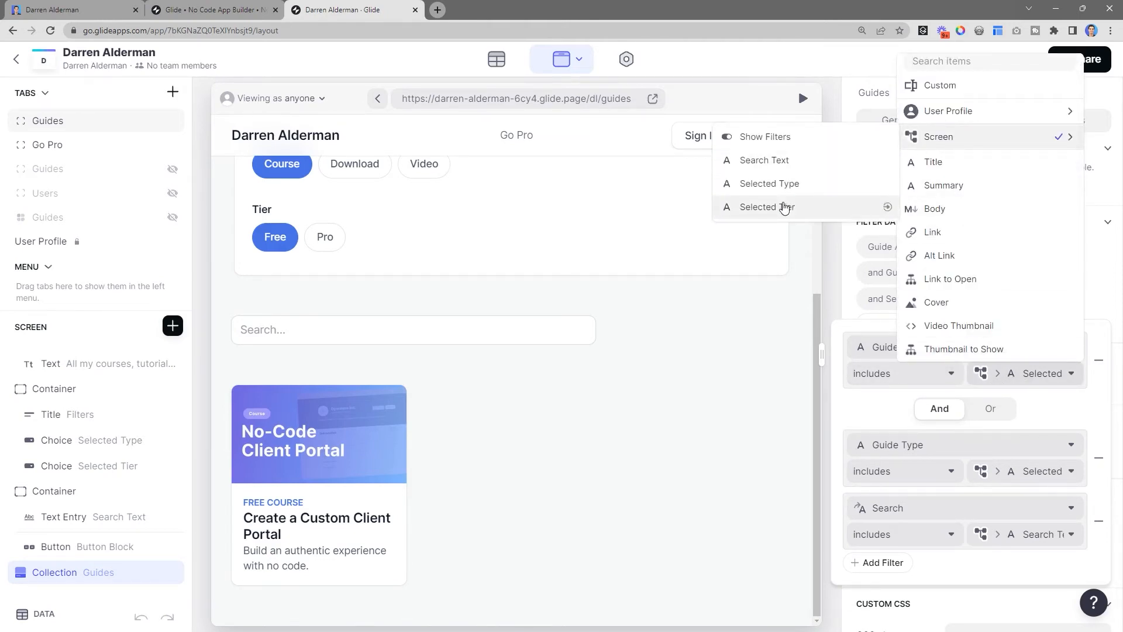
click(767, 206)
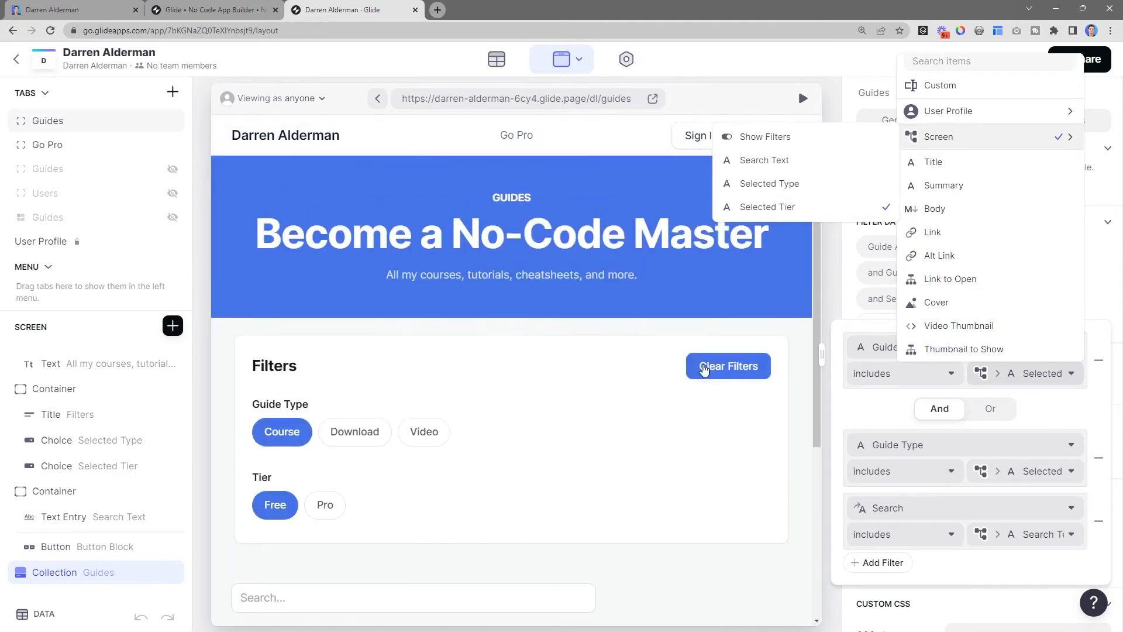
mouse_move(831, 229)
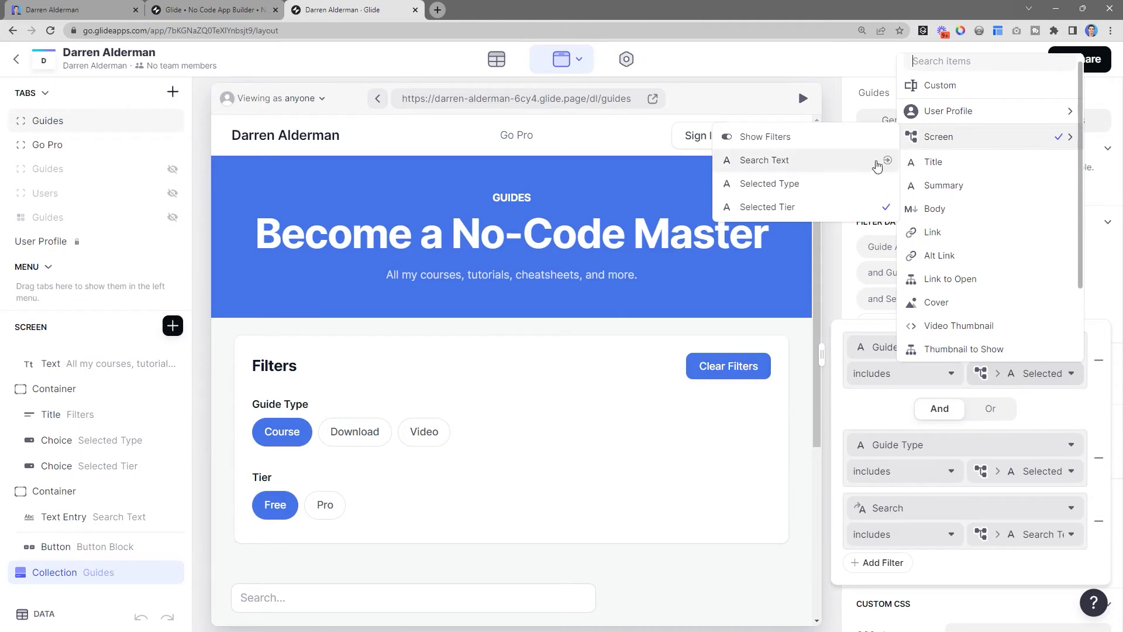
mouse_move(741, 348)
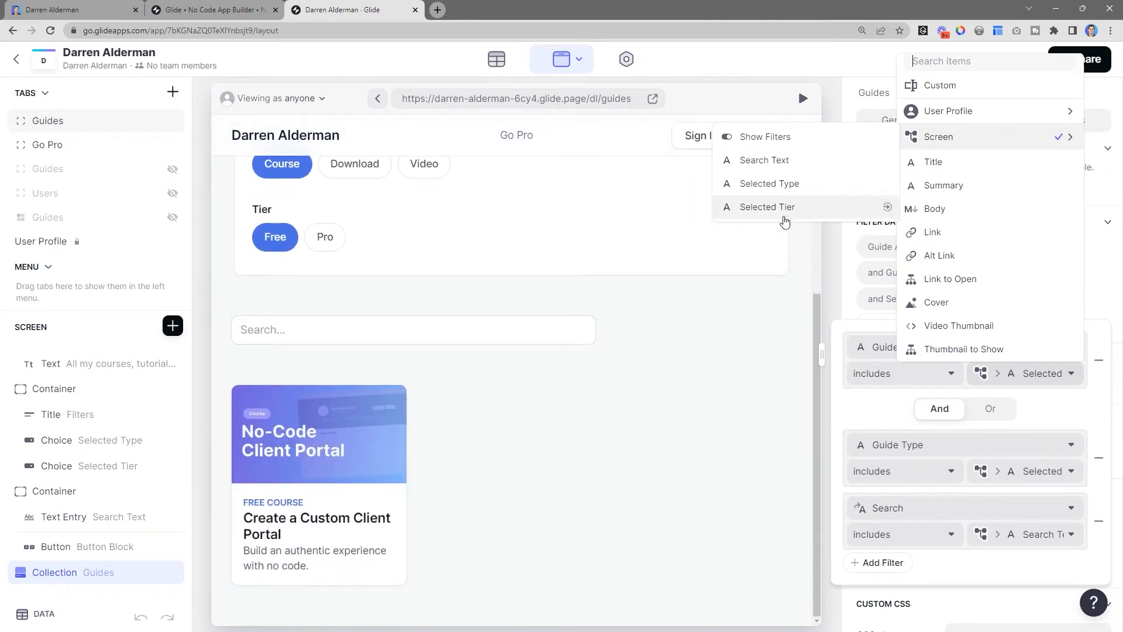
click(767, 207)
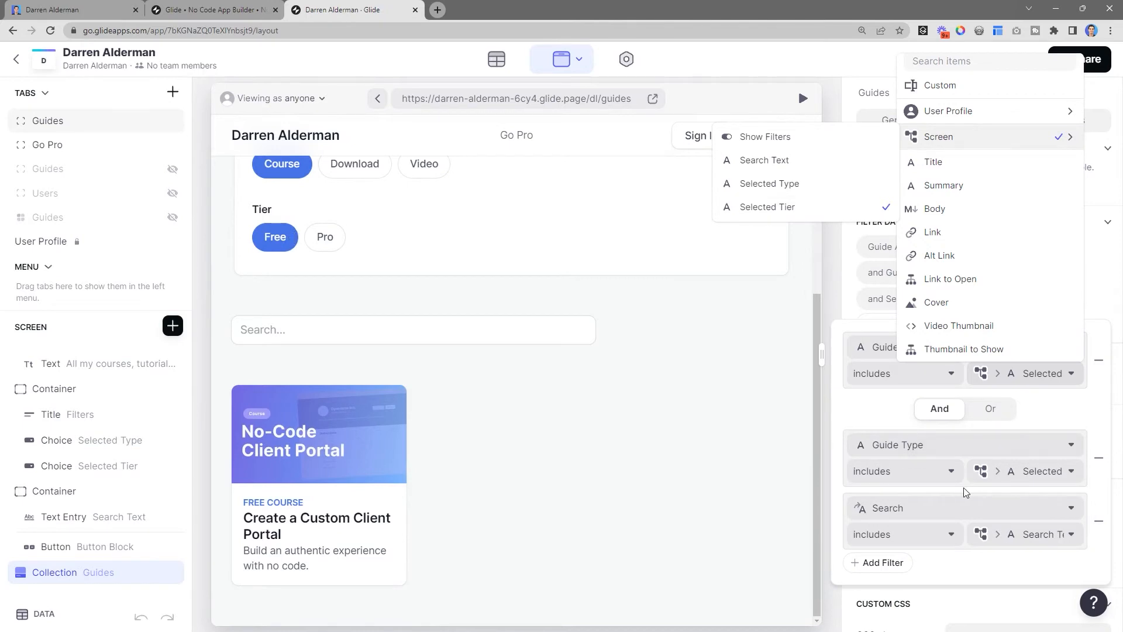
mouse_move(942, 460)
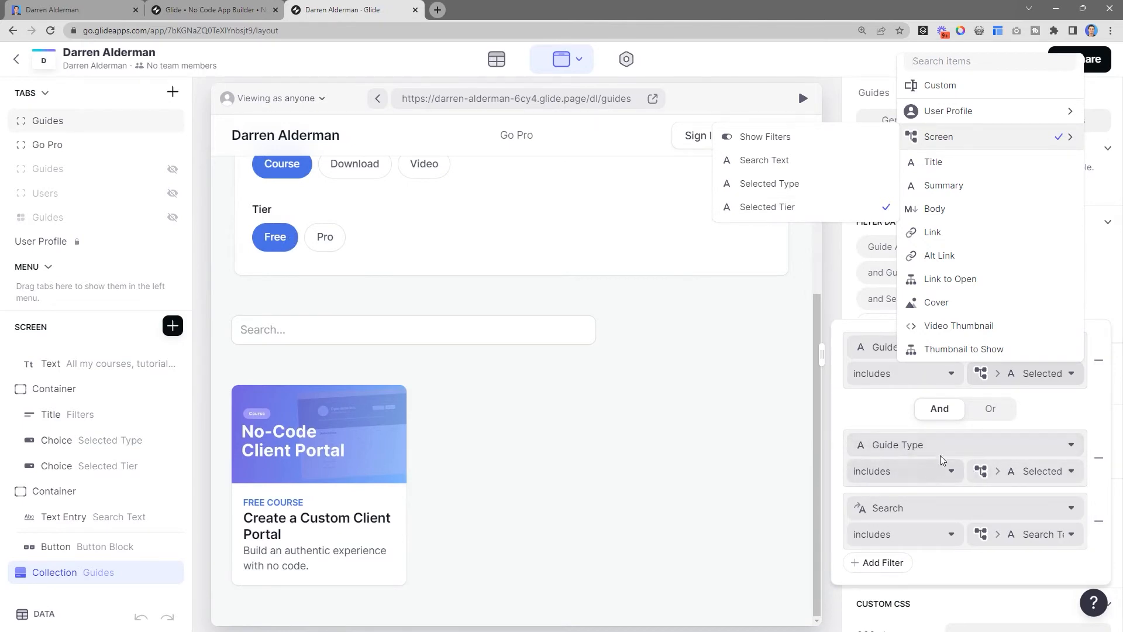
mouse_move(945, 446)
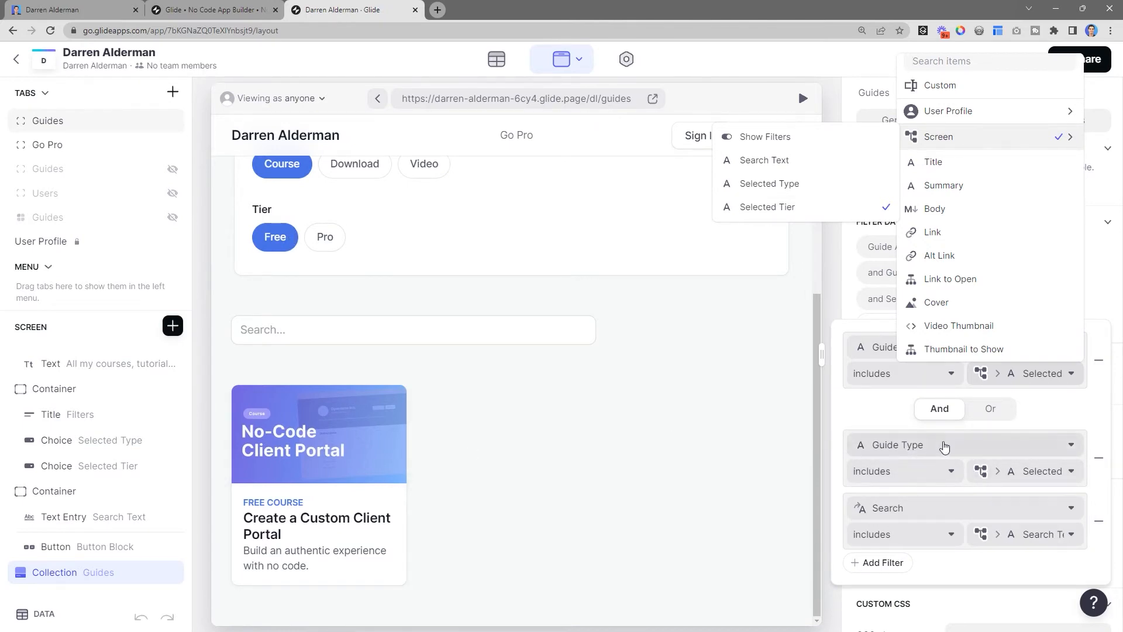
scroll(down, 3)
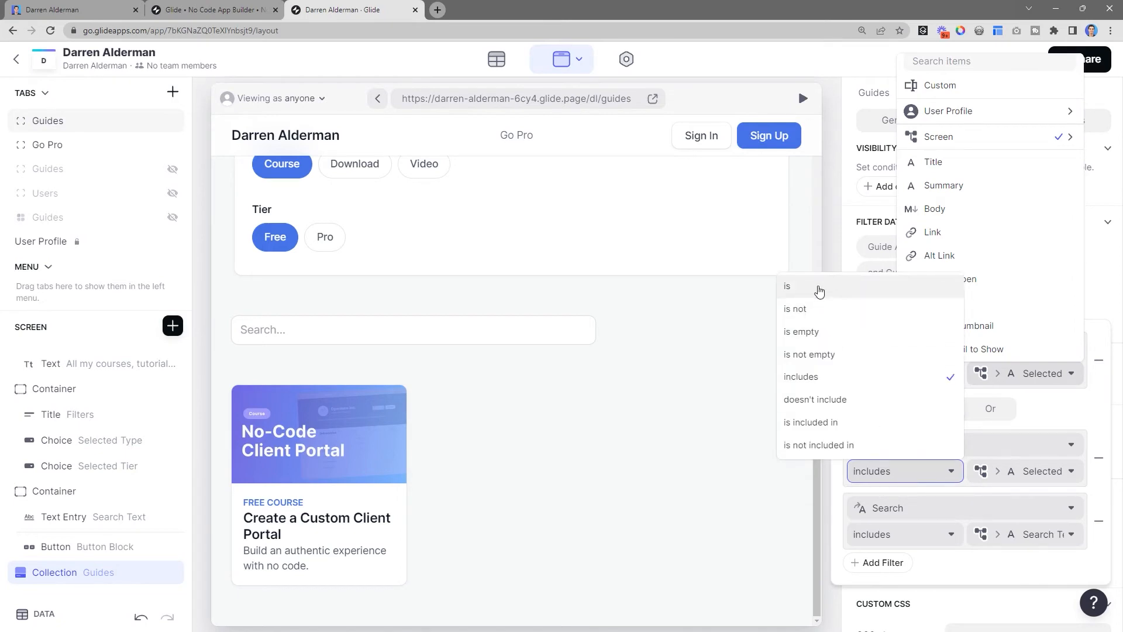
Switch the Guide Type condition from 'is' to 'includes' Selected Type, previewing the Download type.
click(787, 286)
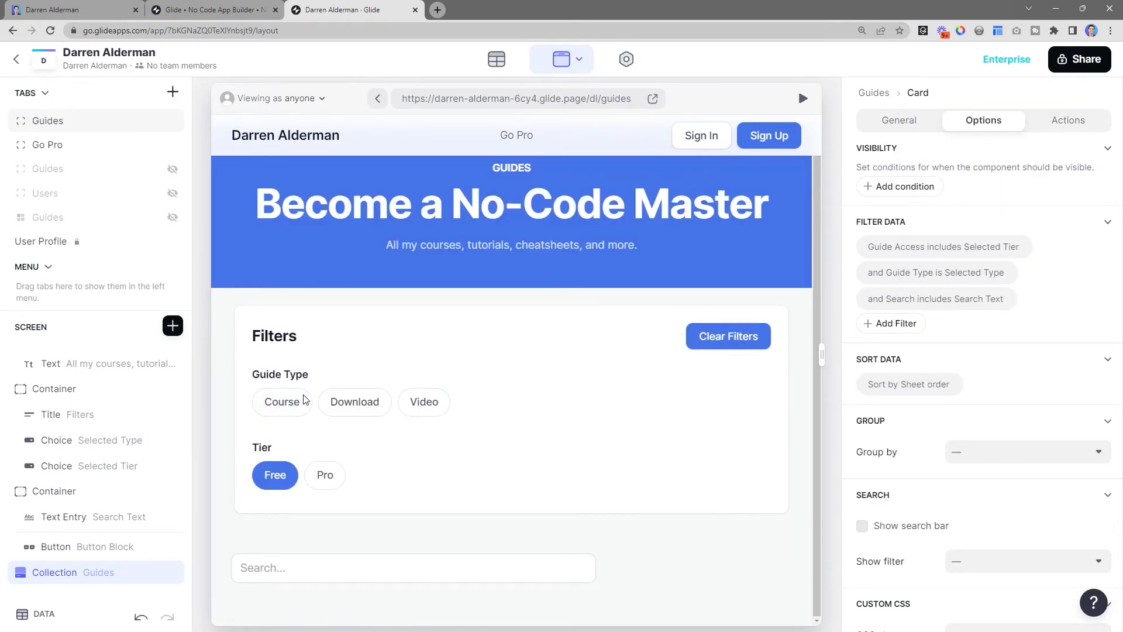
mouse_move(373, 430)
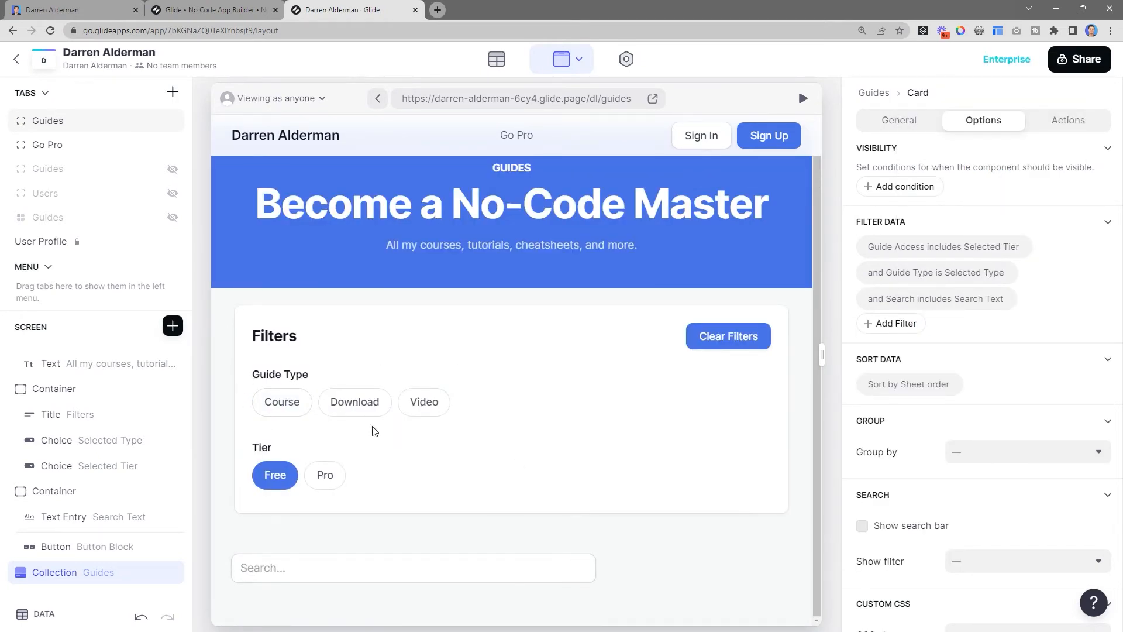
mouse_move(354, 402)
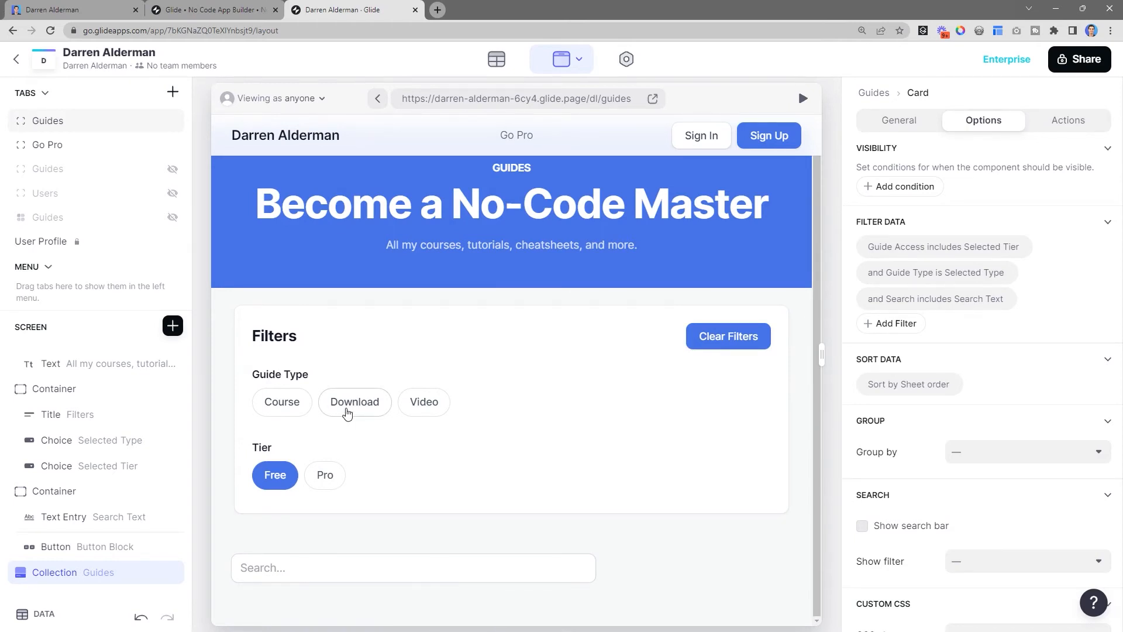
click(354, 402)
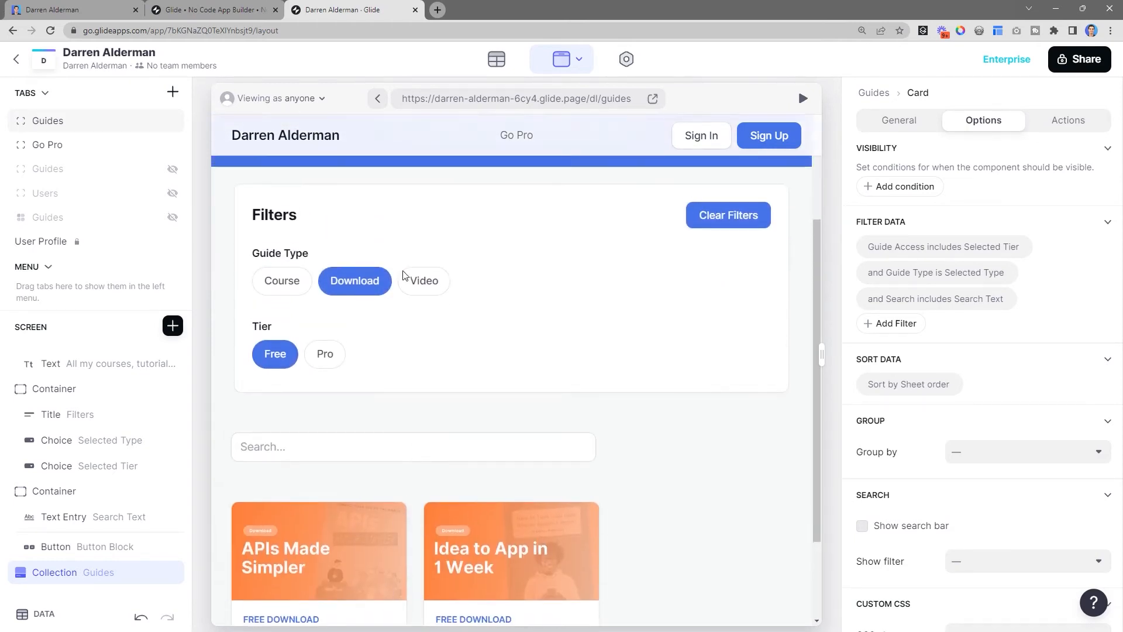
scroll(up, 3)
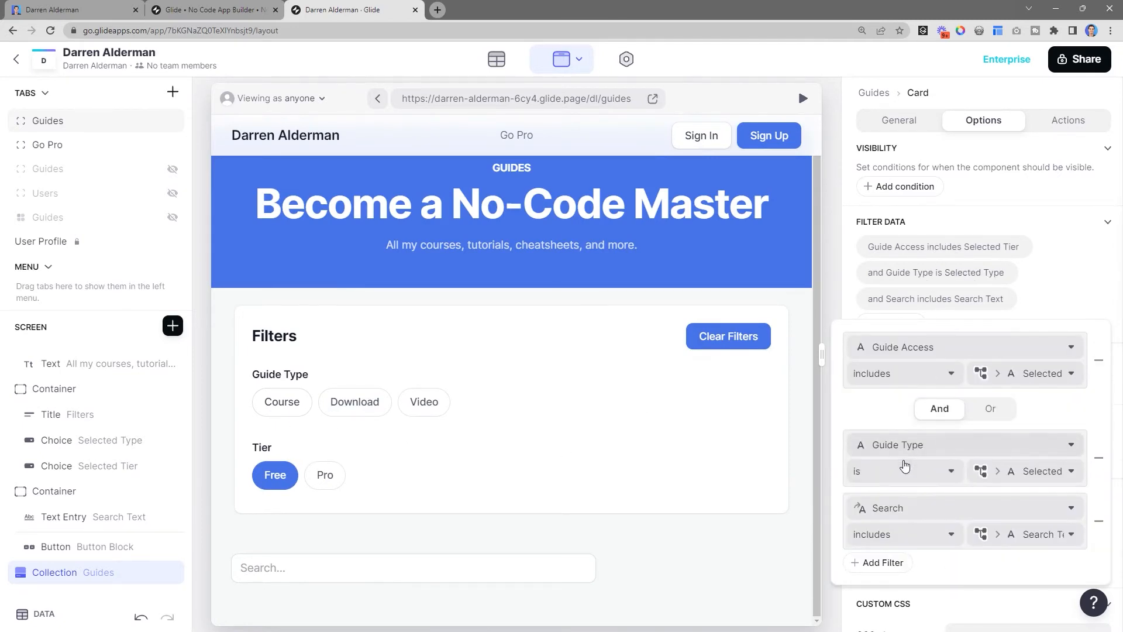
click(903, 471)
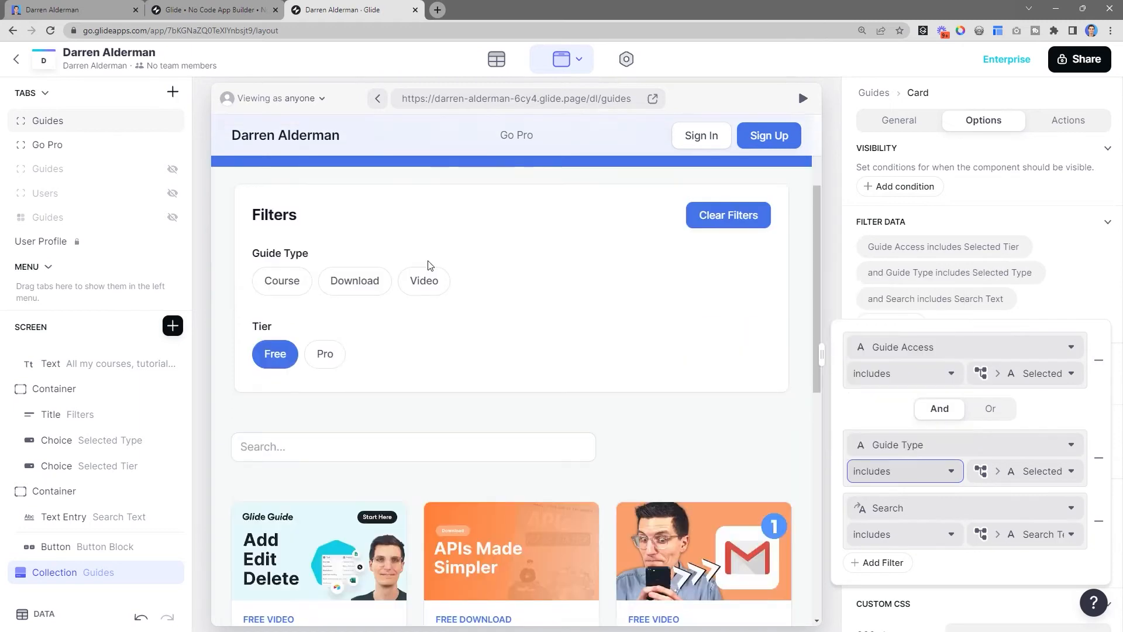
mouse_move(783, 188)
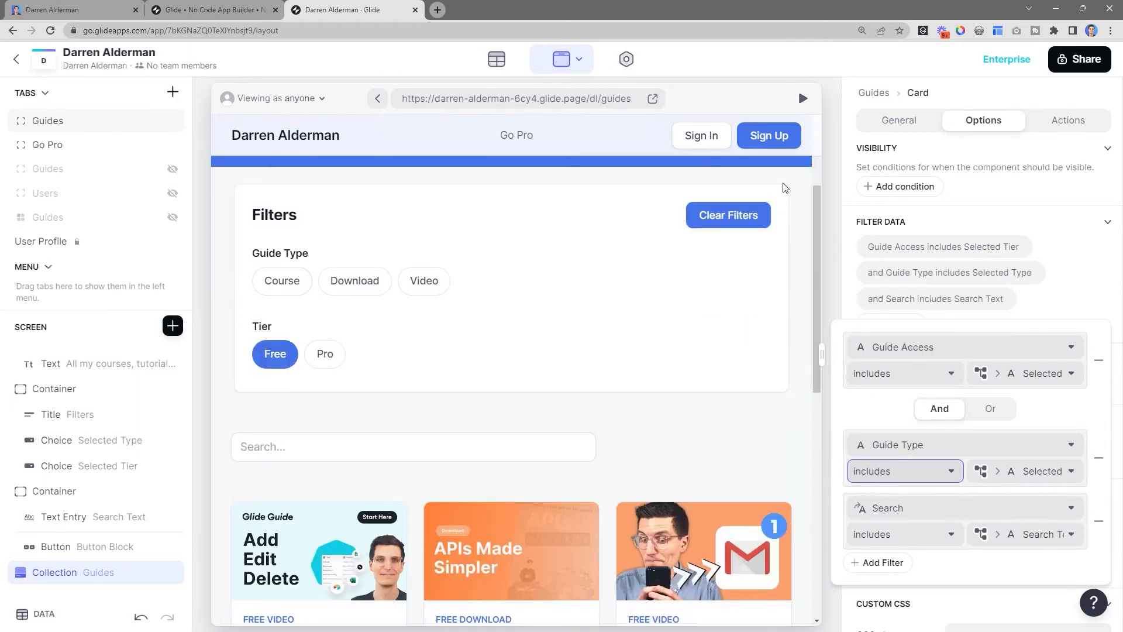
click(354, 281)
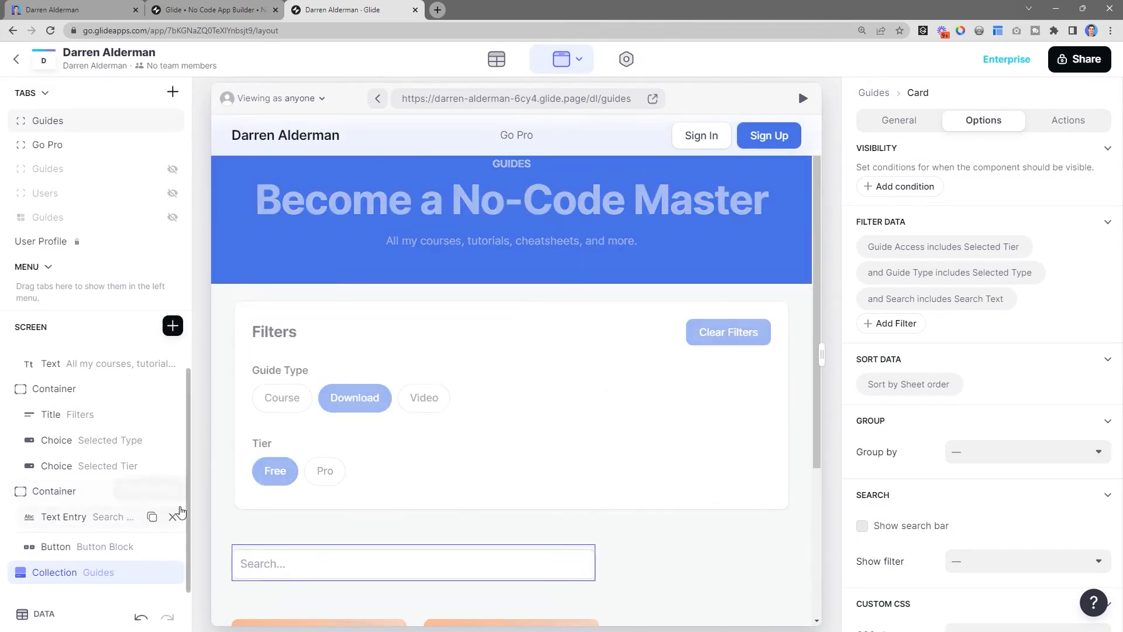
Make Clear Filters set Show Filters to false and clear Selected Type and Selected Tier.
click(81, 414)
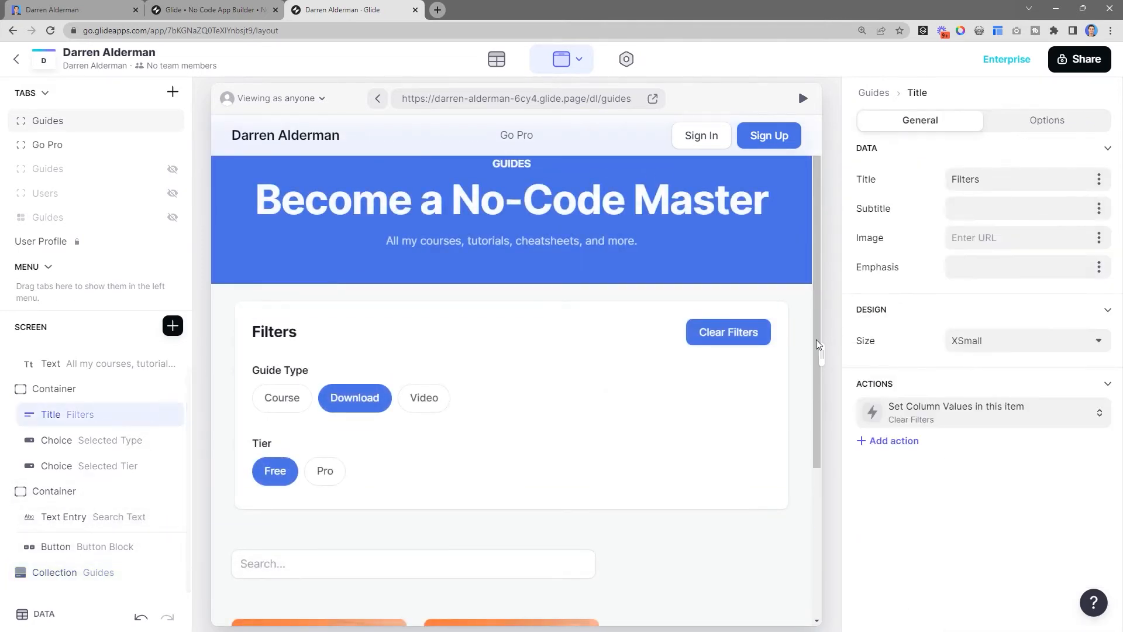
click(956, 412)
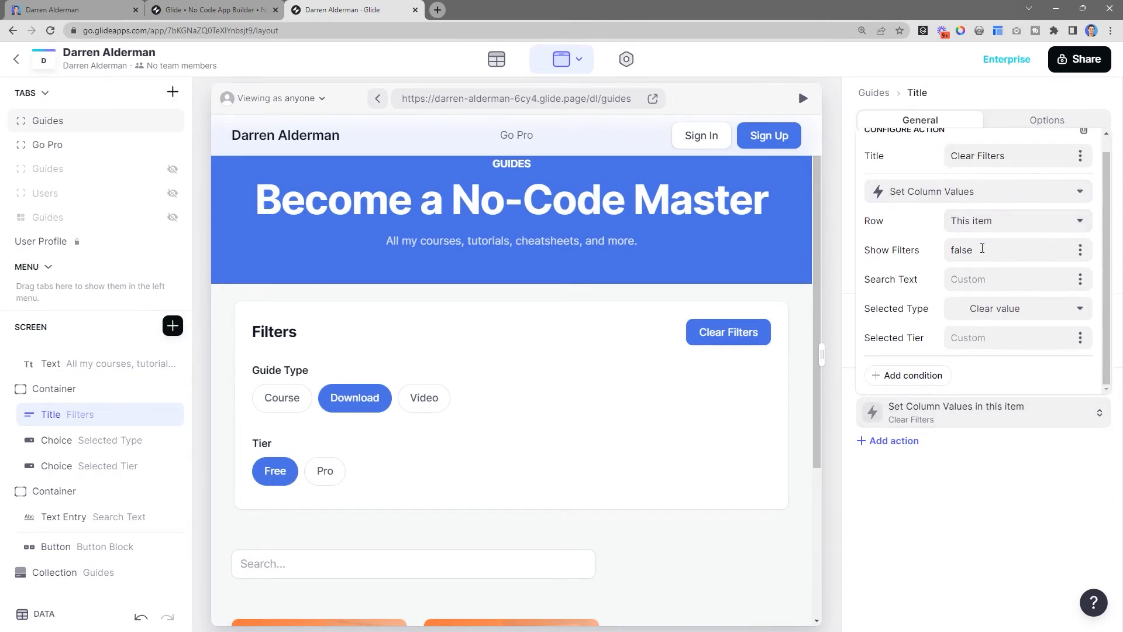
double_click(961, 249)
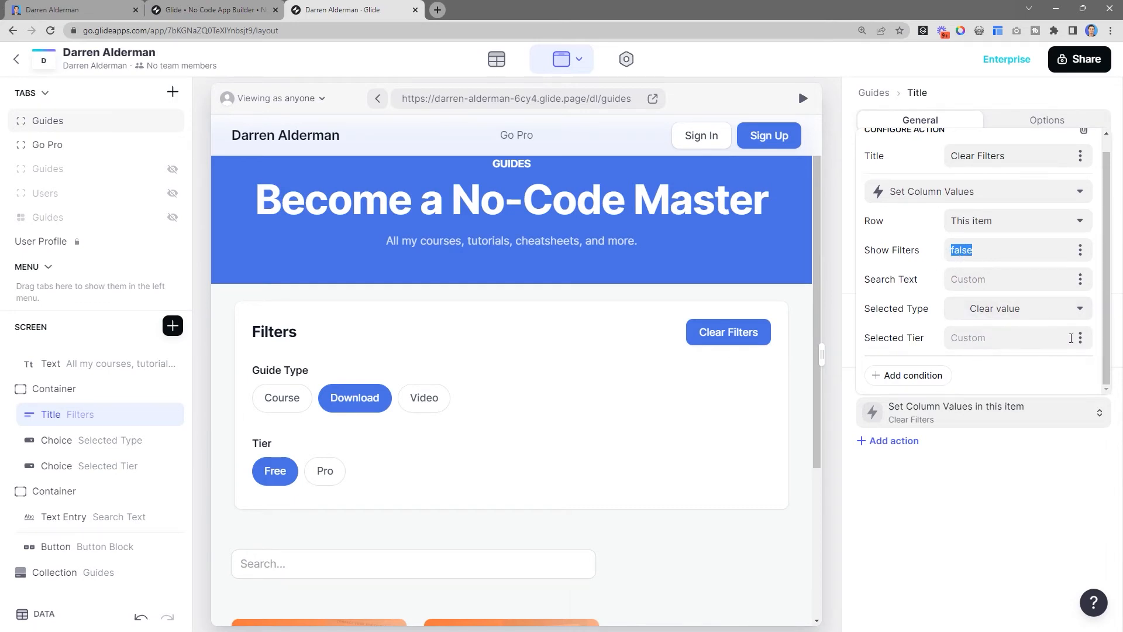
click(1017, 338)
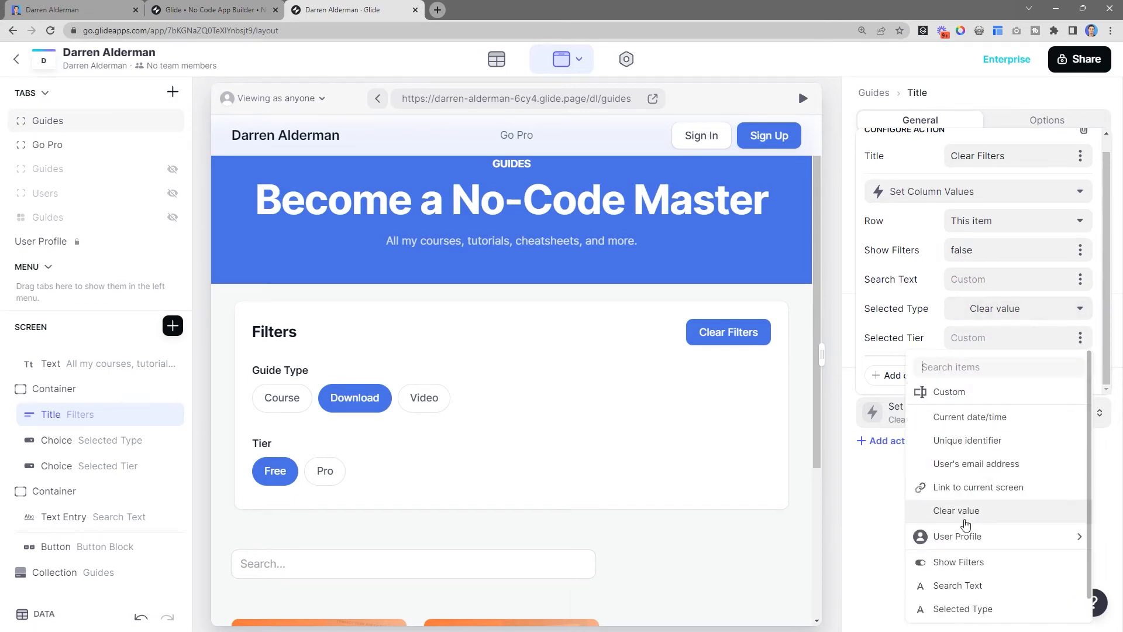
click(956, 510)
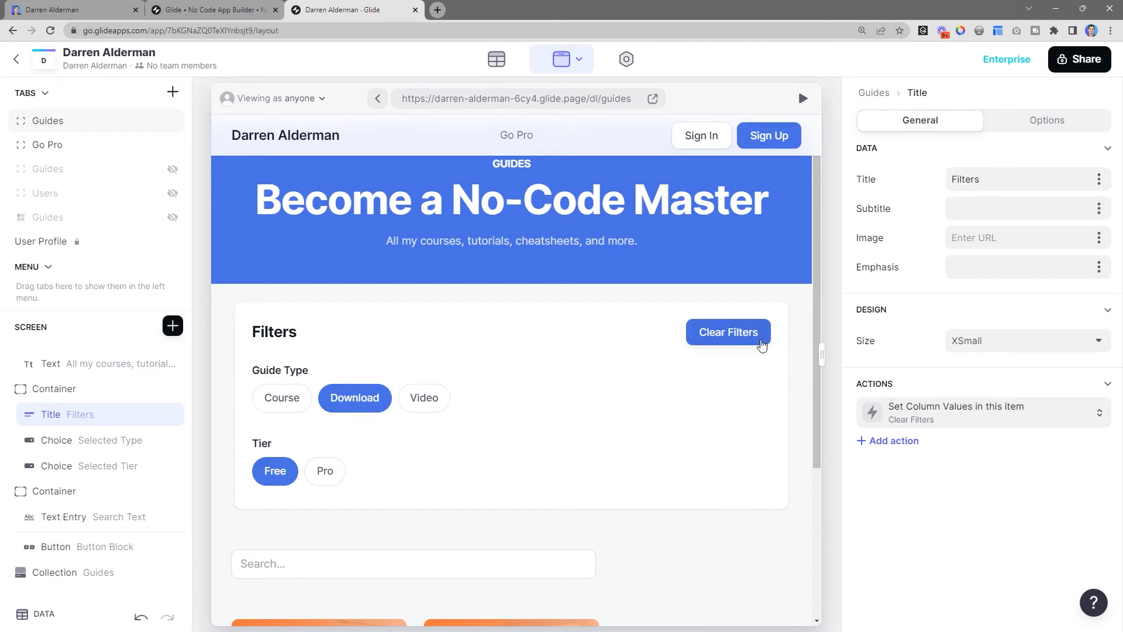
Test Clear Filters in the preview so the filter panel collapses and all guides show.
click(728, 331)
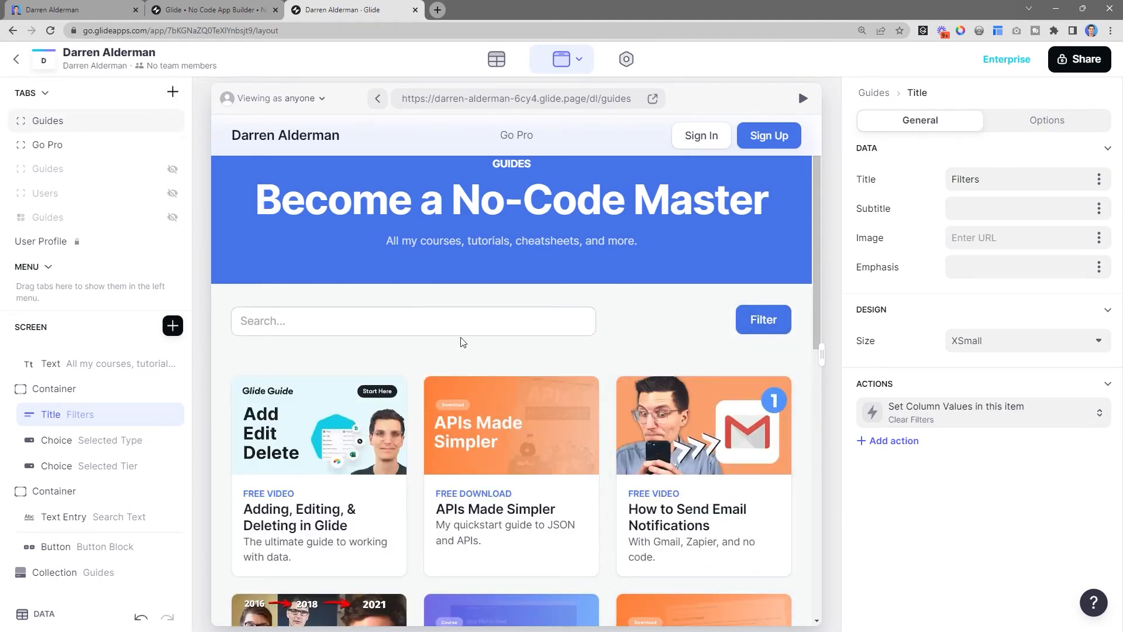
mouse_move(568, 489)
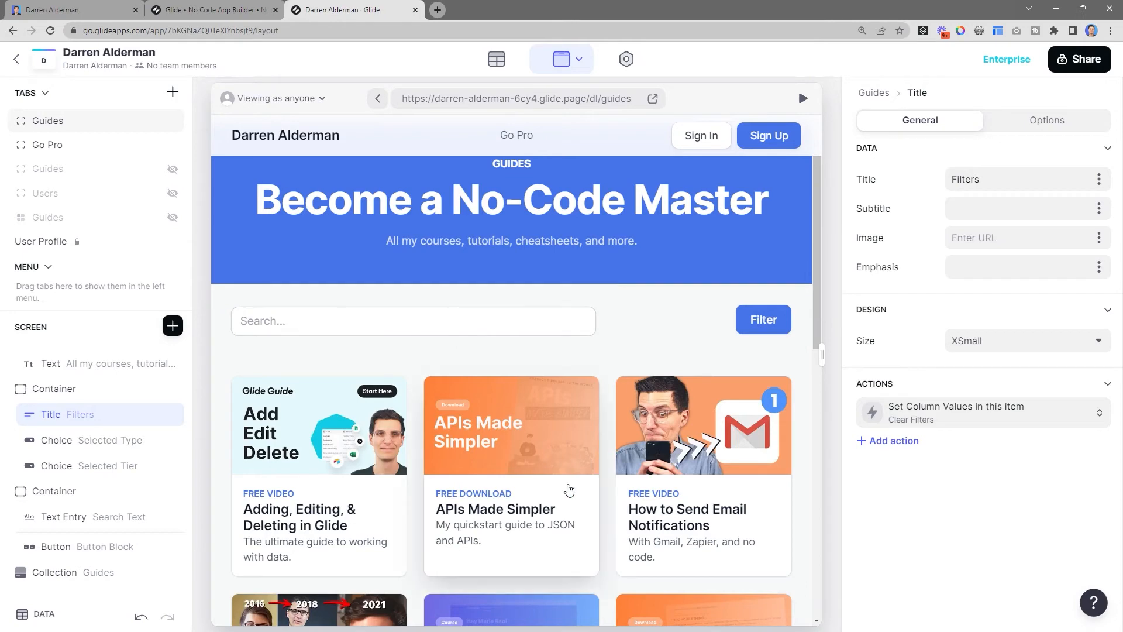
scroll(down, 3)
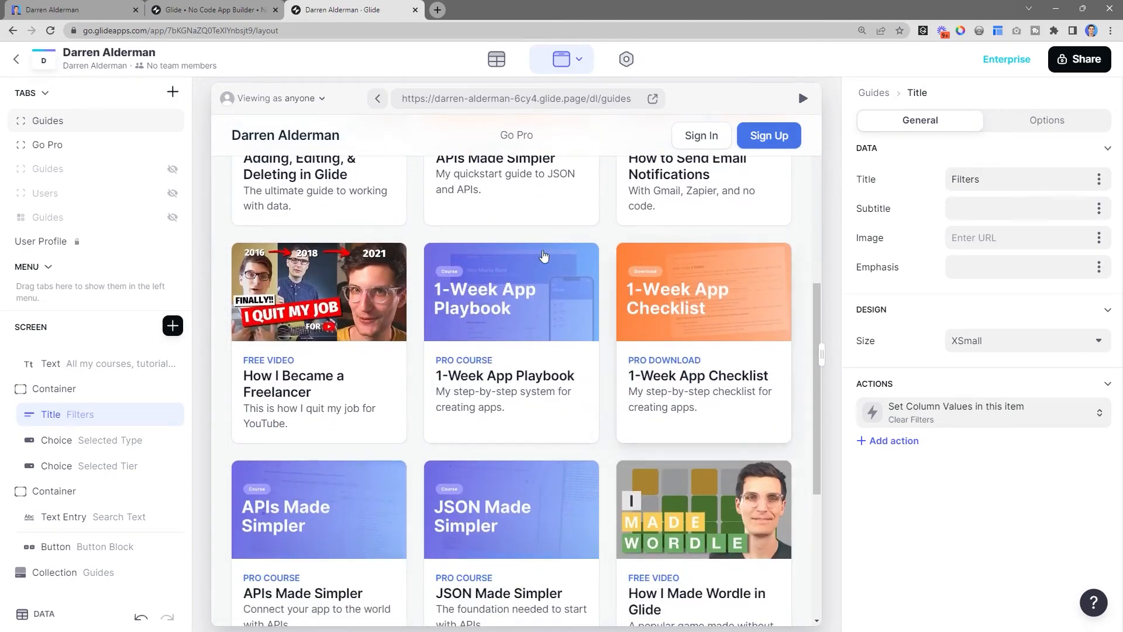
click(54, 572)
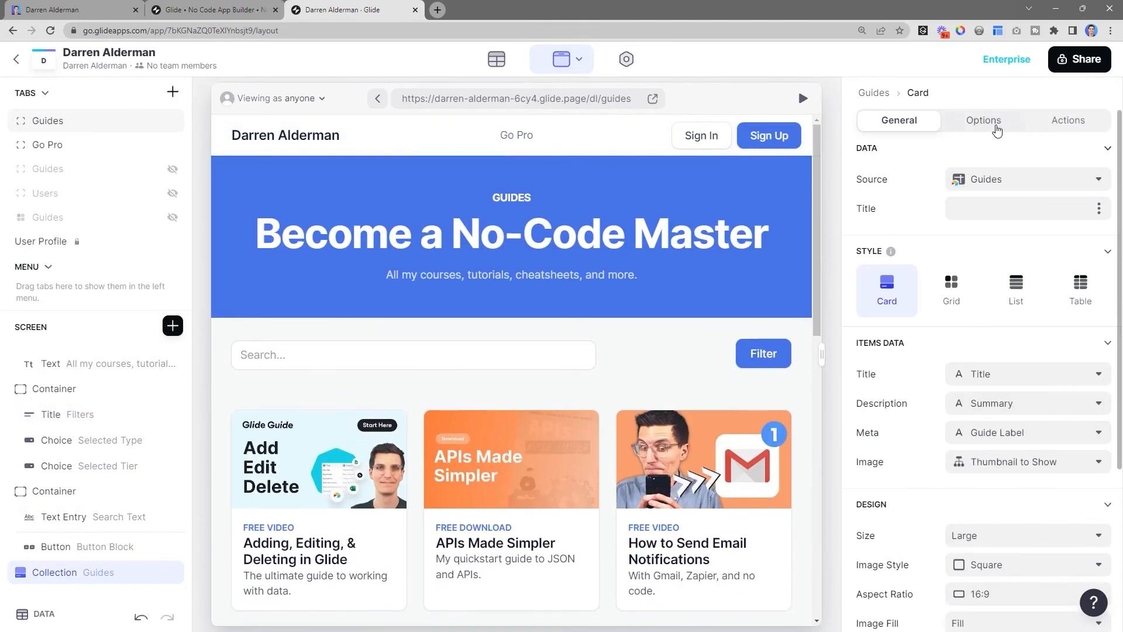
Tick Show search bar under Search and check both search boxes in the preview.
click(983, 119)
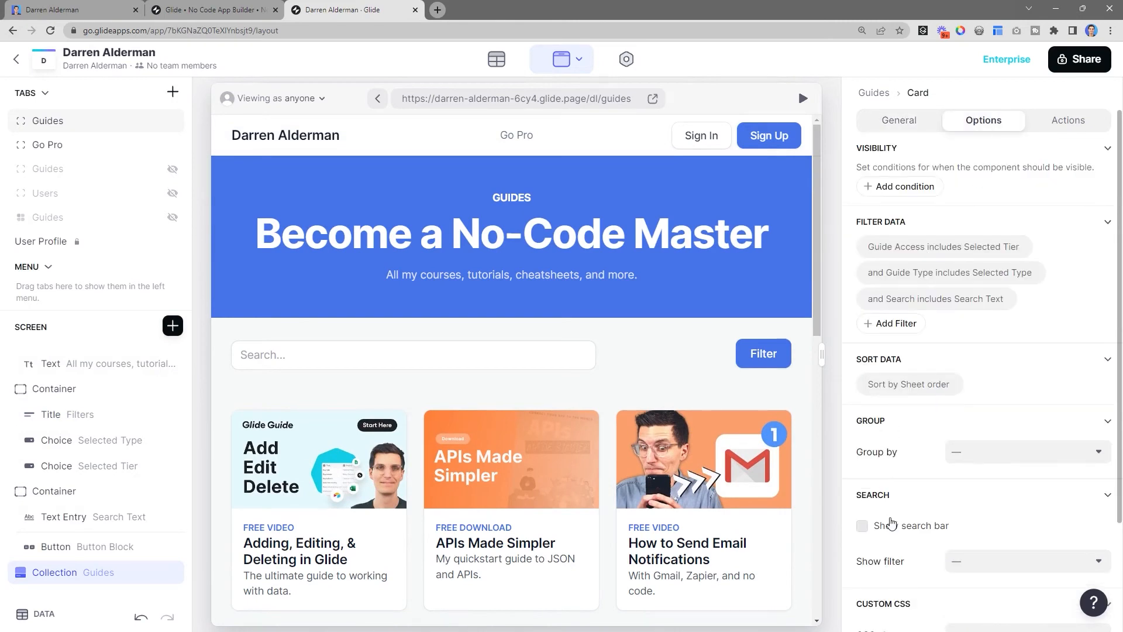
click(862, 525)
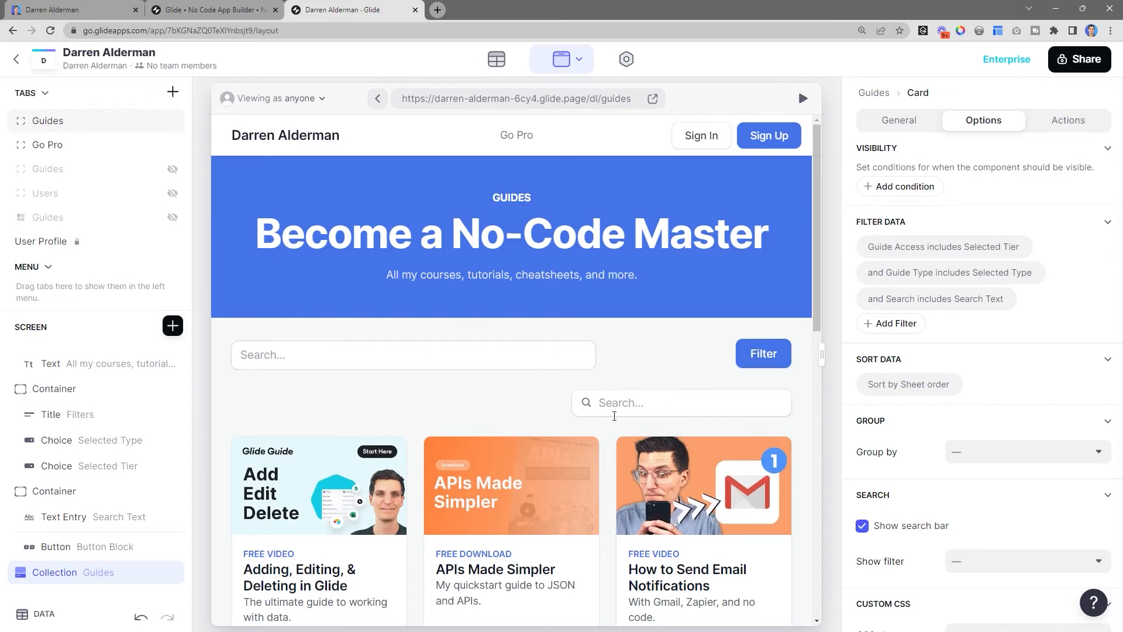
mouse_move(508, 357)
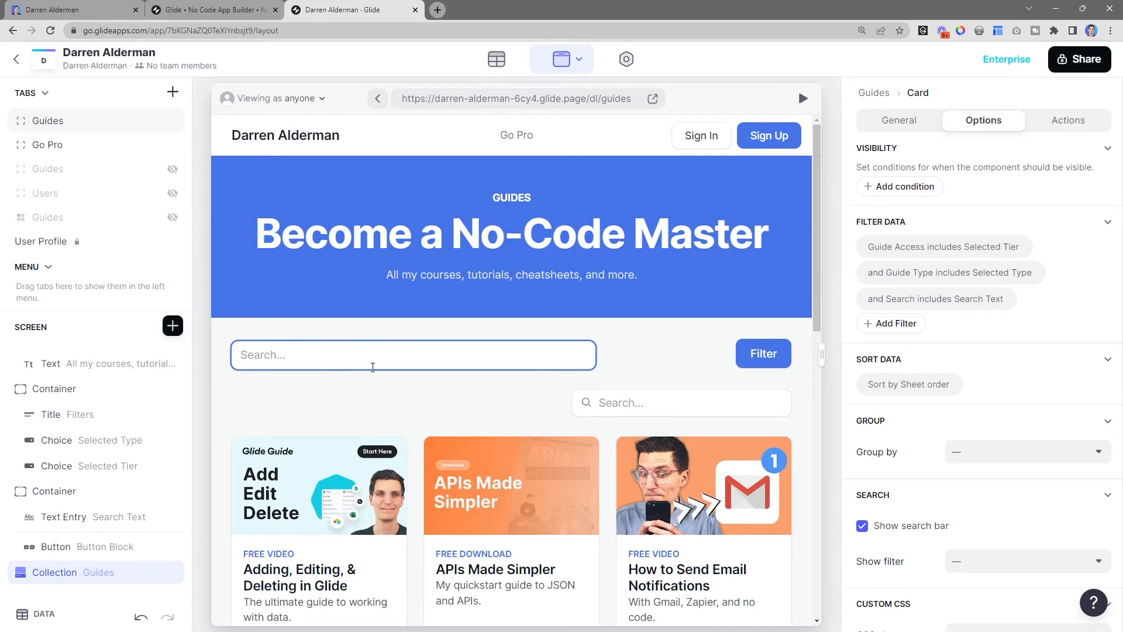
scroll(down, 3)
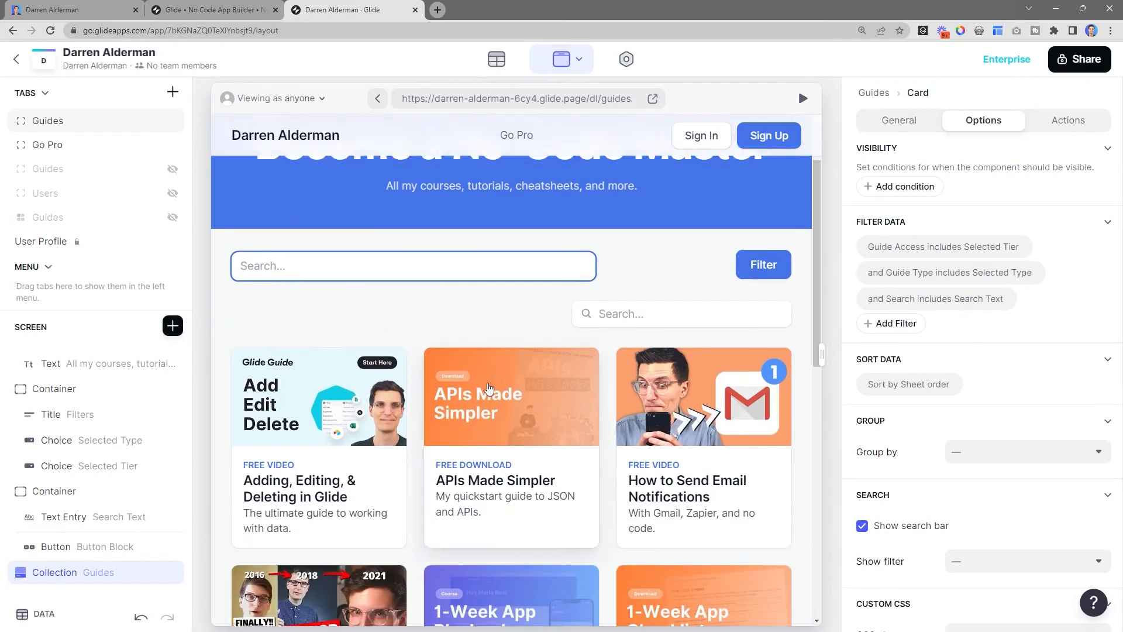
scroll(down, 3)
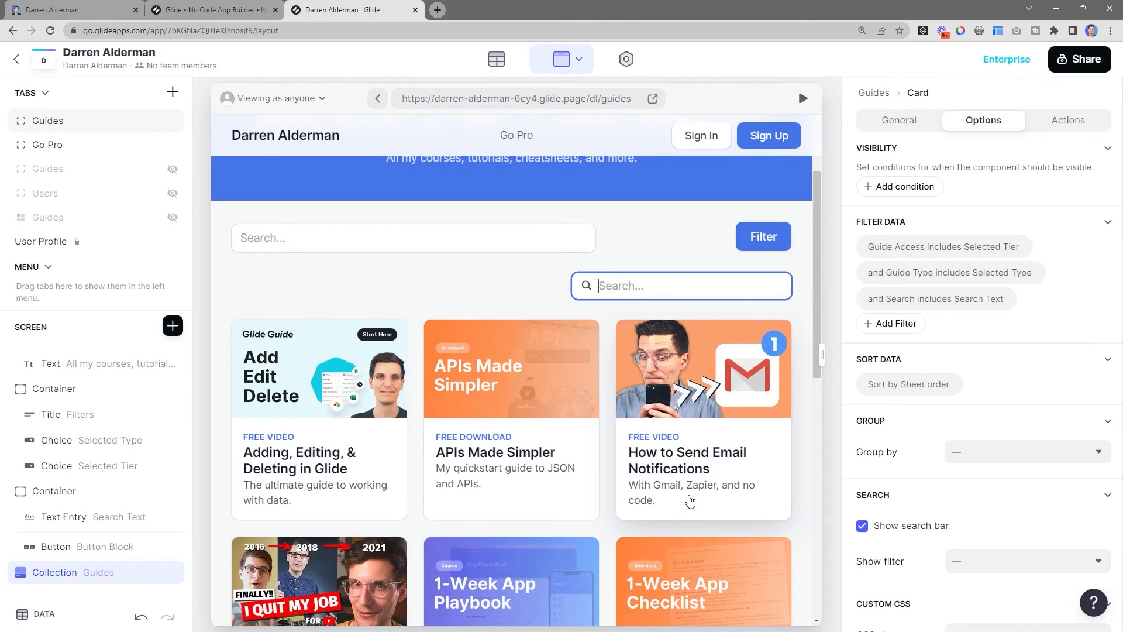
mouse_move(653, 290)
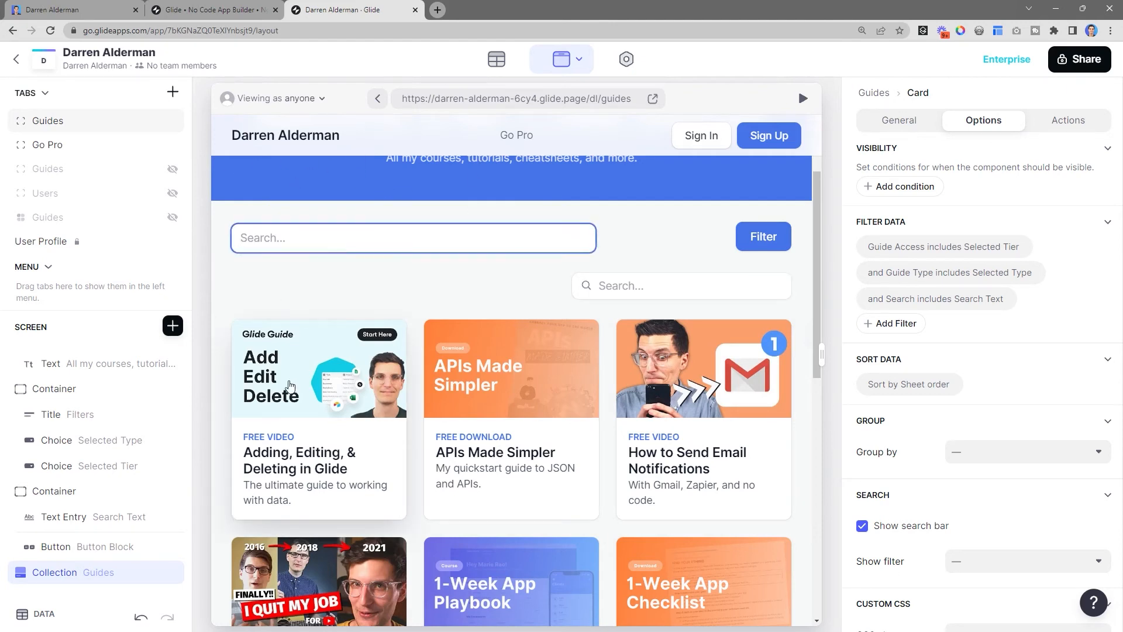
mouse_move(949, 376)
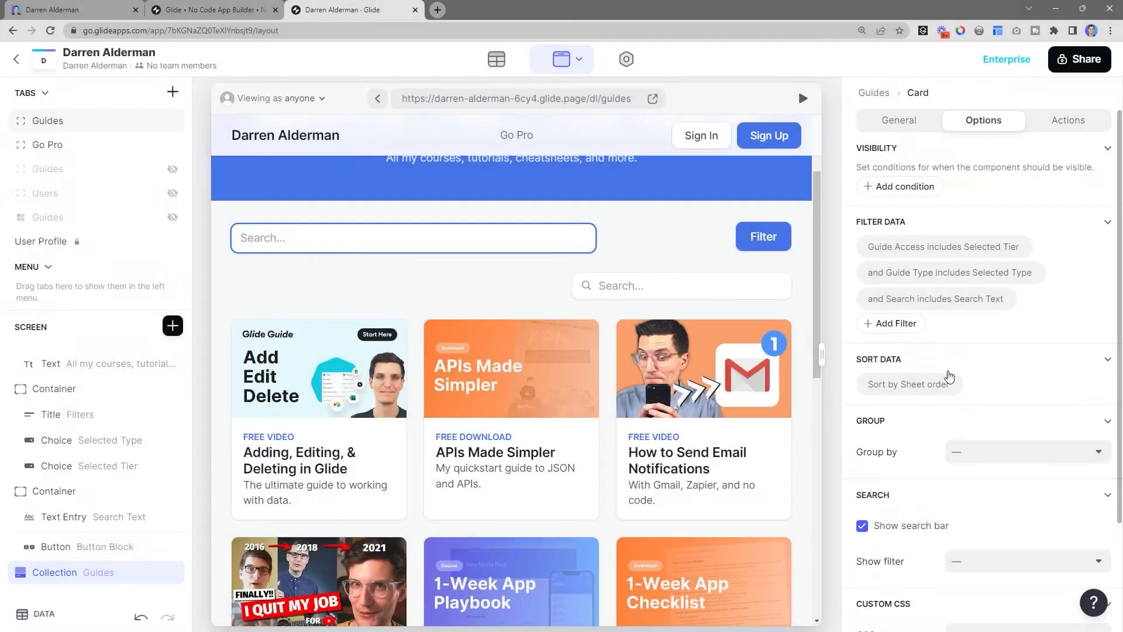
Untick Show search bar so only the custom search box remains.
click(861, 525)
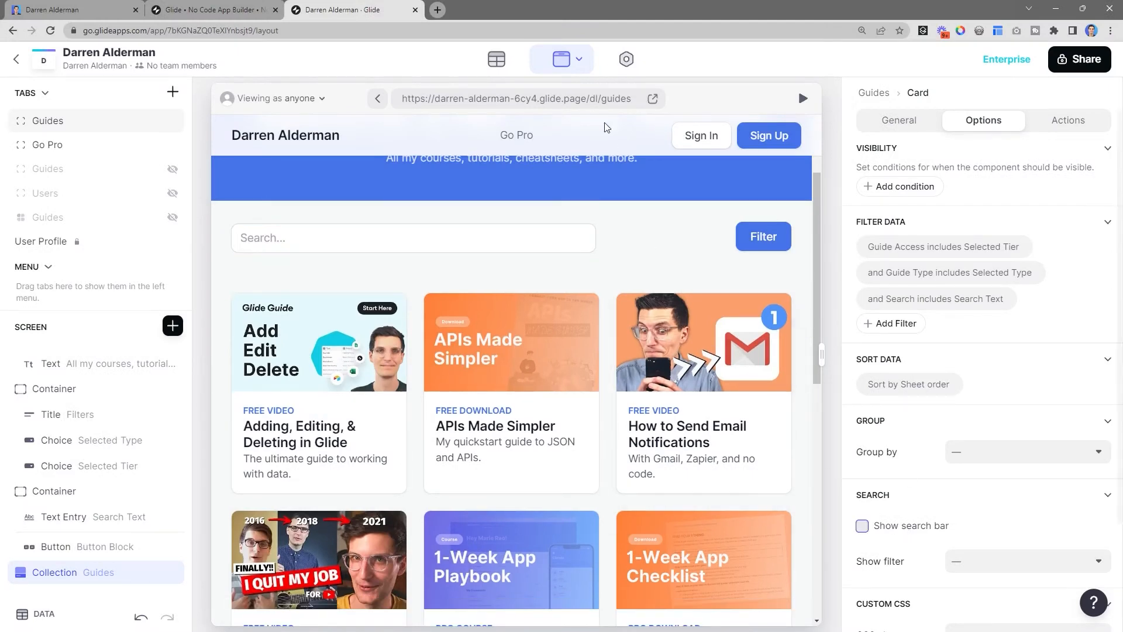
mouse_move(495, 58)
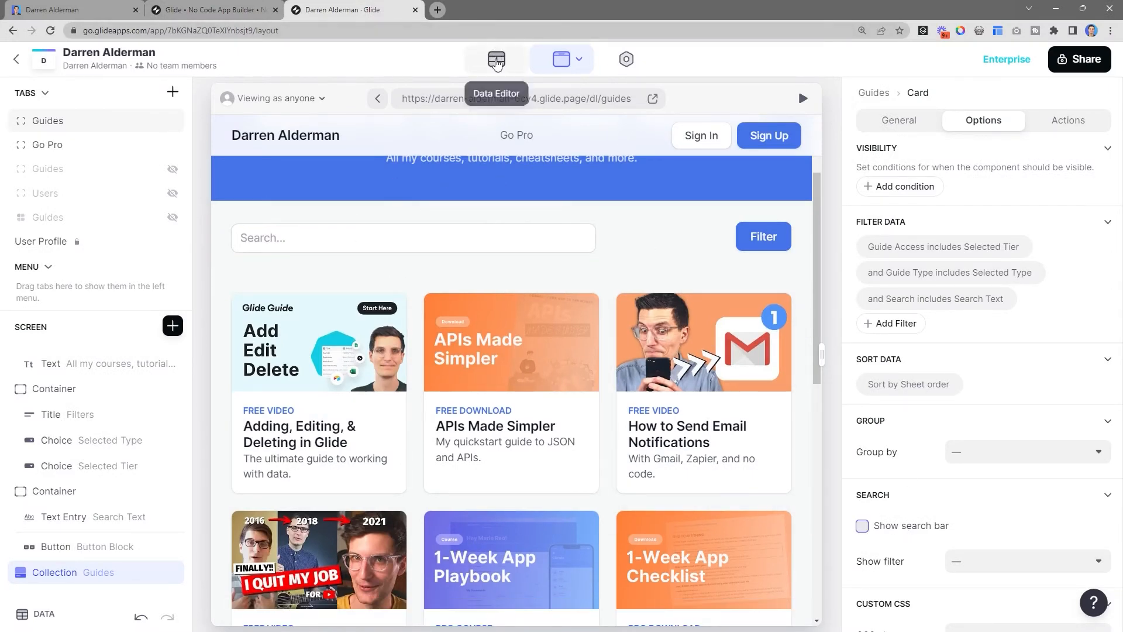
mouse_move(498, 64)
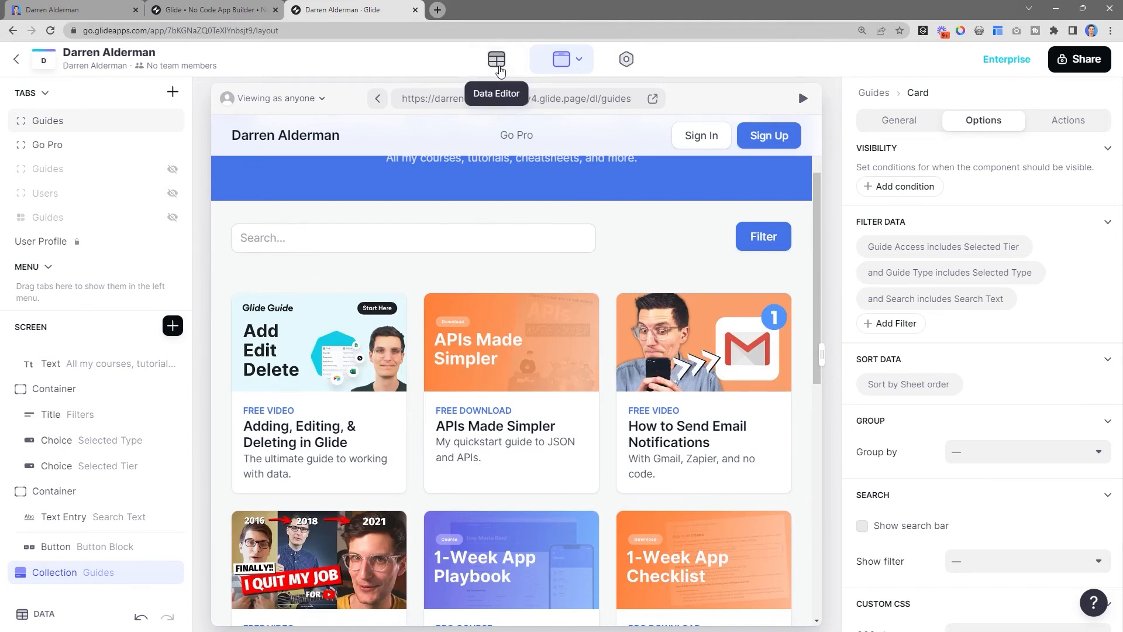
In the Data Editor, inspect the Guides Search template column joining title, summary and body.
click(496, 59)
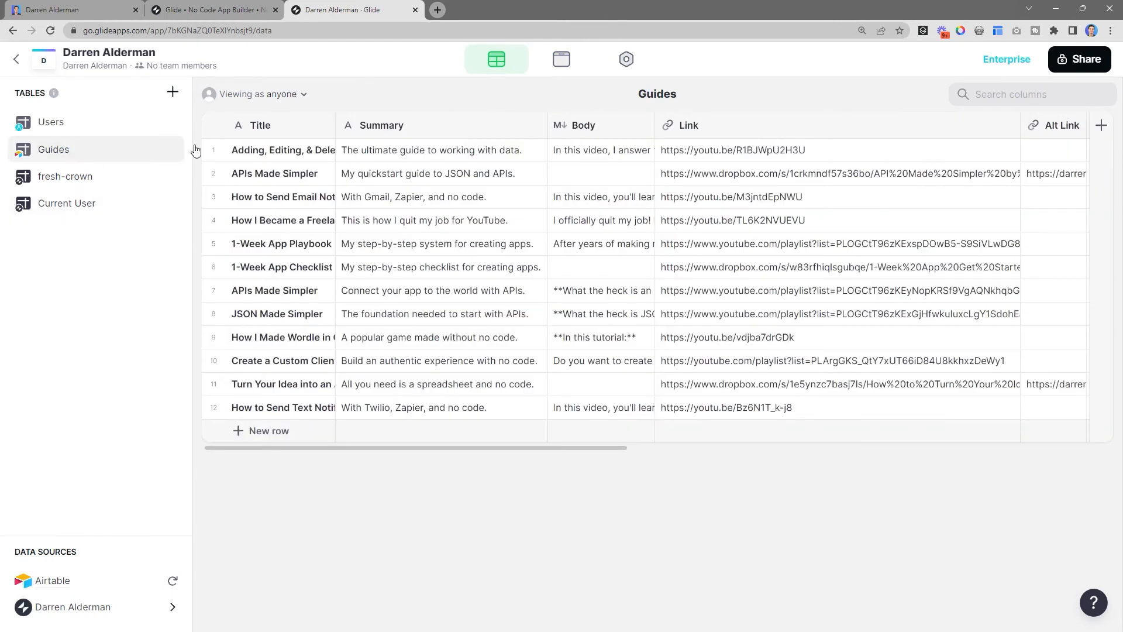
scroll(right, 3)
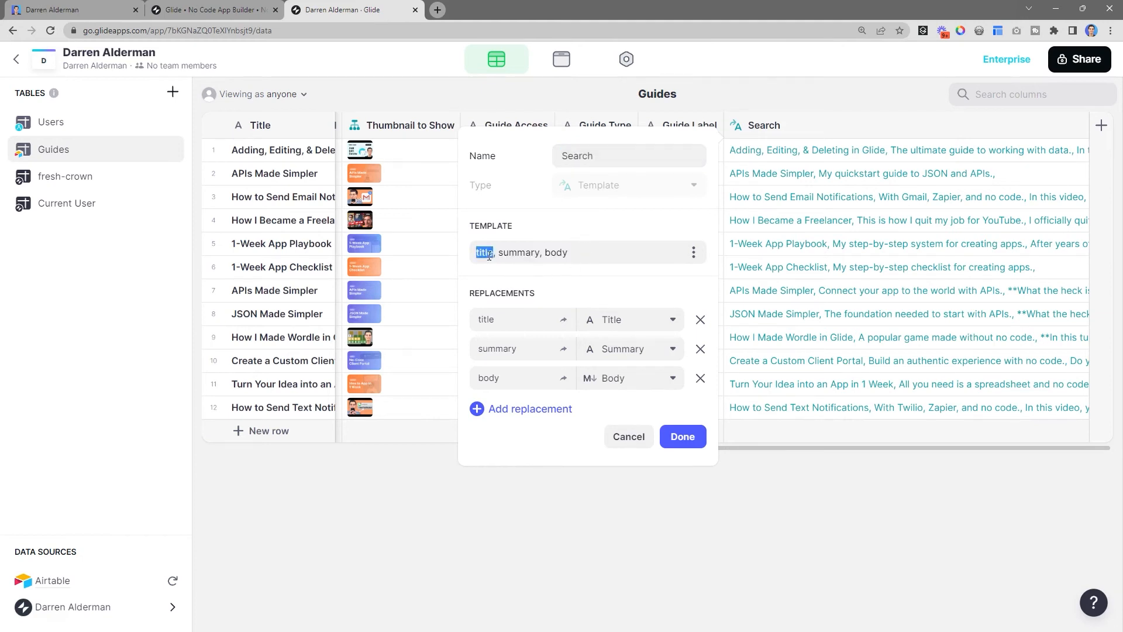
click(568, 252)
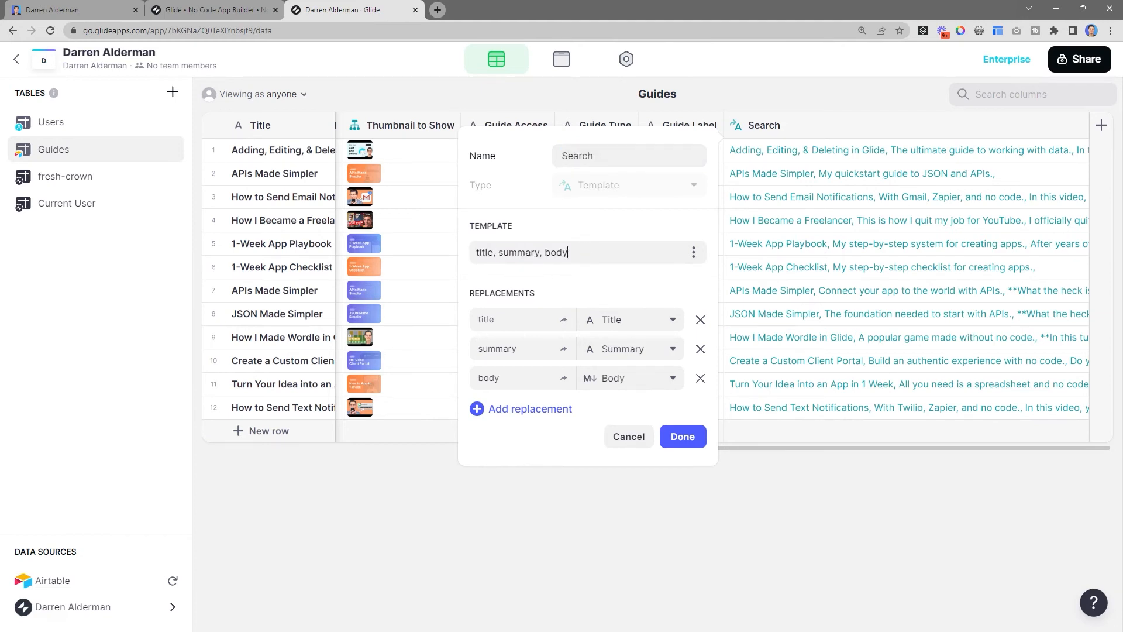
double_click(555, 252)
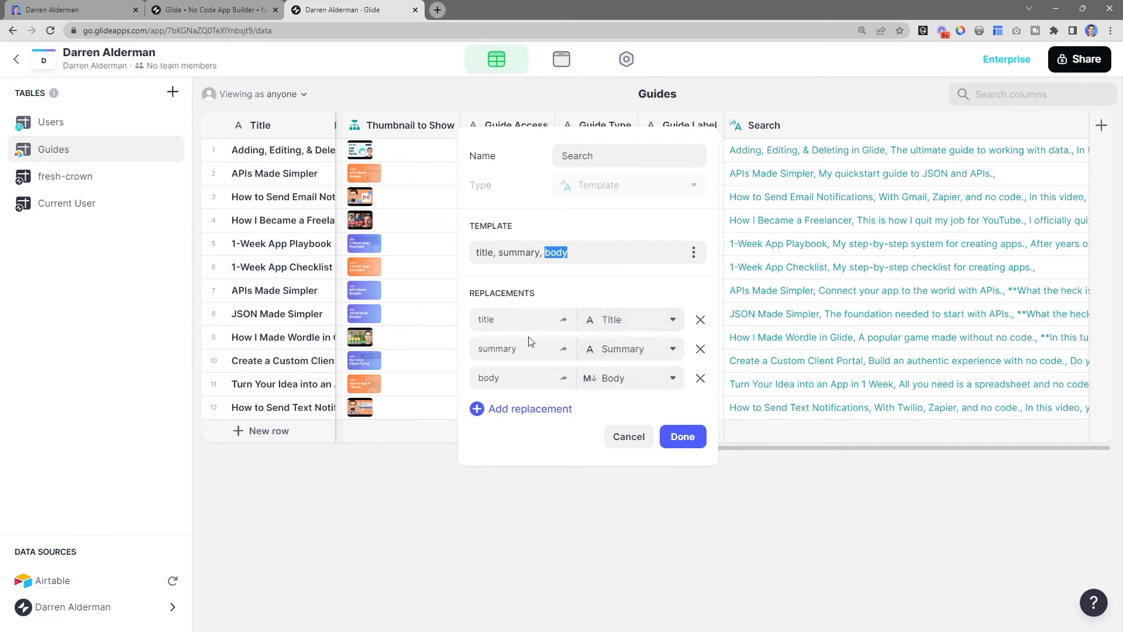
click(681, 436)
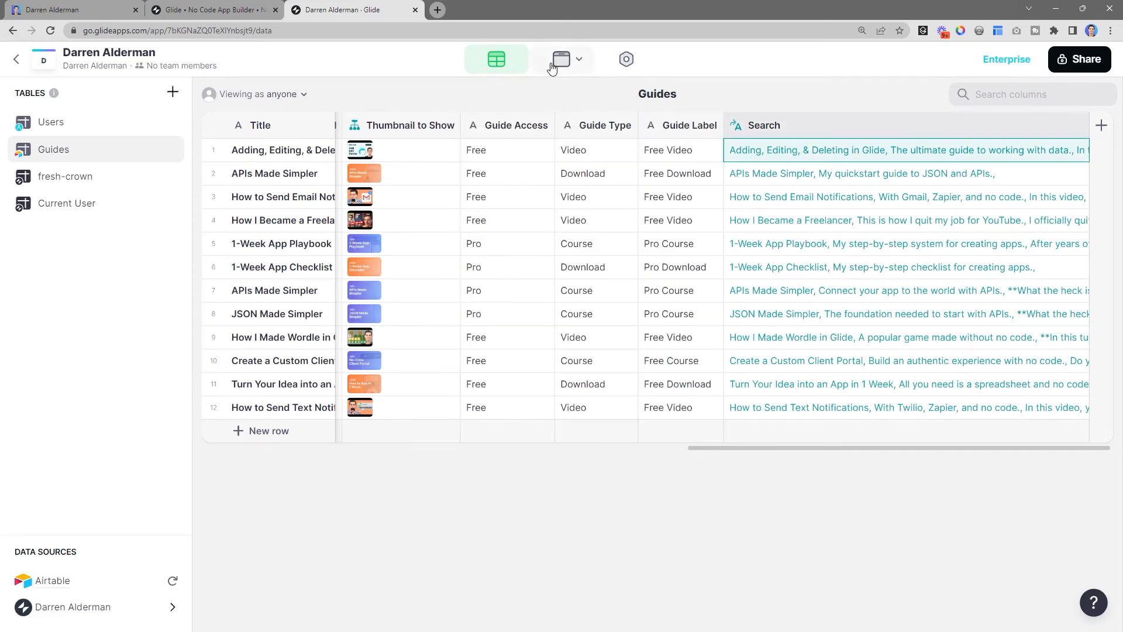
click(562, 58)
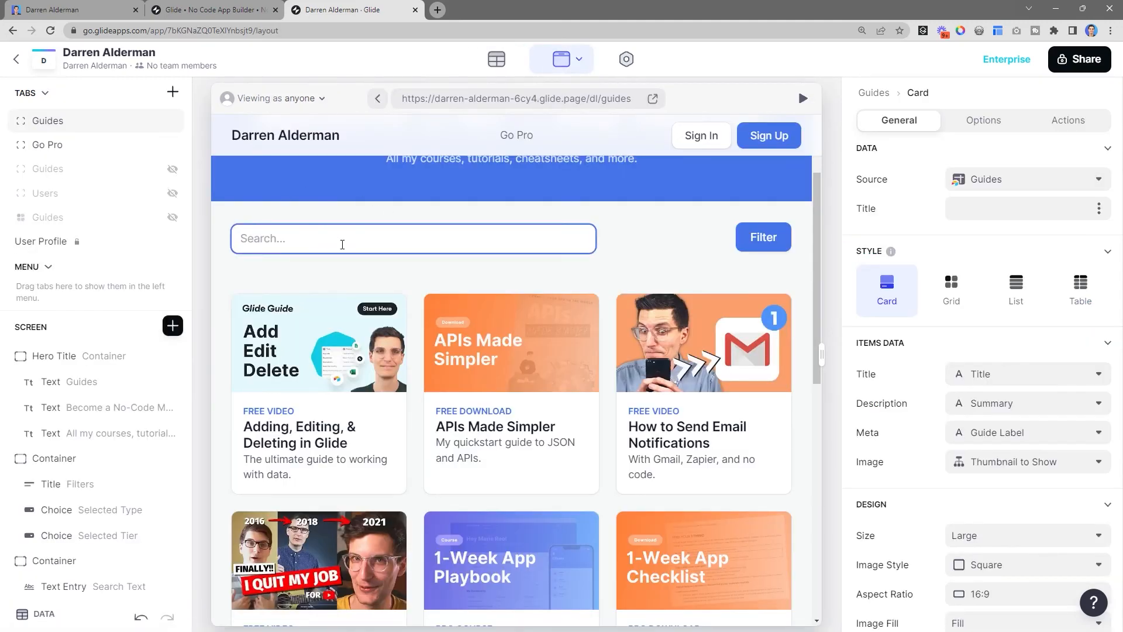
Search the preview for 'API' and verify Current User's Search Text stores it.
text(API)
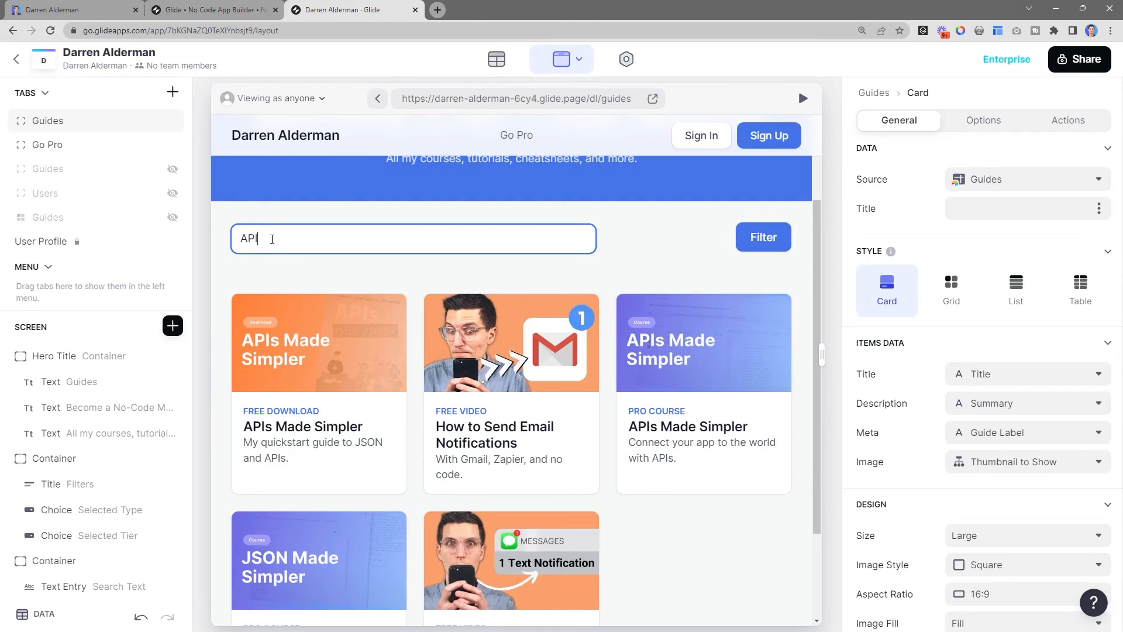
mouse_move(524, 68)
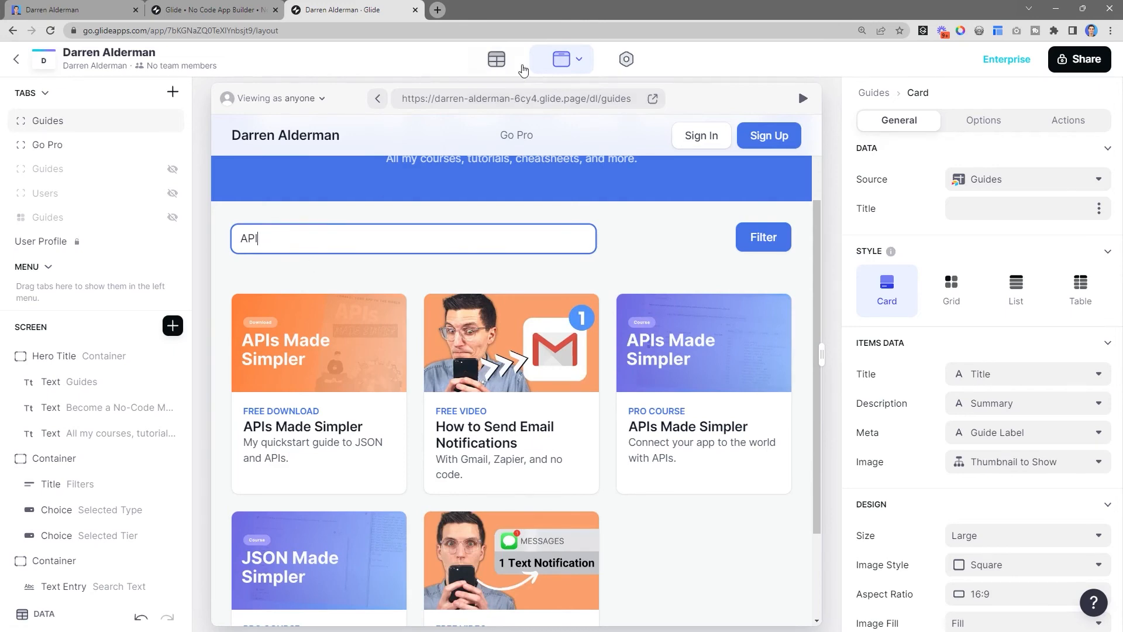
click(496, 58)
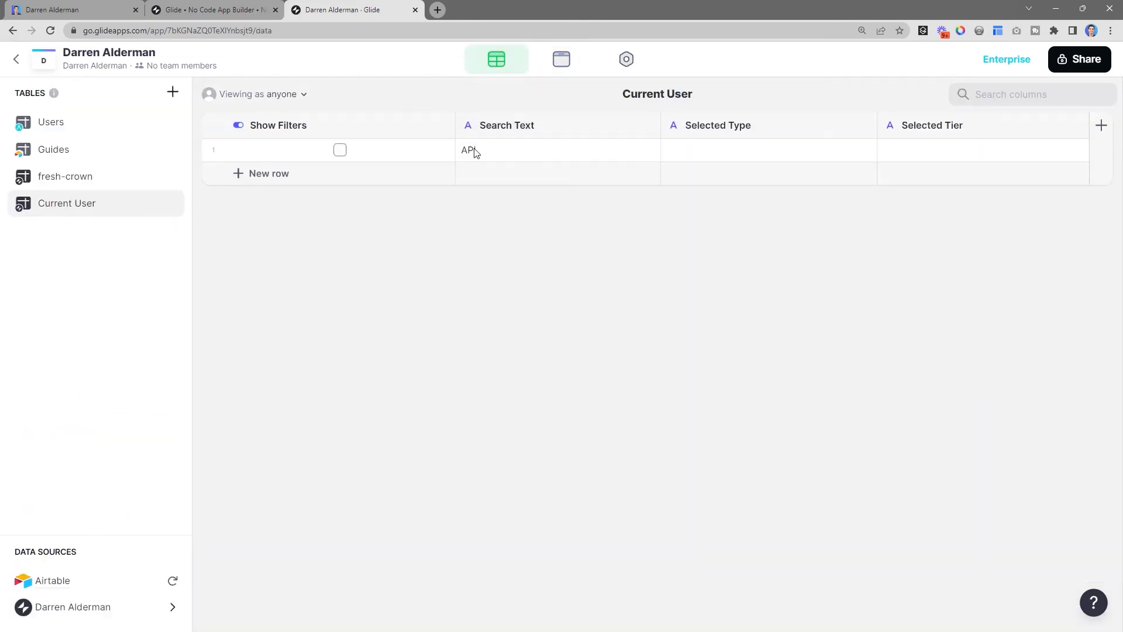
click(561, 59)
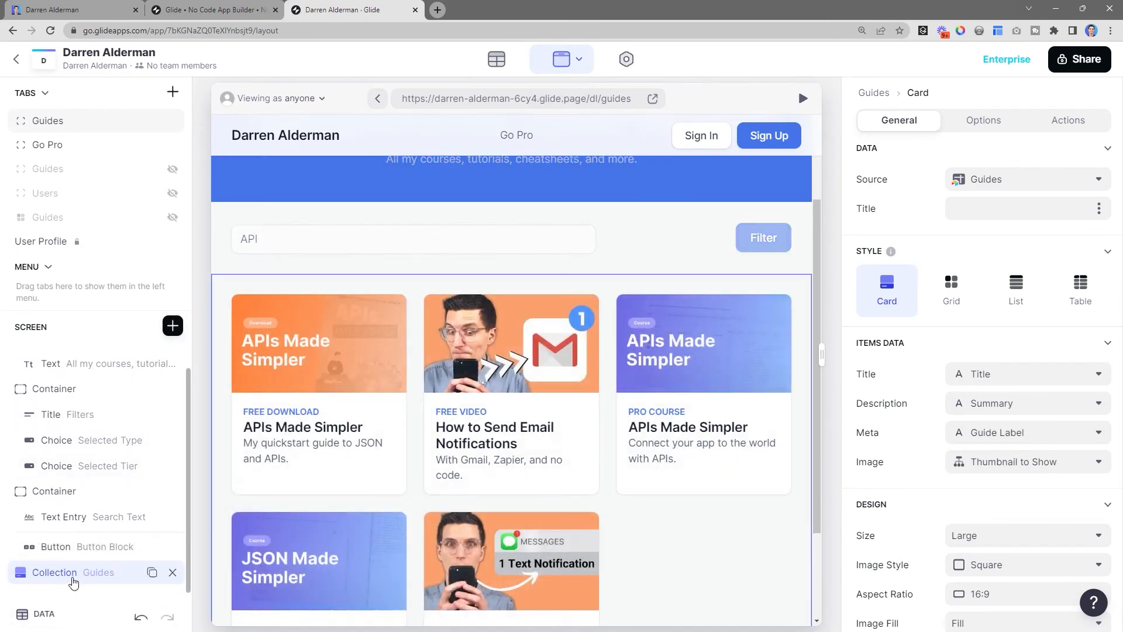
Review the collection's filter conditions, including Search includes Search Text, then close them.
click(983, 120)
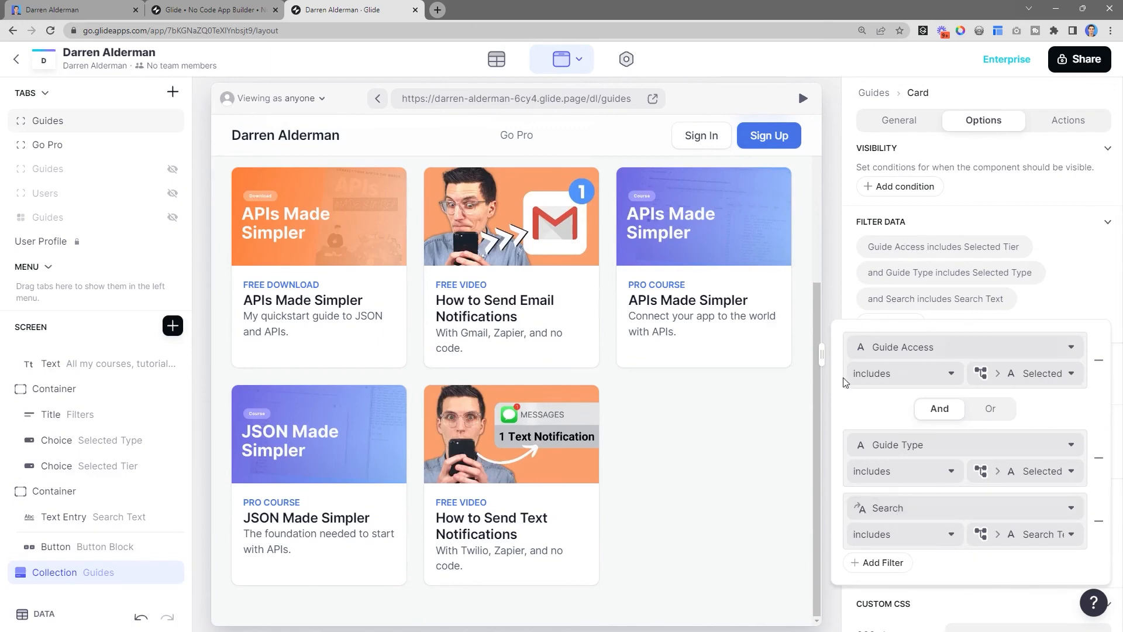
mouse_move(924, 360)
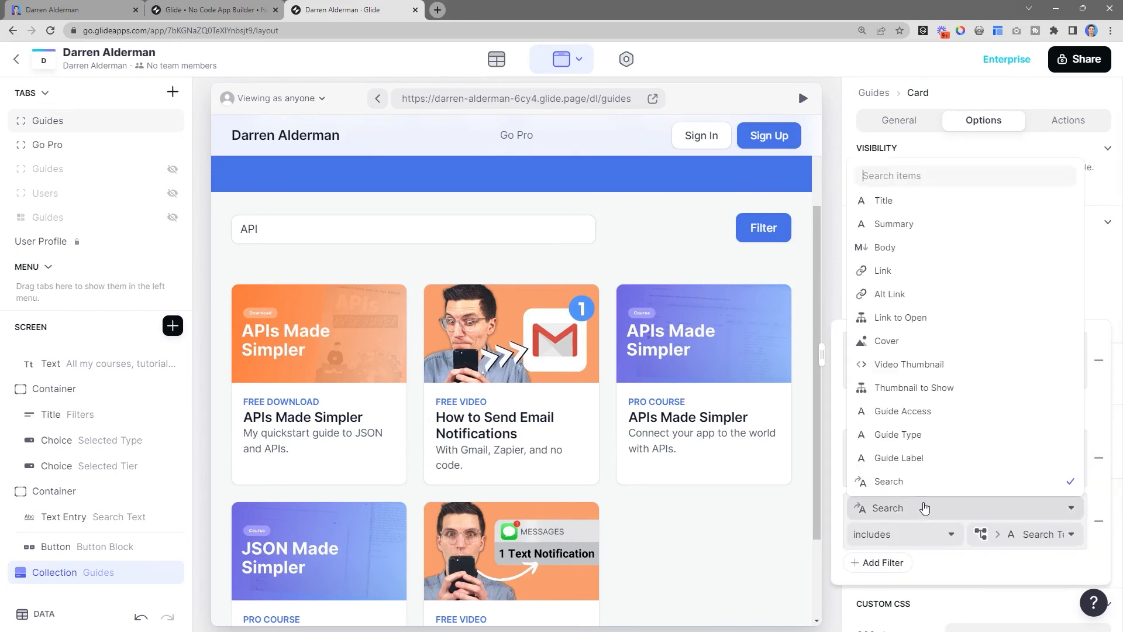
mouse_move(919, 293)
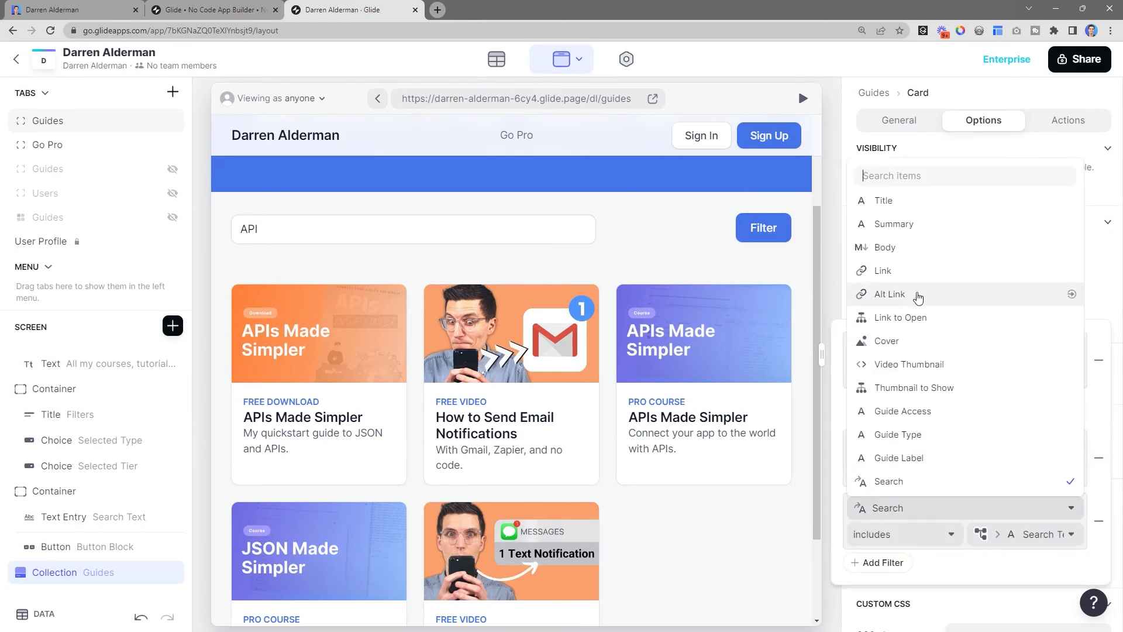
mouse_move(931, 224)
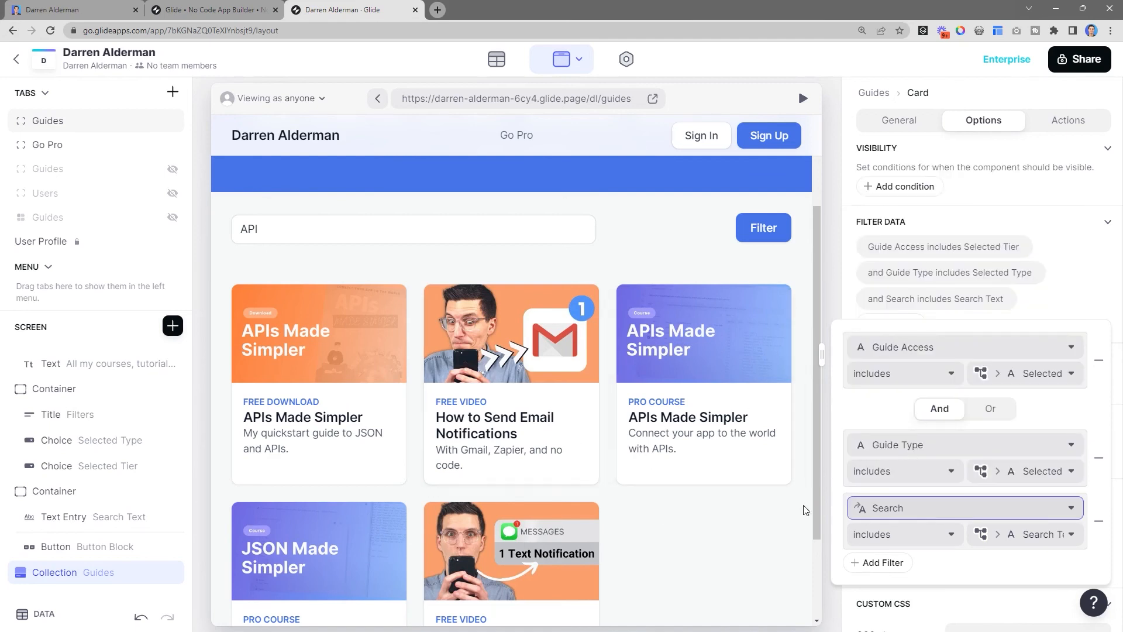
mouse_move(910, 513)
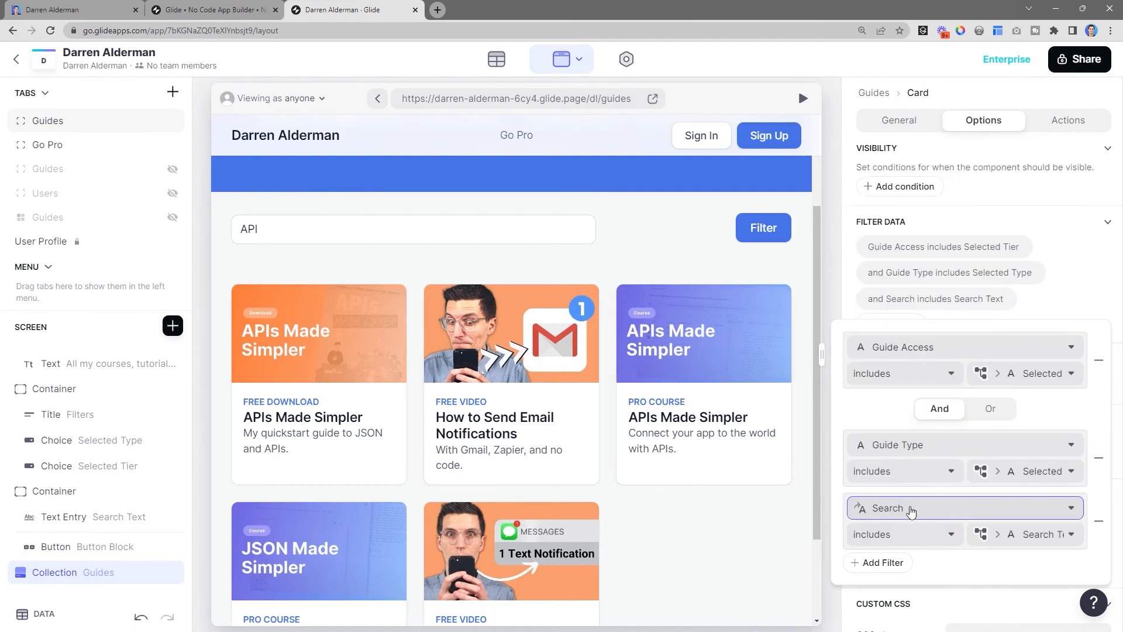
mouse_move(989, 553)
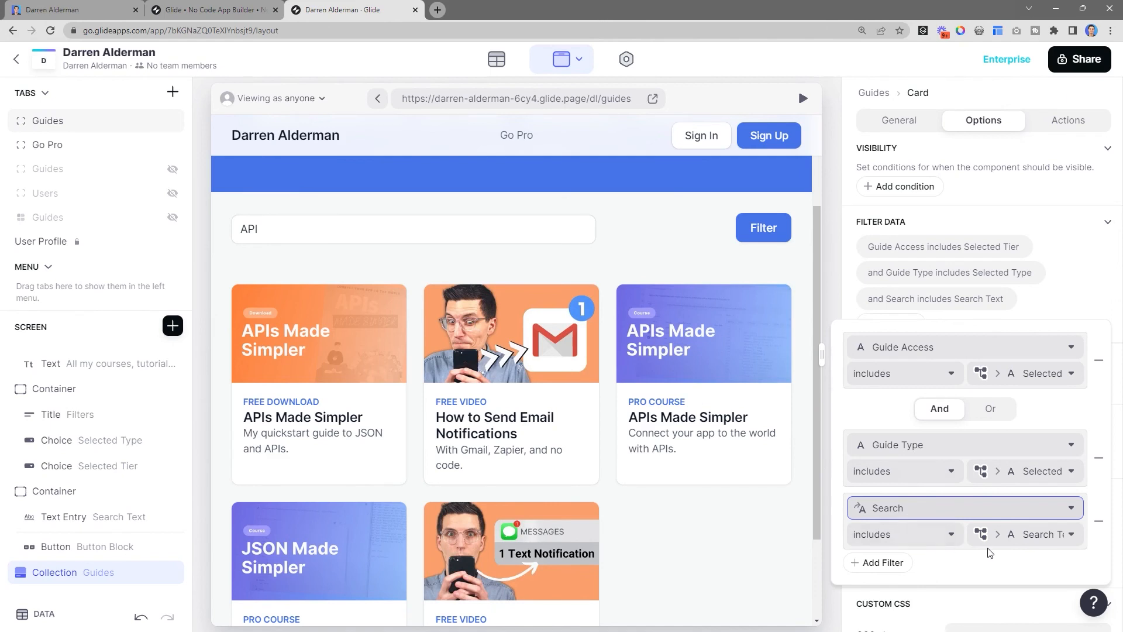
click(960, 507)
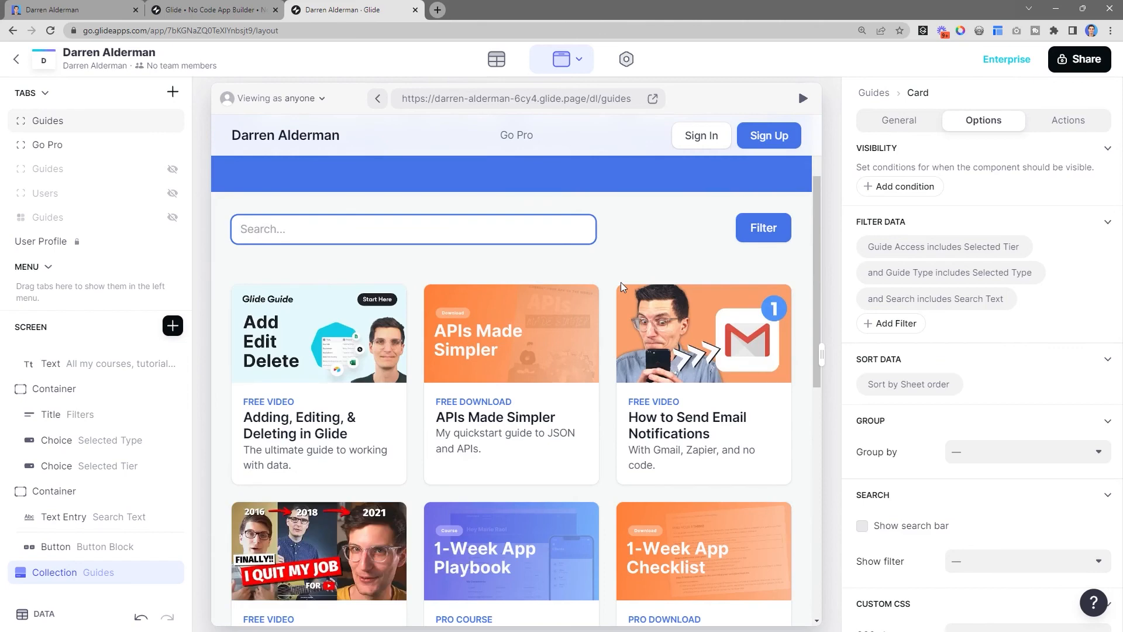
Try searching 'word' and 'json' in the preview, then switch to the published guides page.
text(wordl)
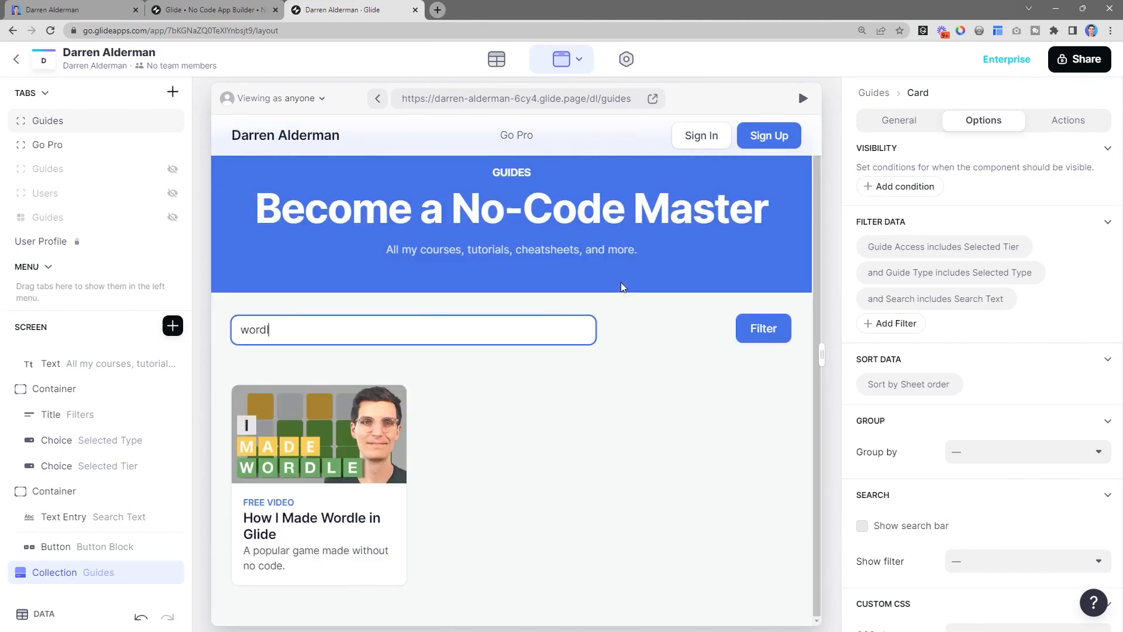
text(json)
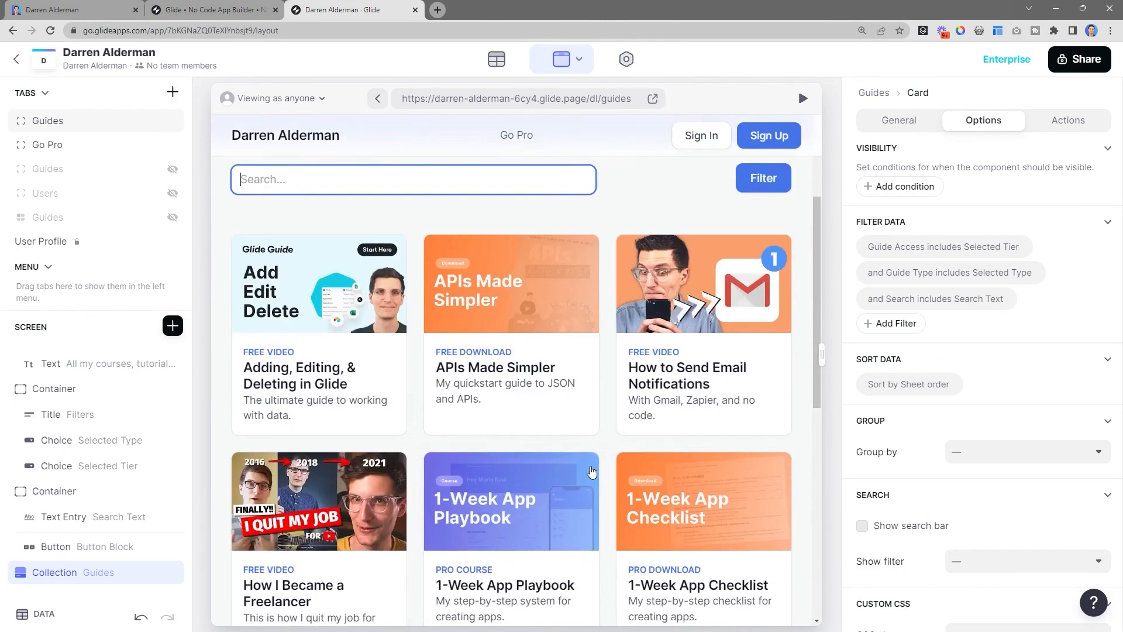
click(652, 98)
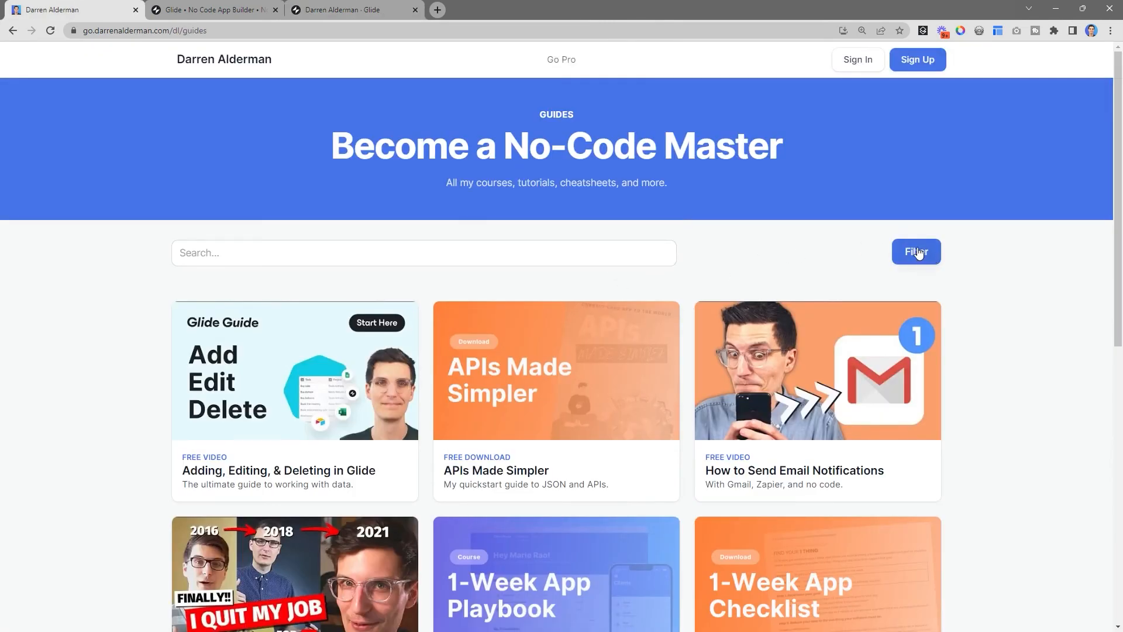
click(915, 251)
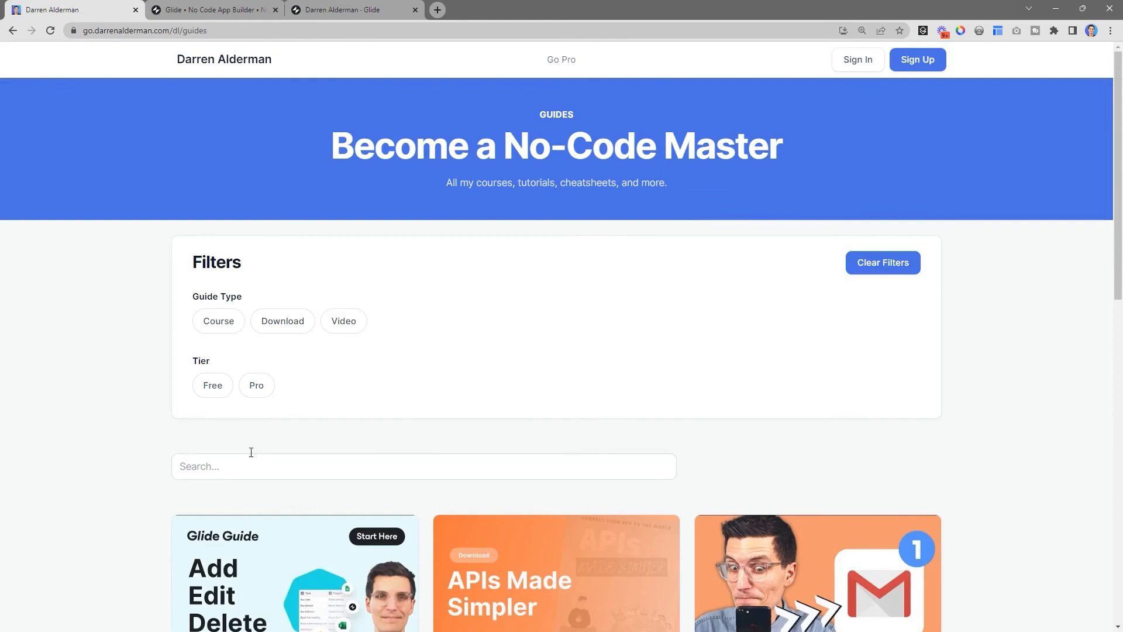
scroll(down, 3)
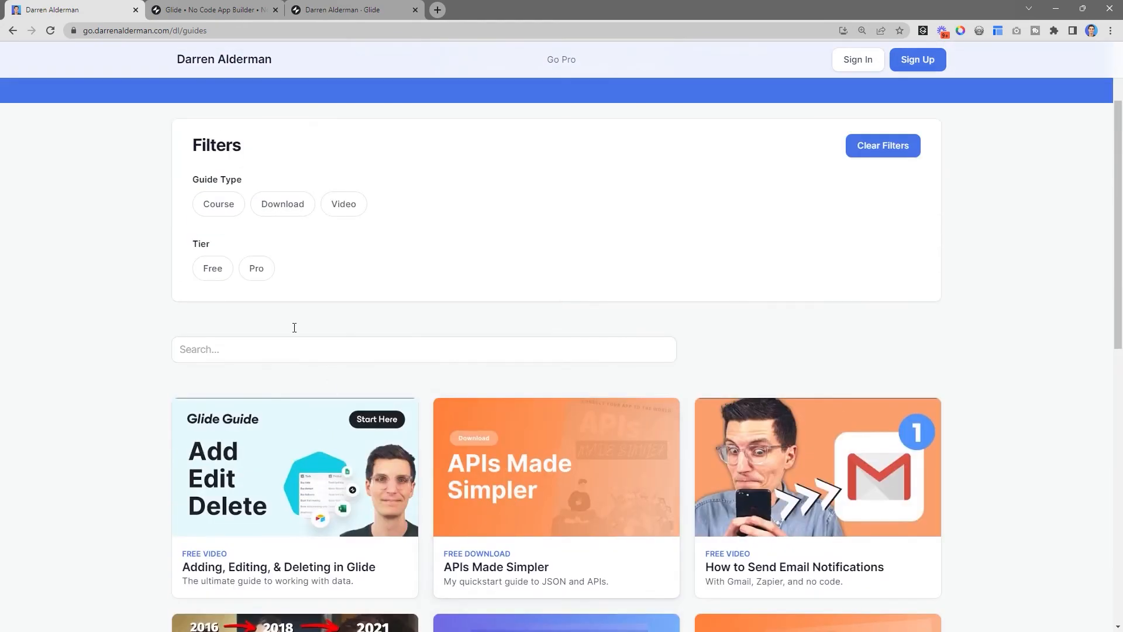
scroll(down, 3)
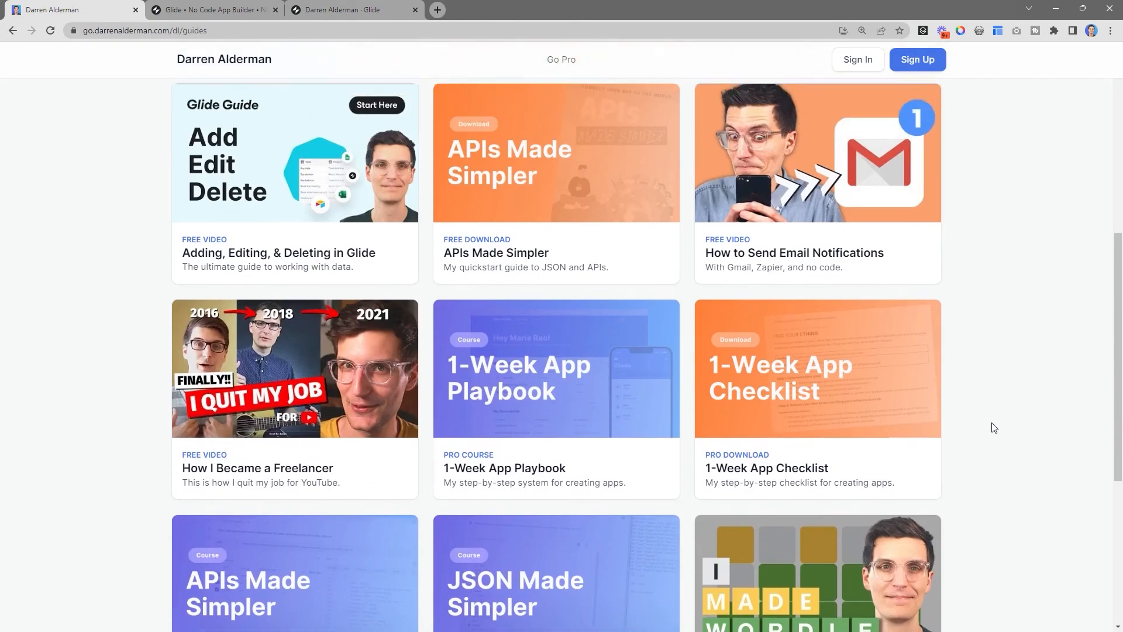
scroll(up, 3)
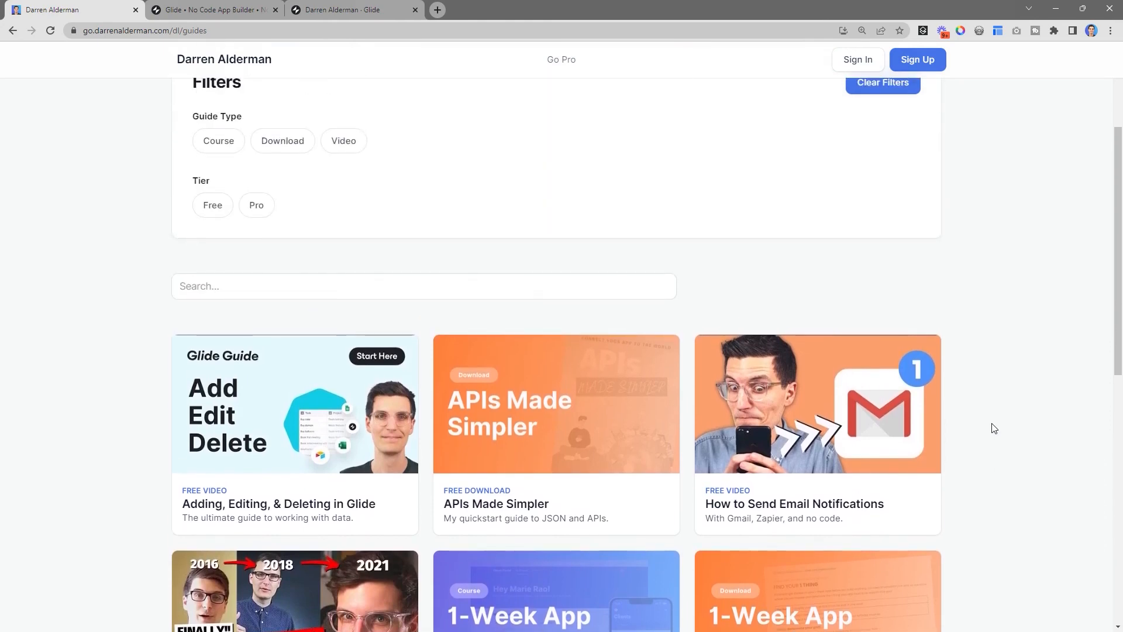
scroll(down, 3)
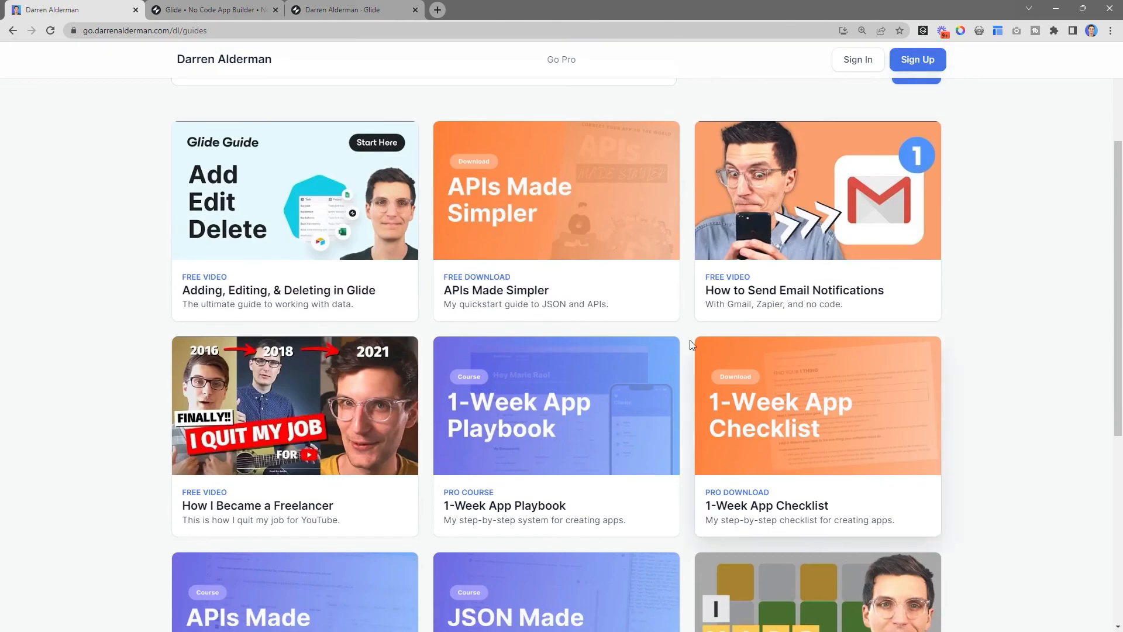
scroll(down, 3)
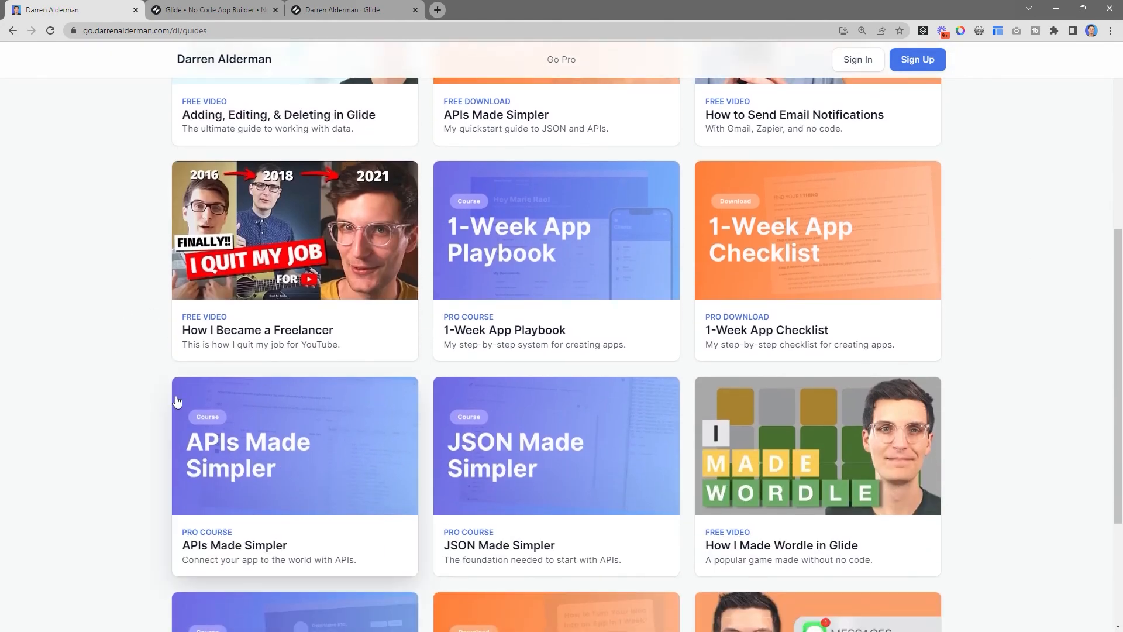
scroll(up, 3)
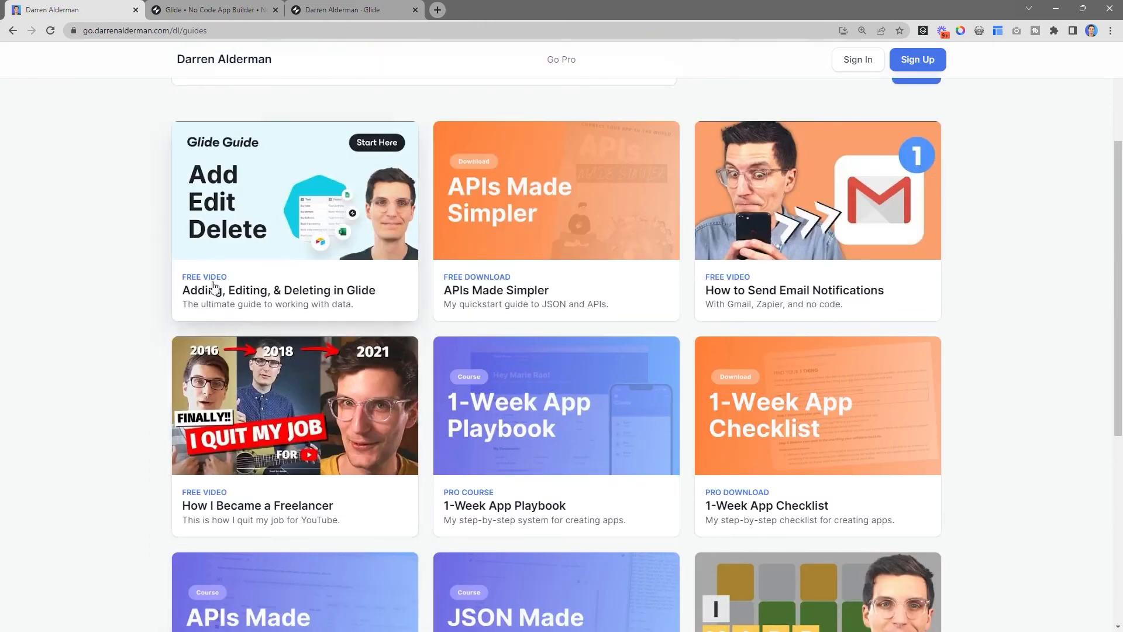
scroll(down, 3)
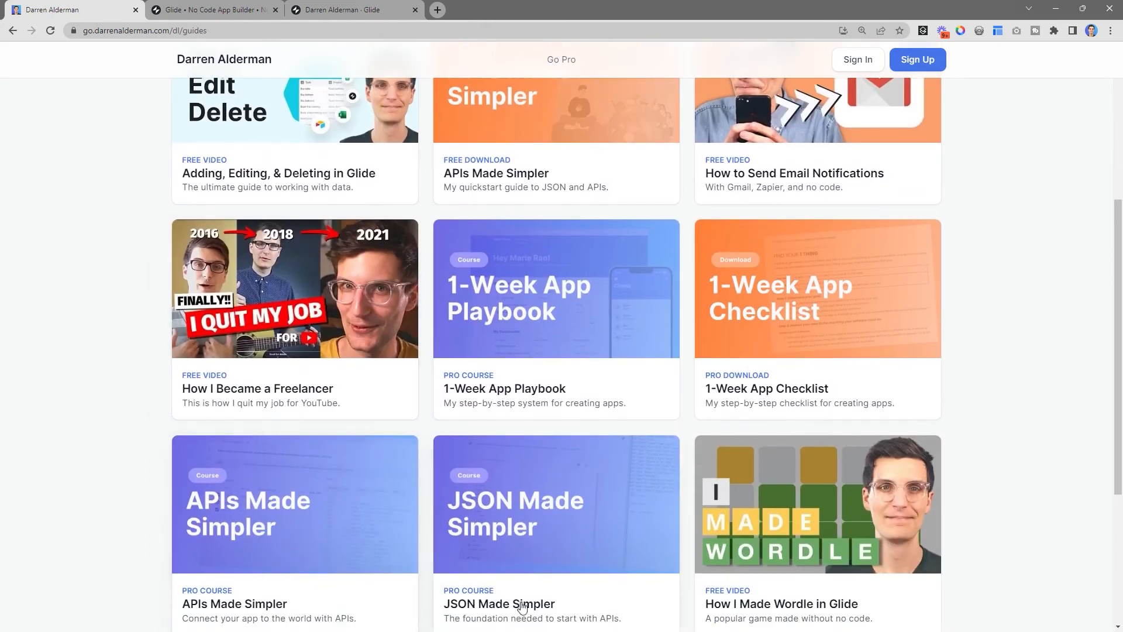
scroll(down, 3)
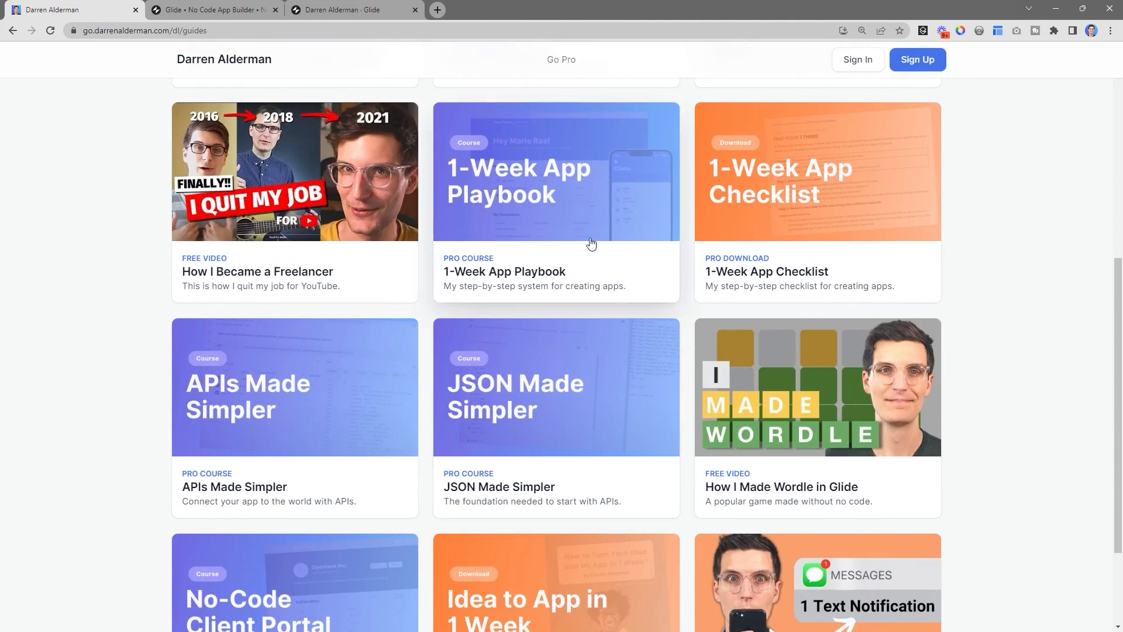
scroll(down, 3)
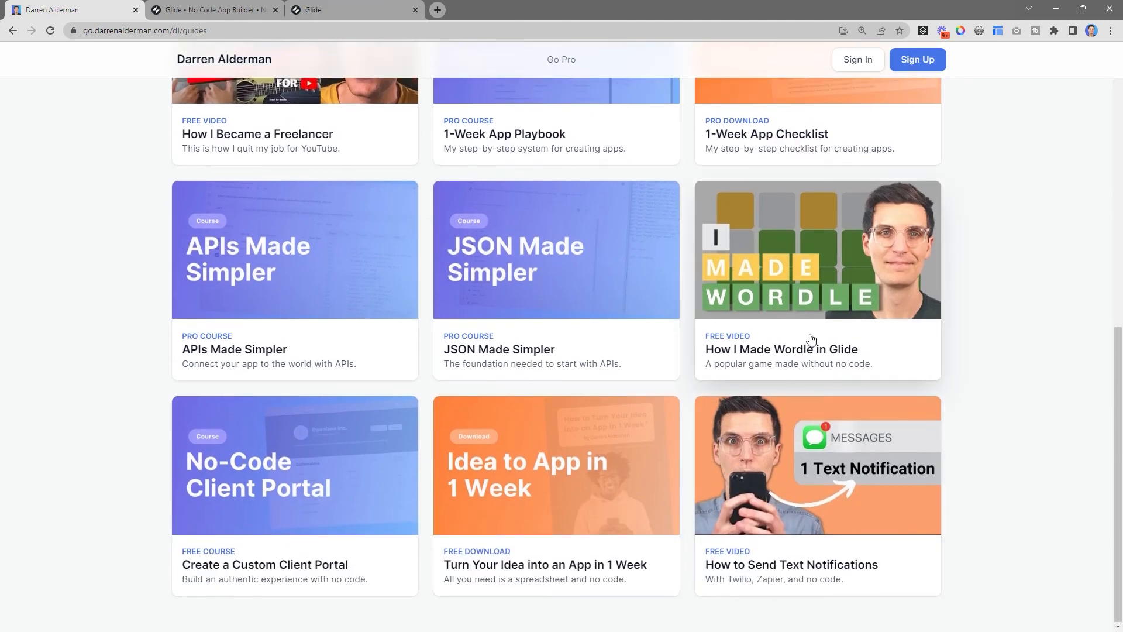
mouse_move(791, 537)
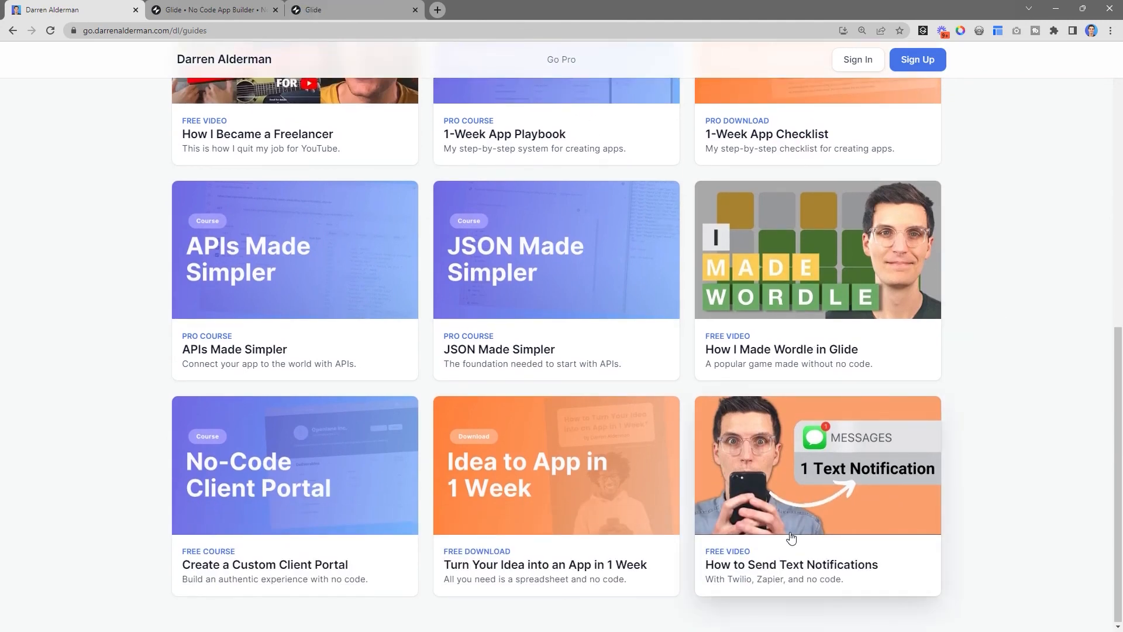
mouse_move(852, 509)
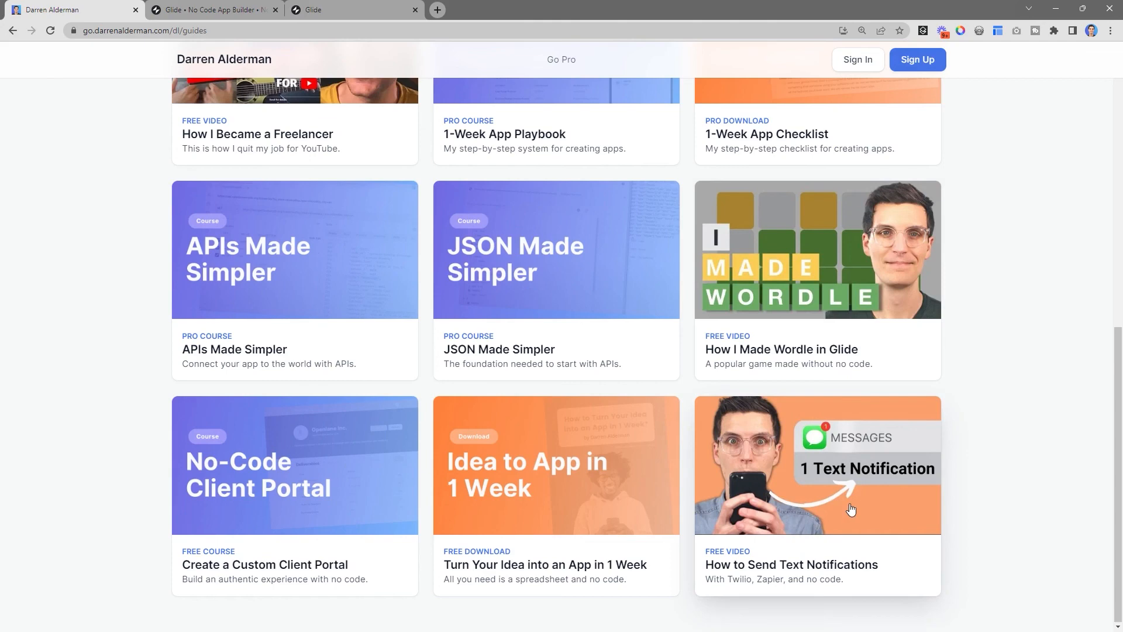
mouse_move(661, 378)
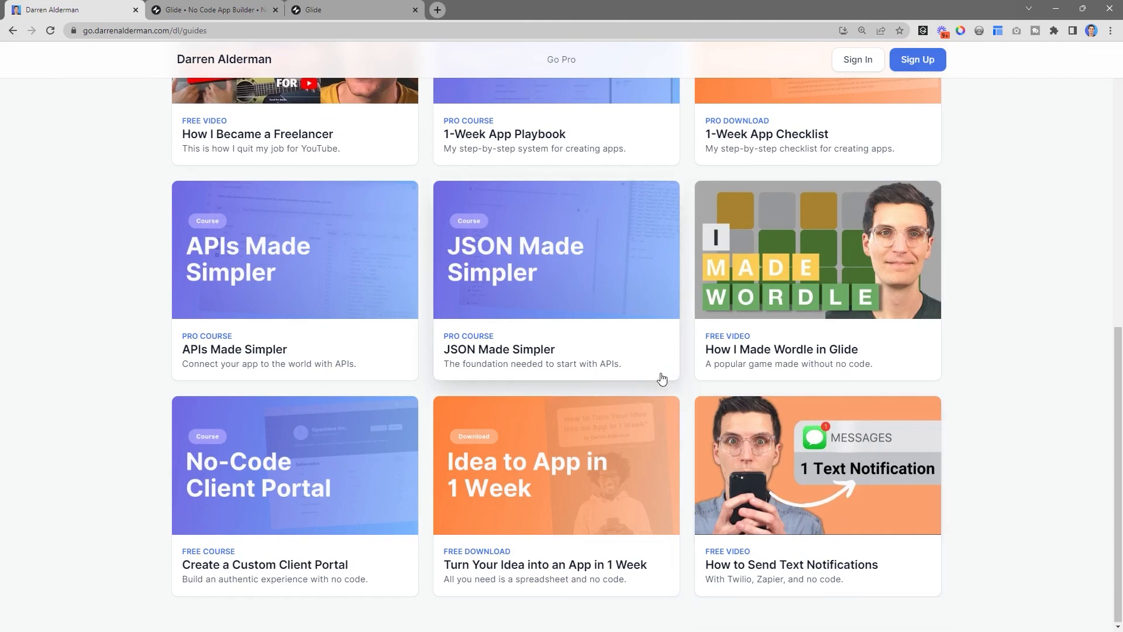
scroll(up, 3)
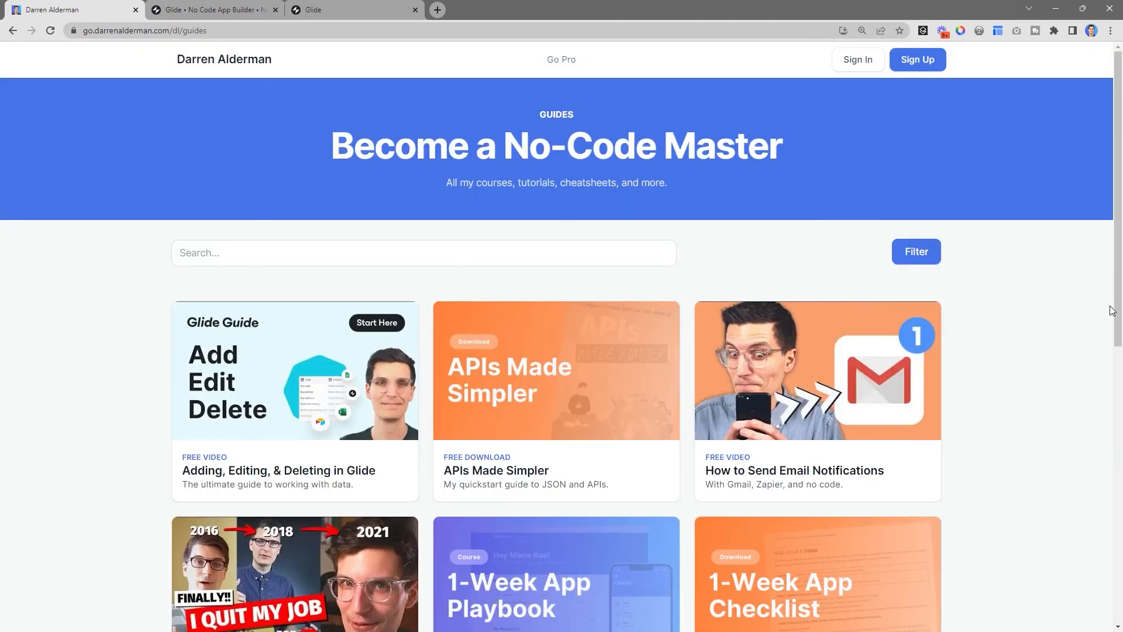